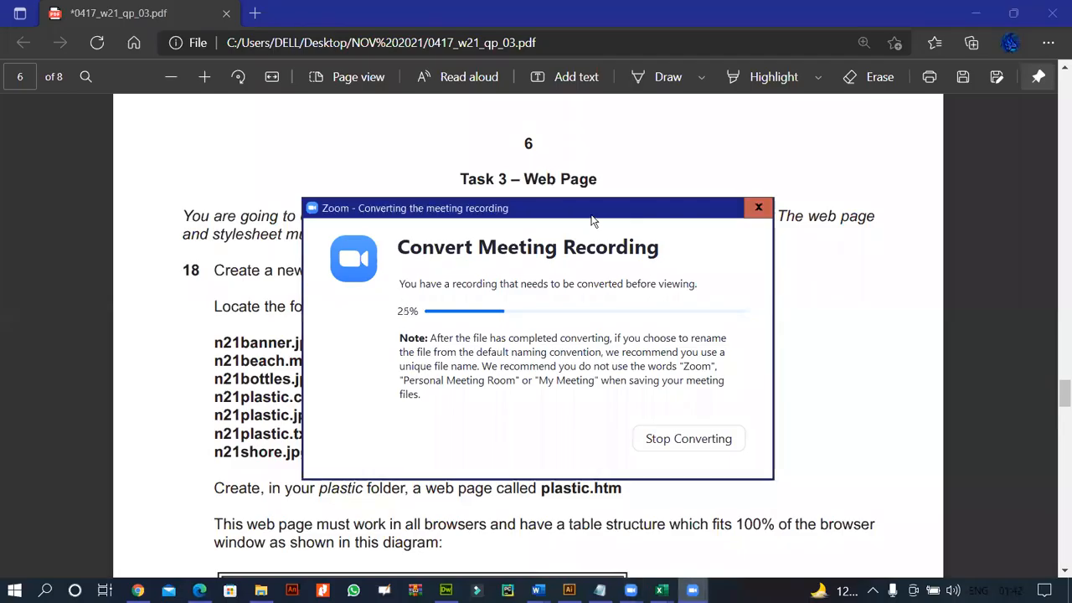
{"action": "mouse_move", "coordinate": [654, 216]}
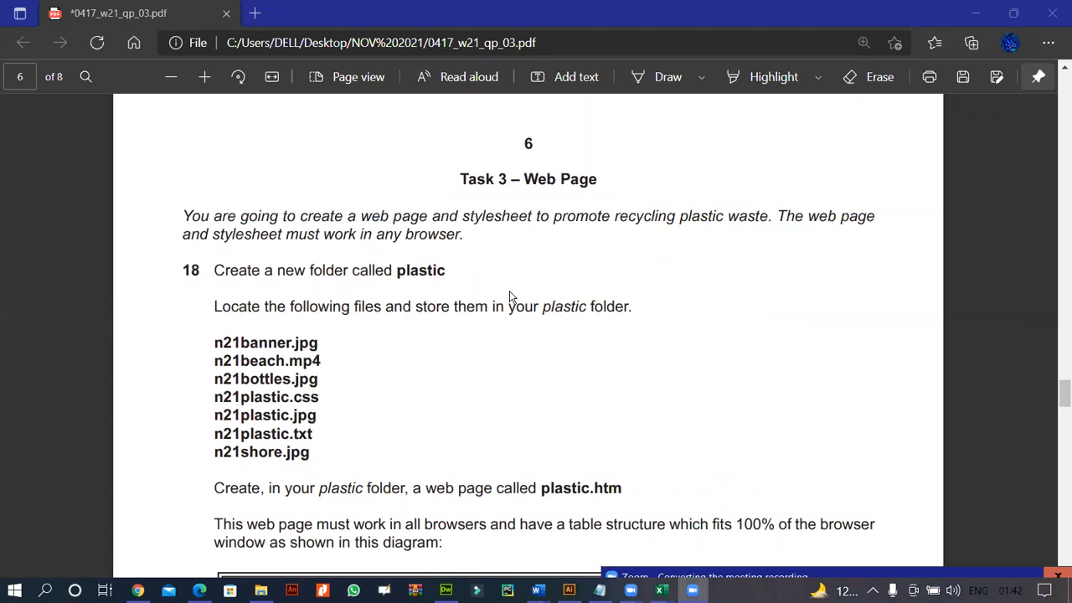
{"action": "mouse_move", "coordinate": [249, 240]}
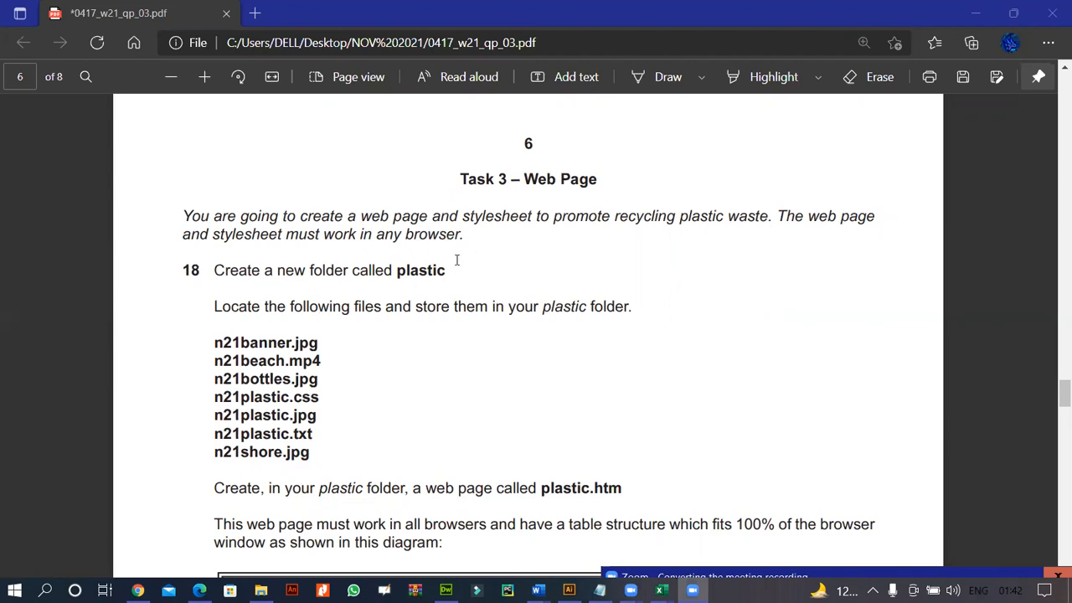
{"action": "mouse_move", "coordinate": [469, 355]}
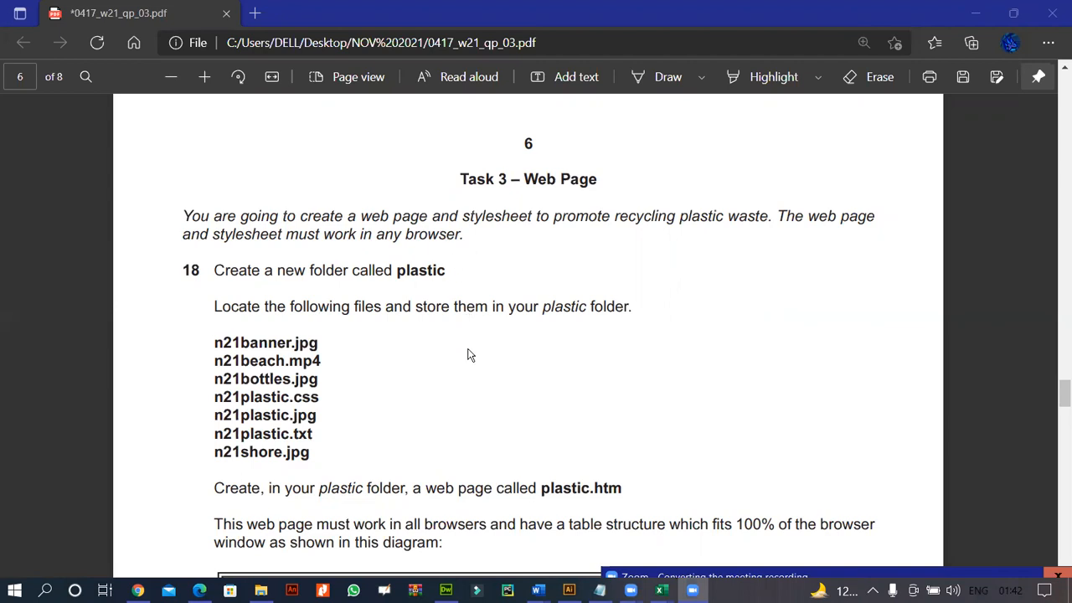
Step: Start a blank HTML page and save it as plastic.htm in the source files folder
{"action": "scroll", "scroll_direction": "down", "scroll_amount": 3}
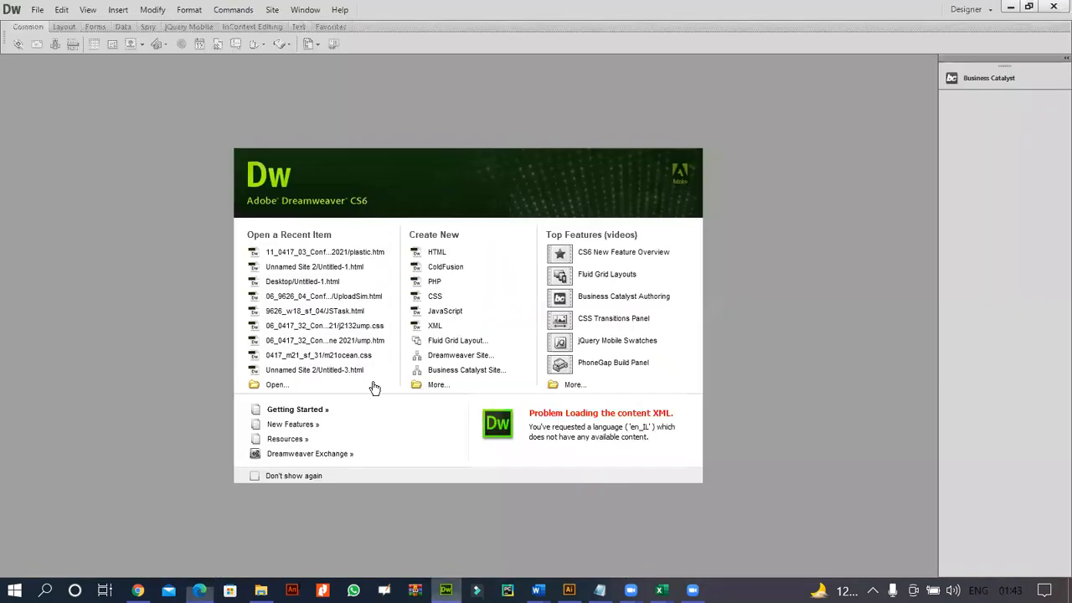
{"action": "mouse_move", "coordinate": [427, 251]}
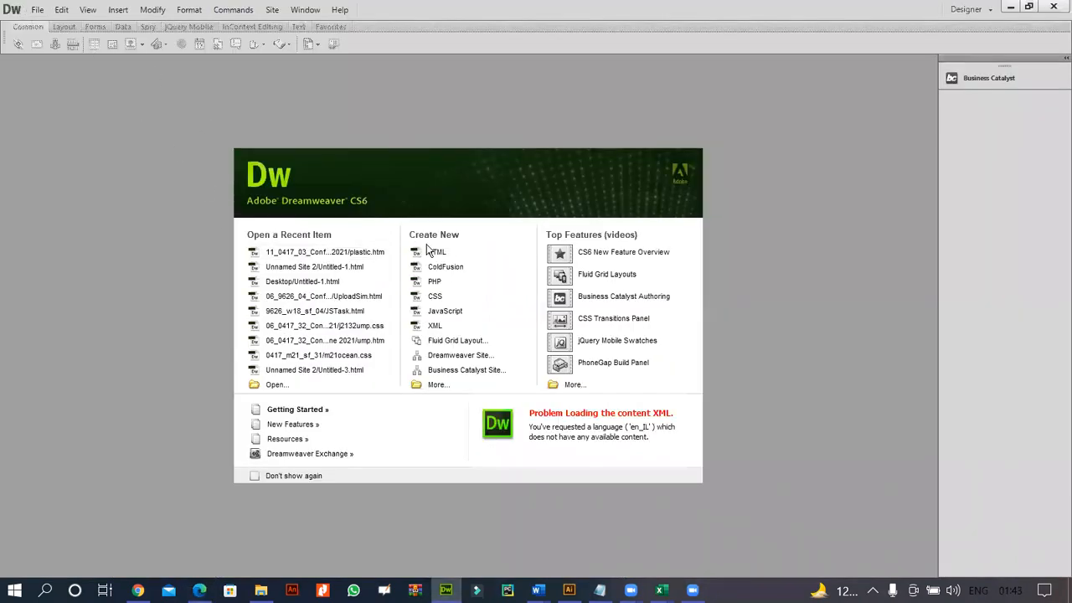
{"action": "left_click", "coordinate": [435, 251]}
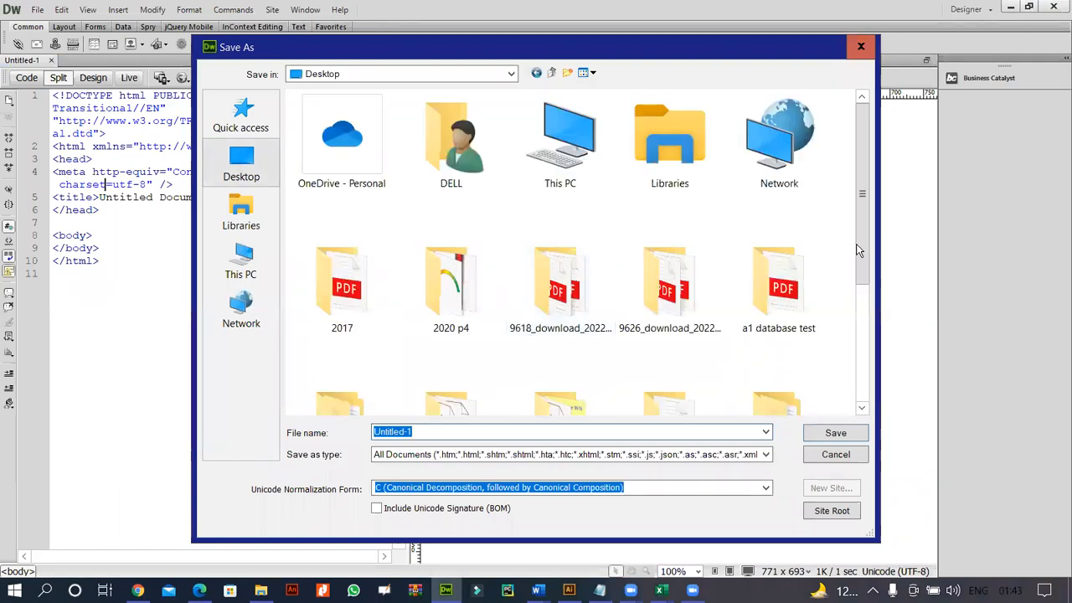
{"action": "scroll", "scroll_direction": "down", "scroll_amount": 3}
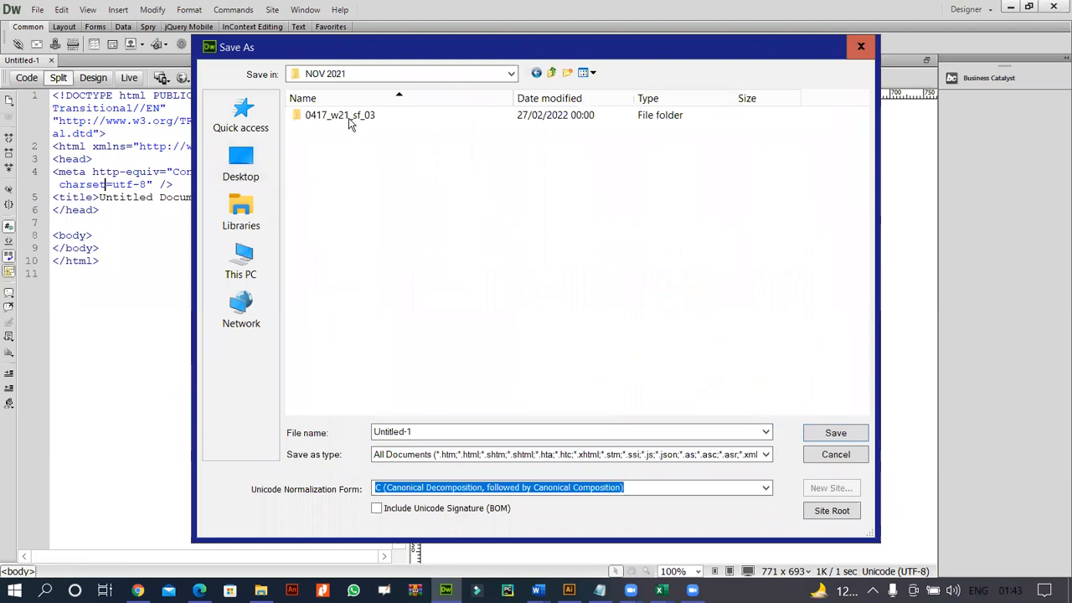
{"action": "double_click", "coordinate": [338, 114]}
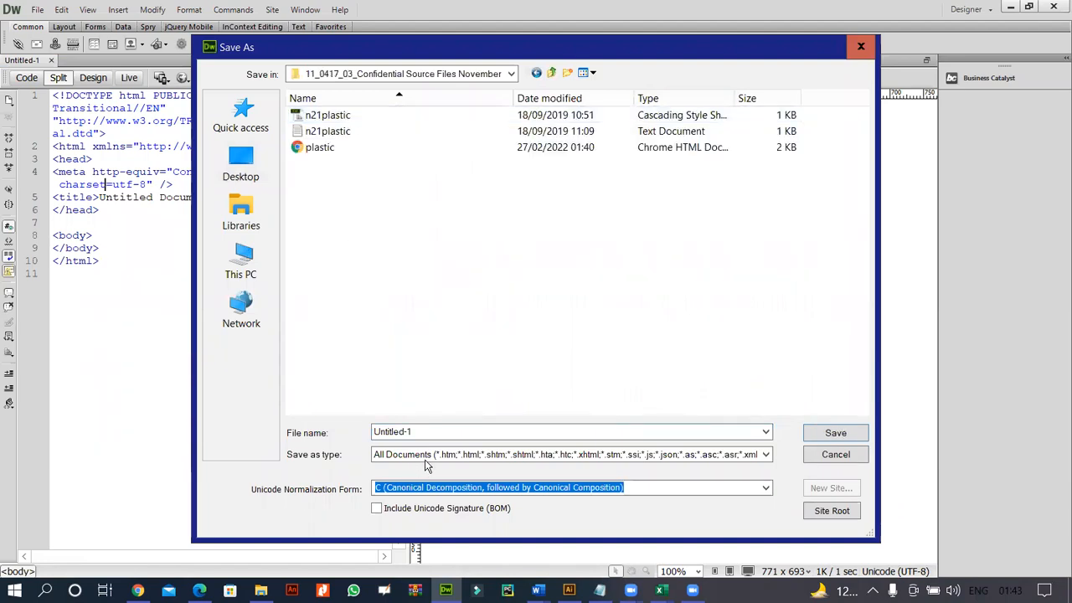
{"action": "type", "text": "plastic.htm"}
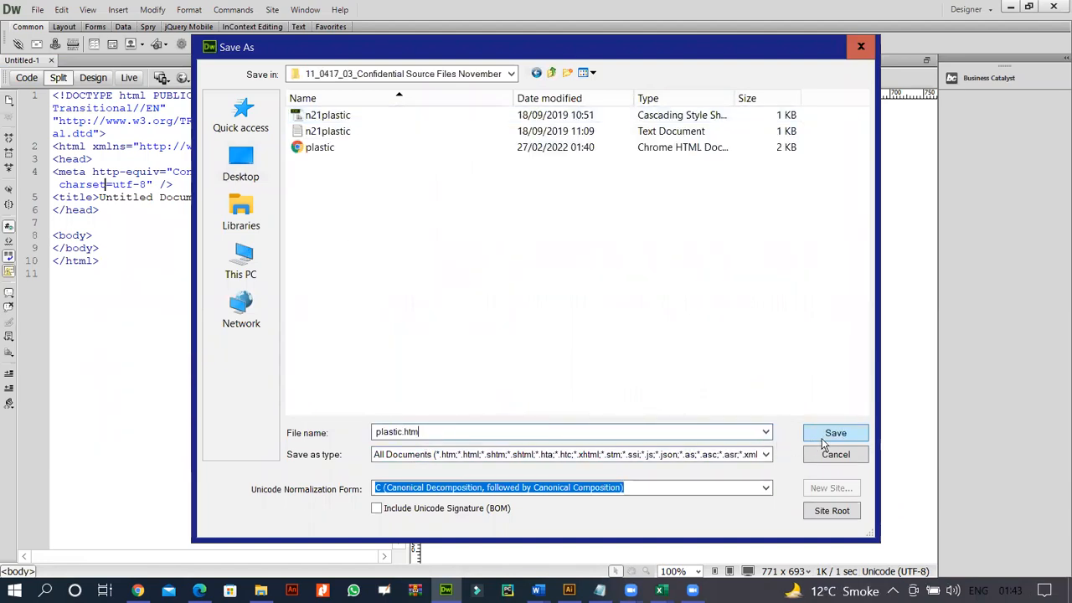
{"action": "left_click", "coordinate": [834, 432]}
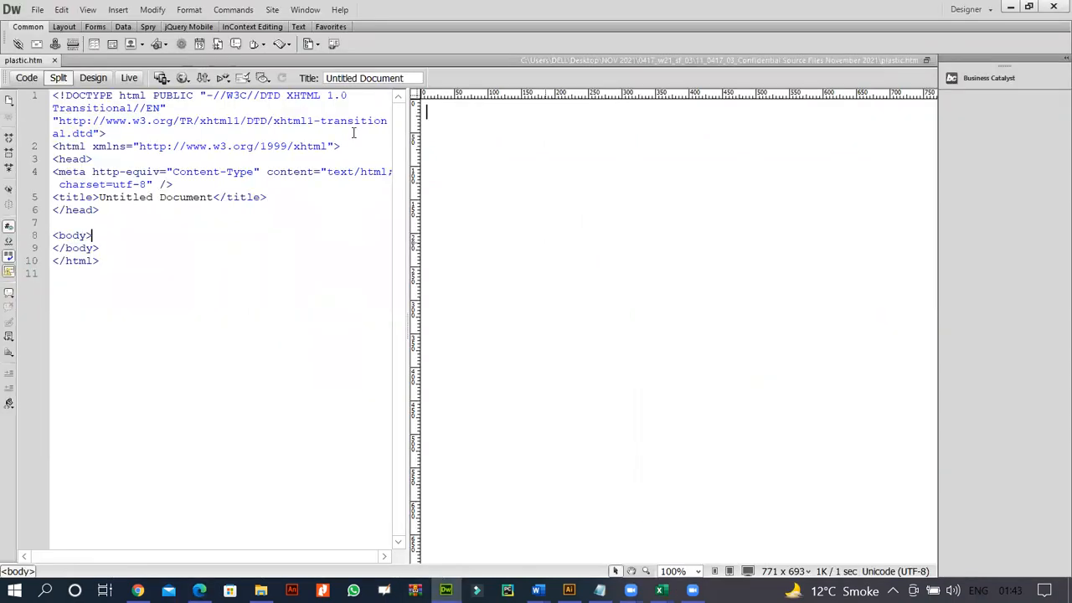
{"action": "mouse_move", "coordinate": [694, 248]}
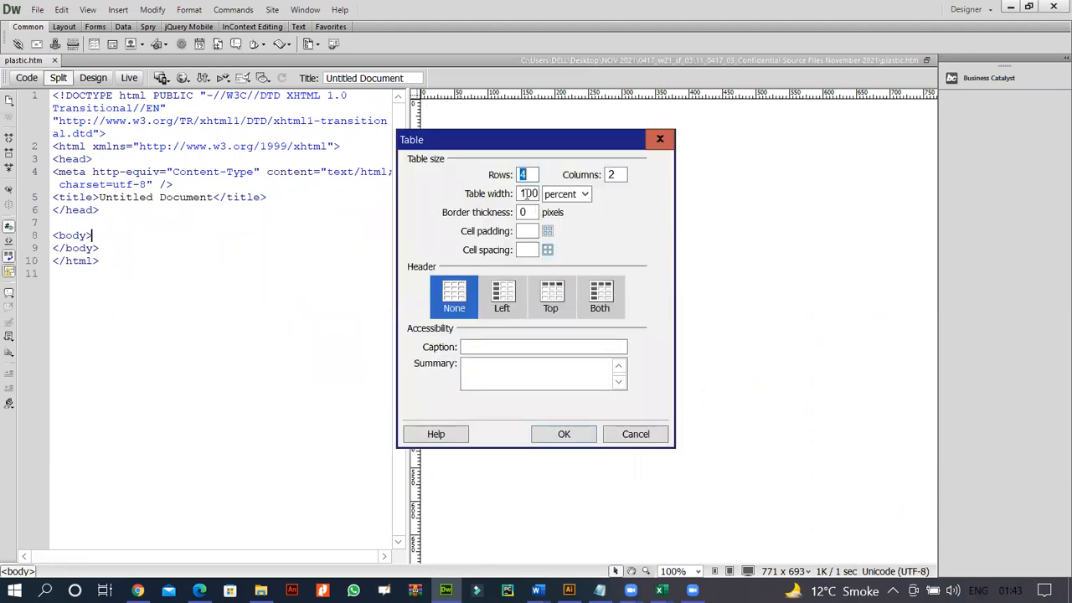
Step: Insert a 4-row, 2-column, 100% width, border 1 table and split cells into columns via the Properties panel
{"action": "left_click", "coordinate": [527, 194]}
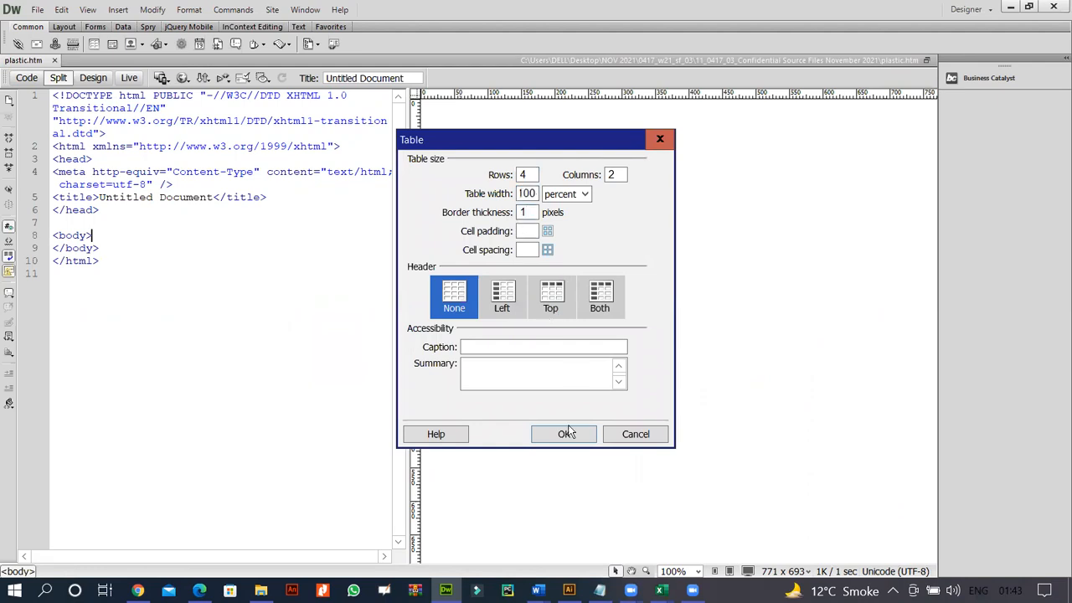
{"action": "left_click", "coordinate": [566, 434]}
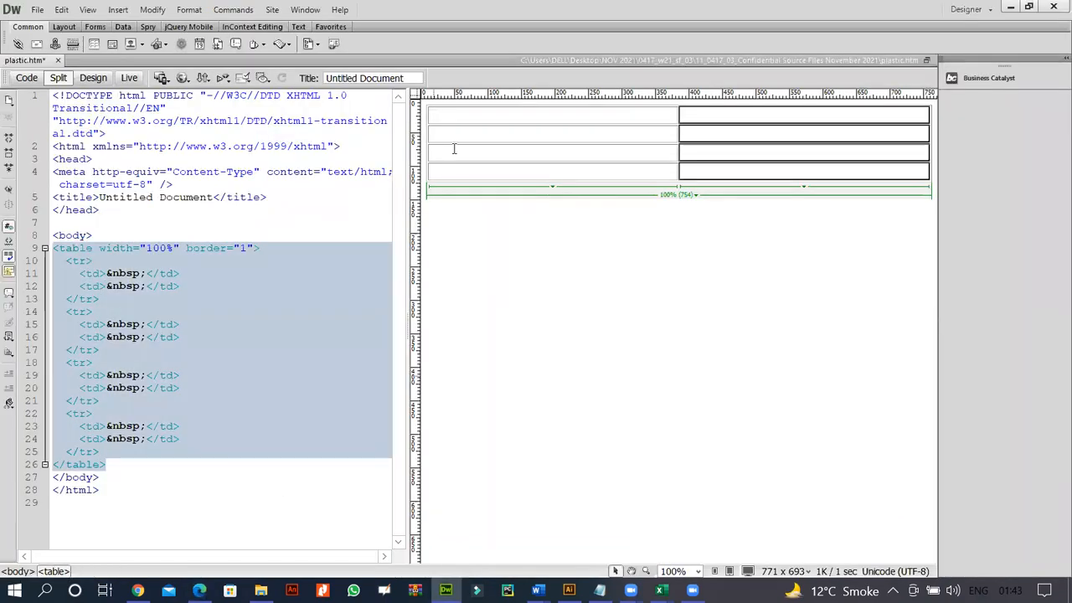
{"action": "left_click", "coordinate": [305, 10]}
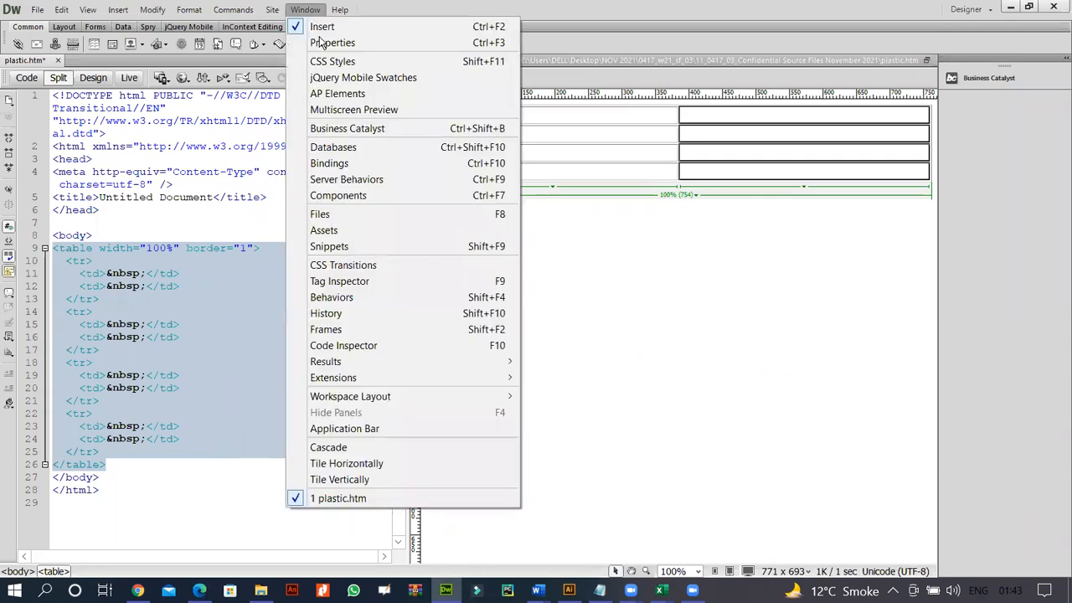
{"action": "left_click", "coordinate": [332, 43]}
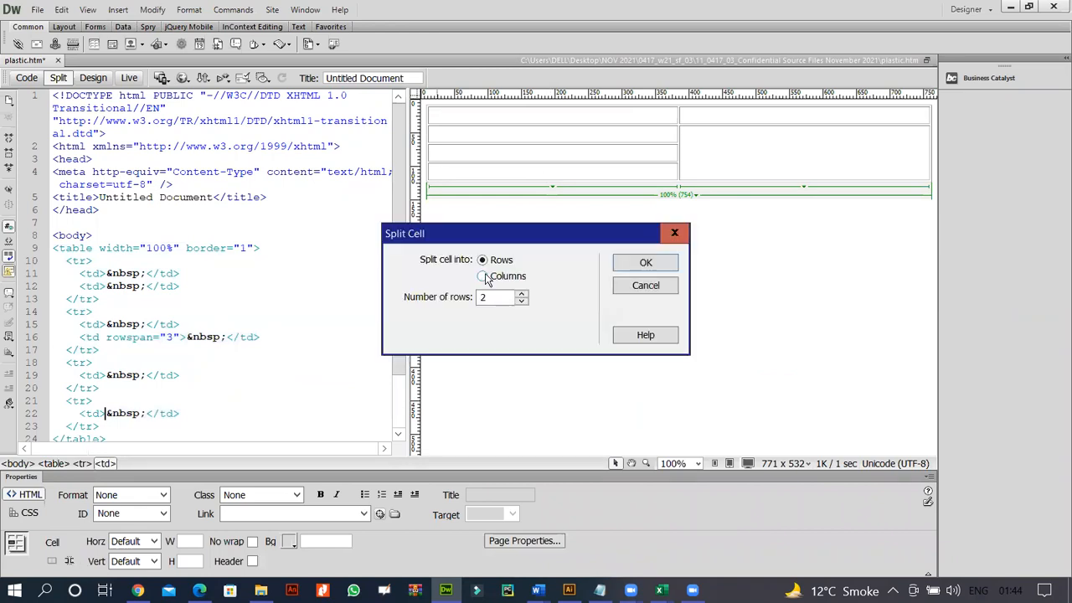
{"action": "left_click", "coordinate": [647, 261]}
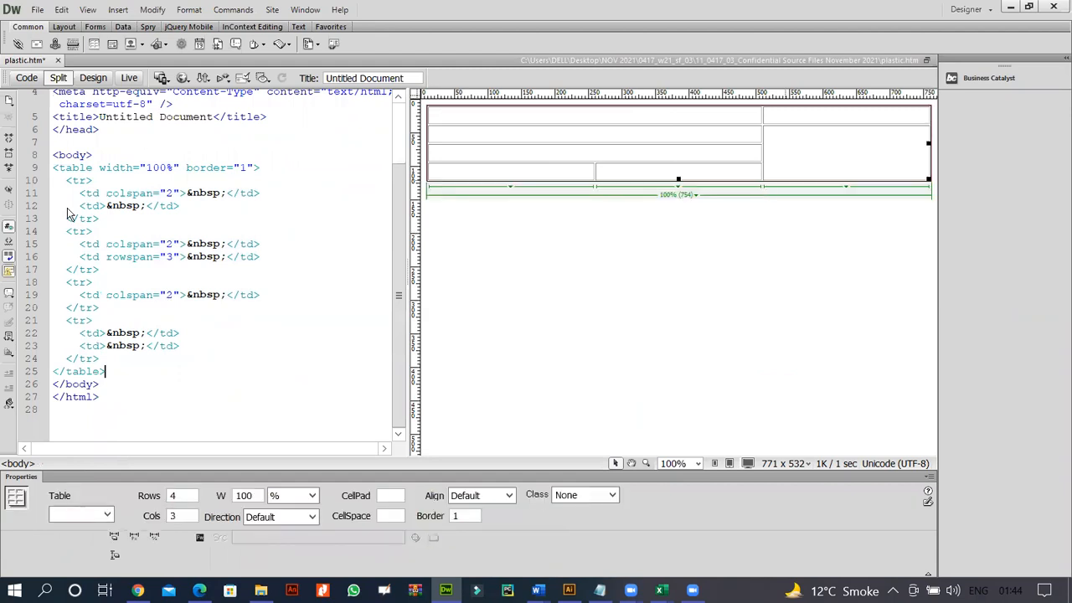
{"action": "left_click", "coordinate": [499, 118]}
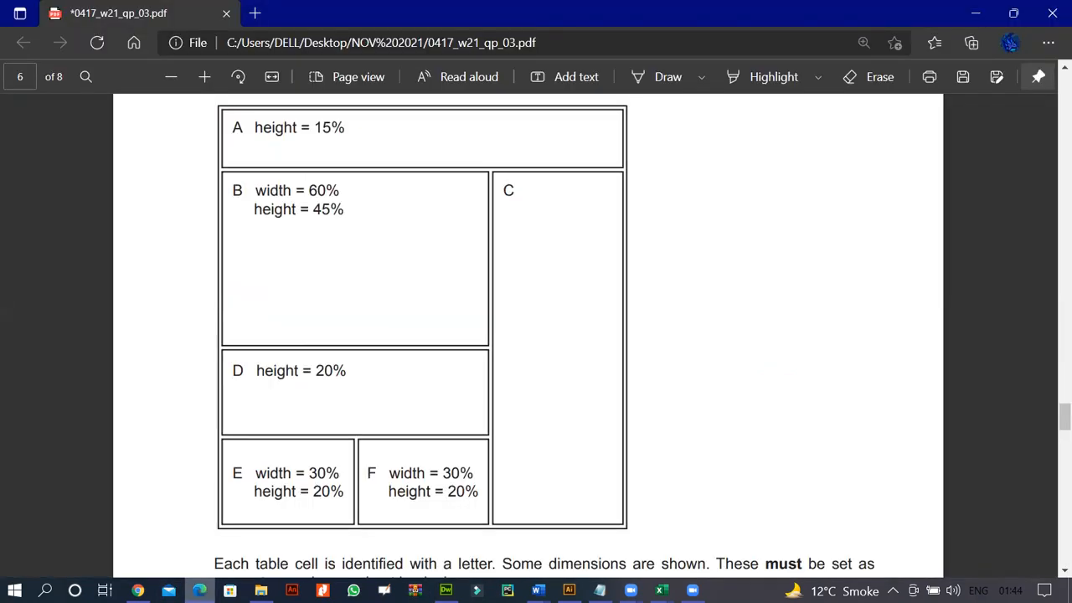
Step: Scroll the exam PDF down to task 19's list of files for each table cell
{"action": "scroll", "scroll_direction": "down", "scroll_amount": 3}
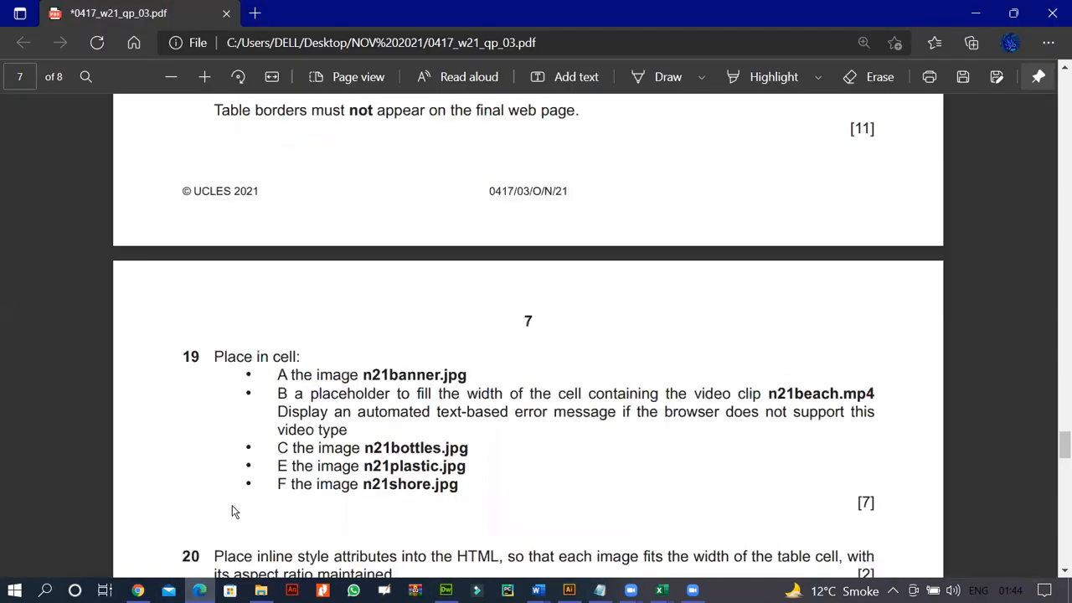
{"action": "scroll", "scroll_direction": "down", "scroll_amount": 3}
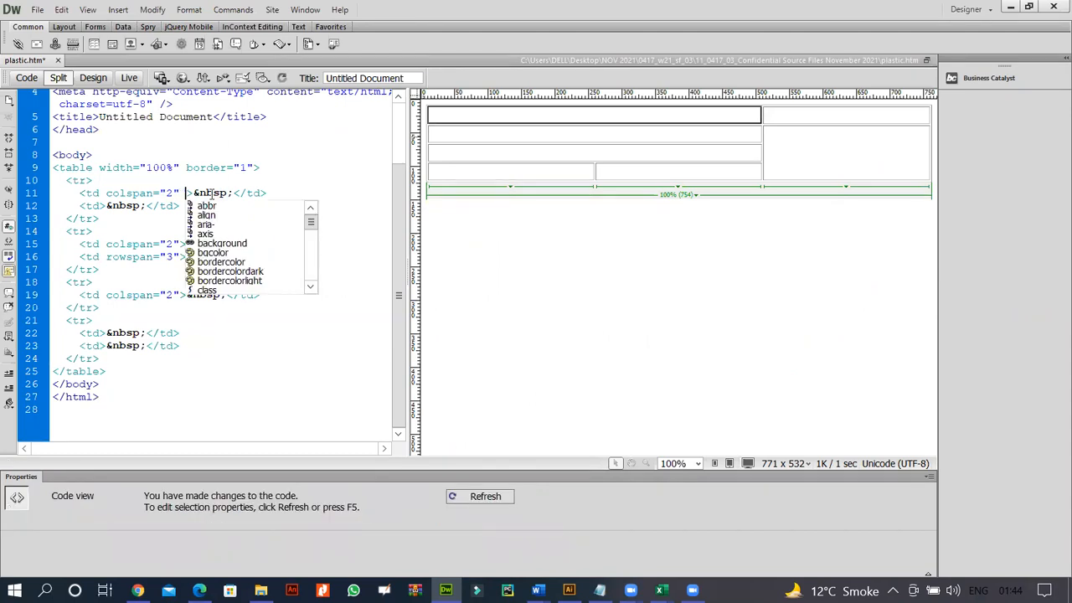
Step: Give the first td an inline style with height 15%
{"action": "type", "text": "style=\""}
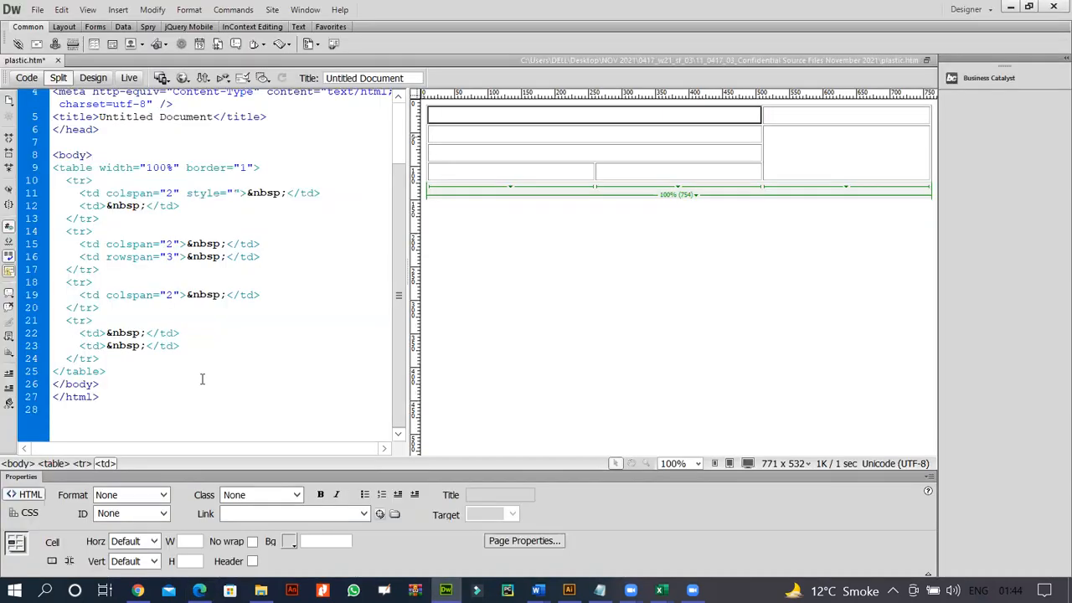
{"action": "type", "text": "hei"}
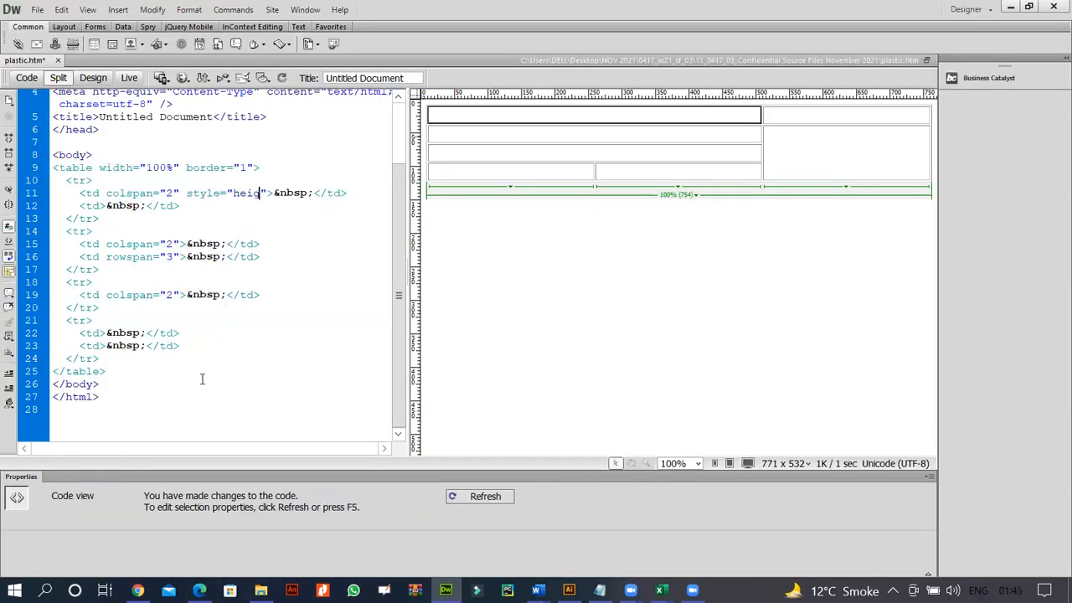
{"action": "type", "text": "ght"}
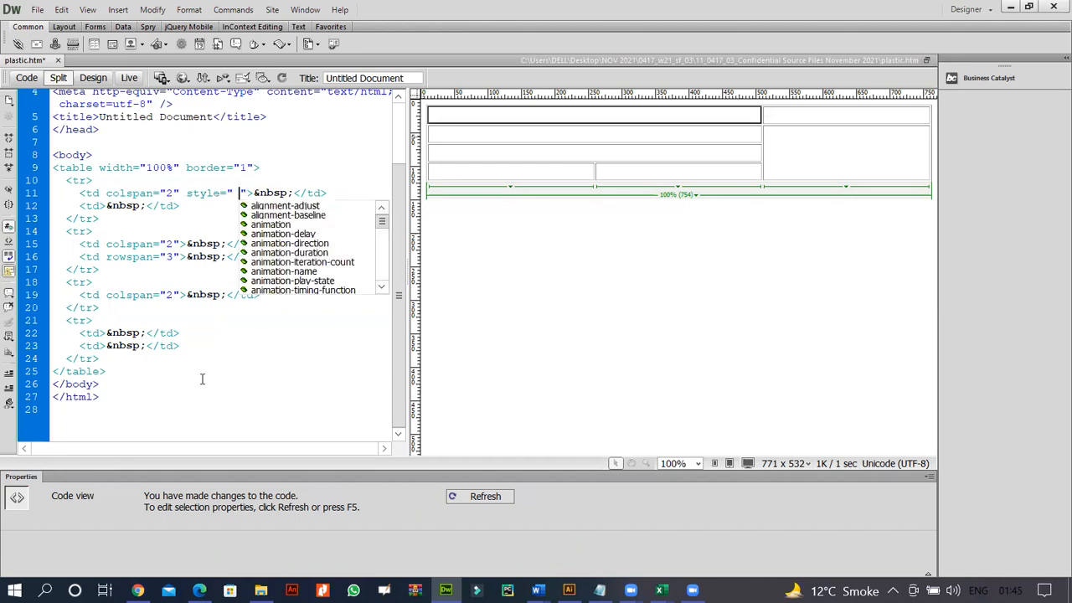
{"action": "type", "text": "height:15%;"}
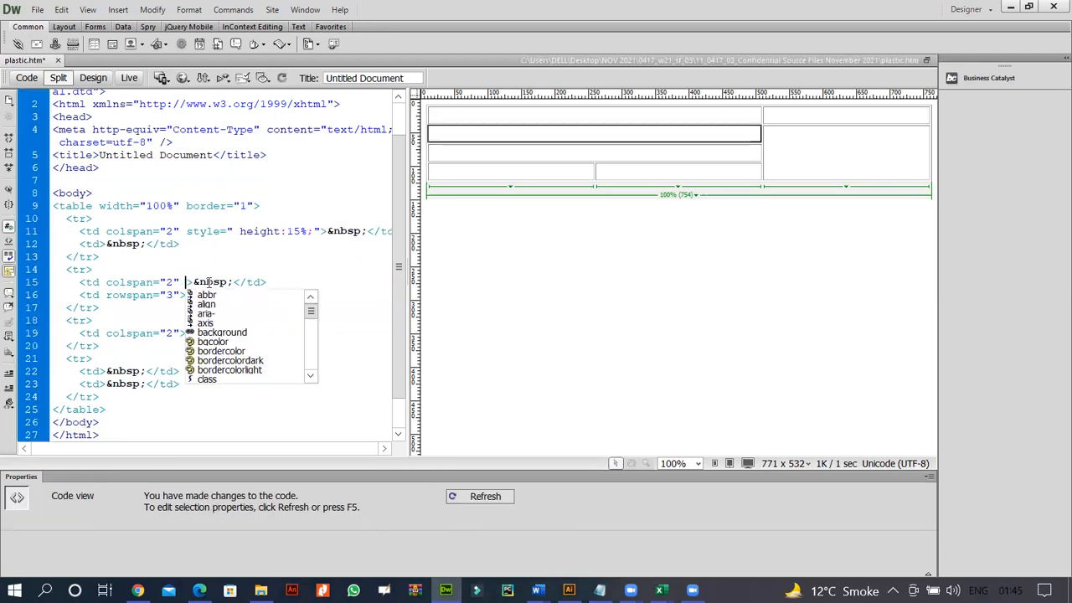
Step: Give the colspan=2 middle cell an inline style of width 60% and height 45%, then refresh Design view
{"action": "type", "text": "style=\"\""}
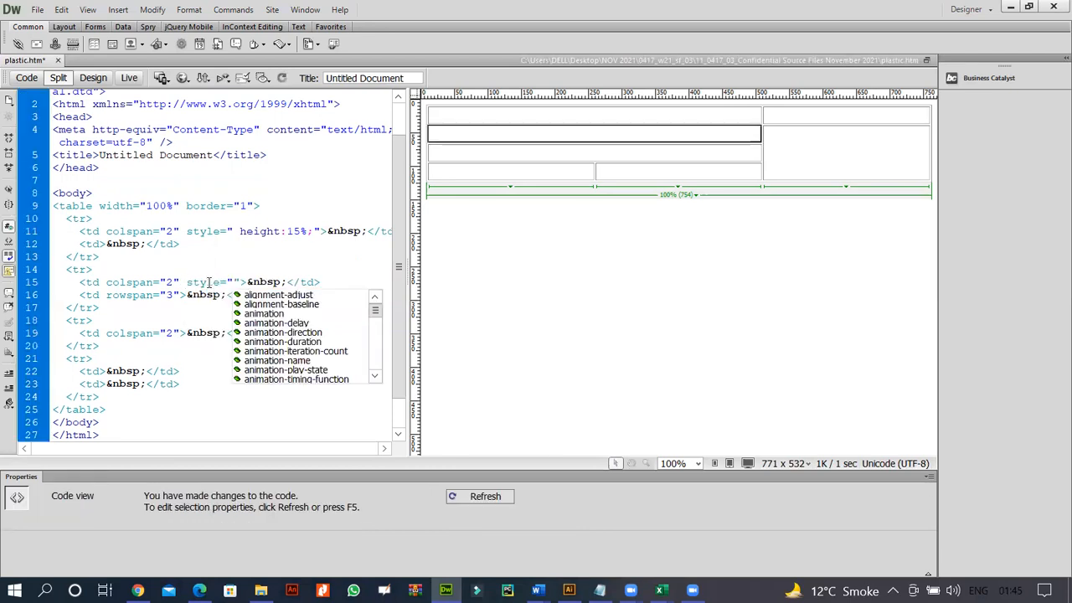
{"action": "type", "text": "widows:"}
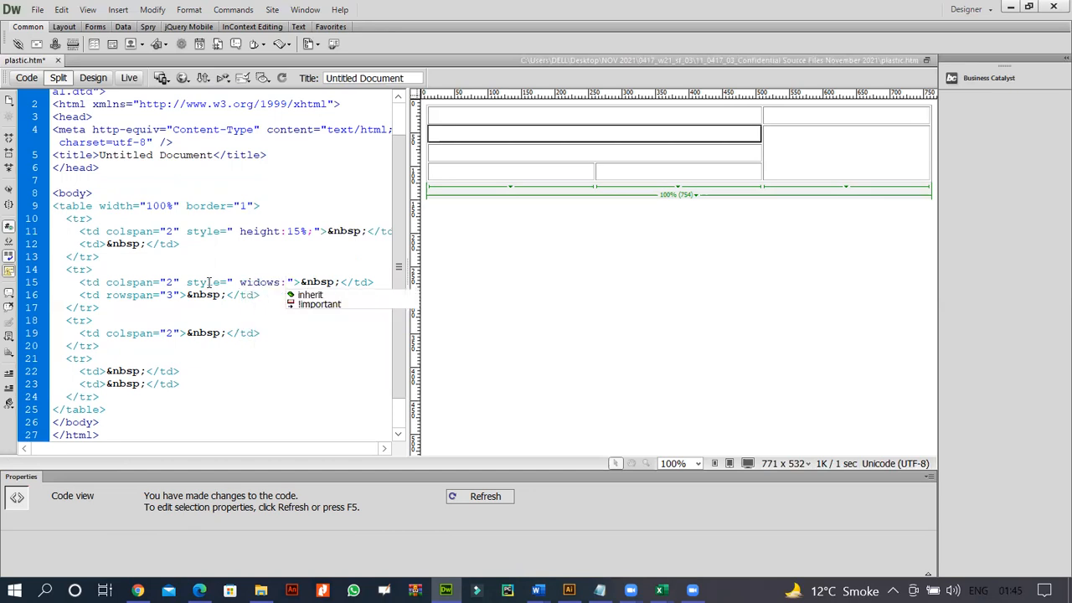
{"action": "type", "text": "60%;"}
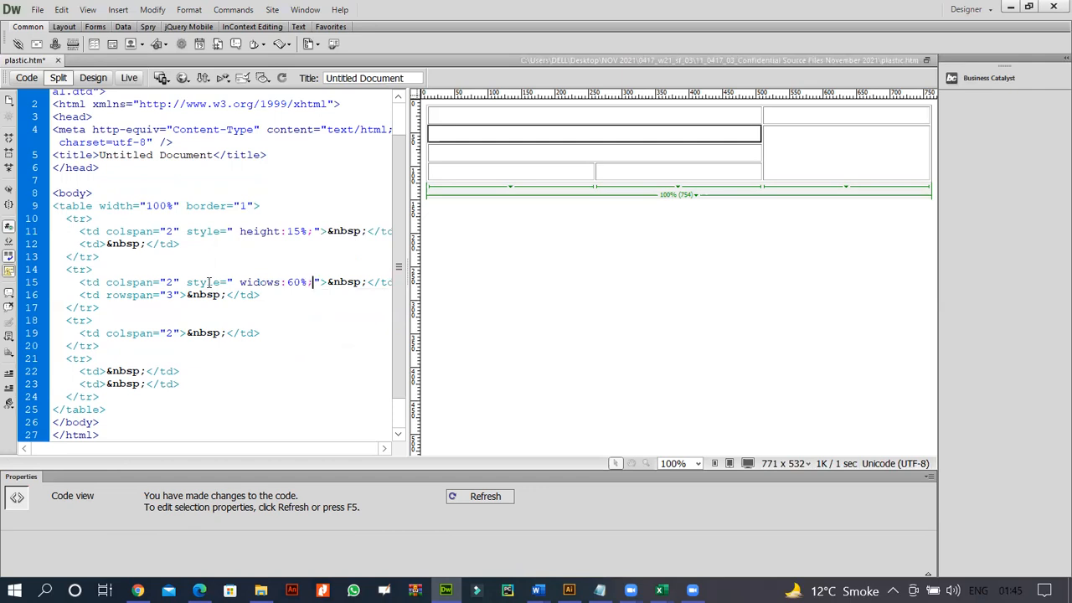
{"action": "type", "text": "height:"}
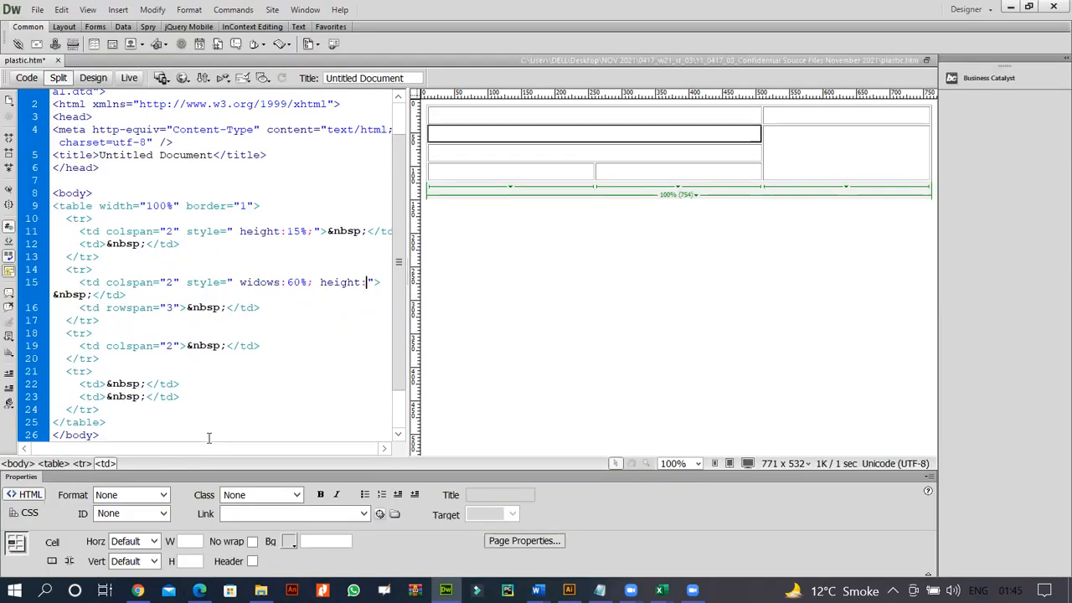
{"action": "type", "text": "45%;"}
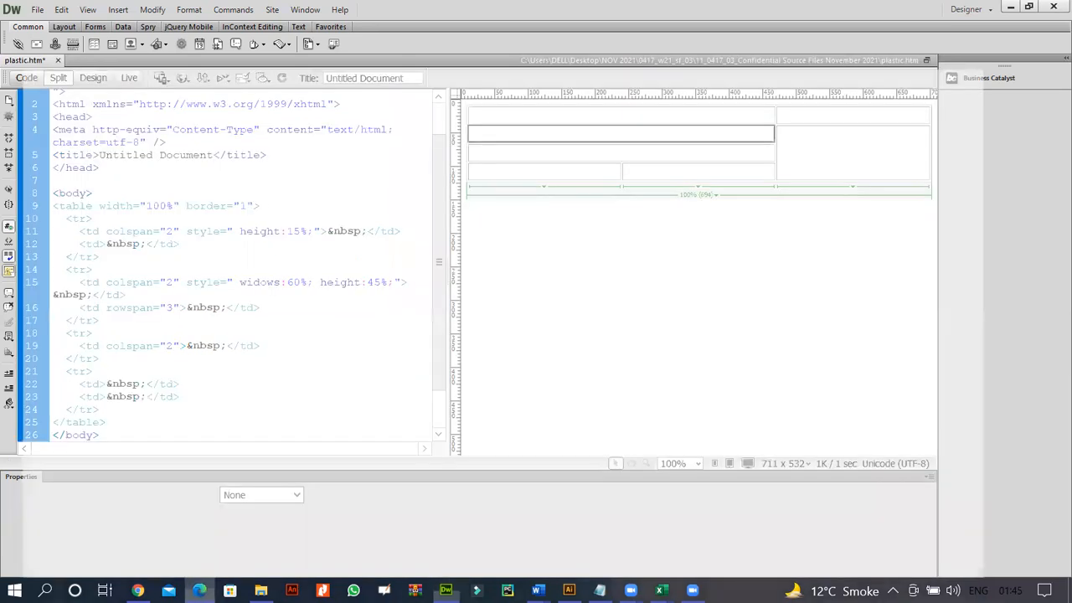
{"action": "left_click", "coordinate": [388, 281]}
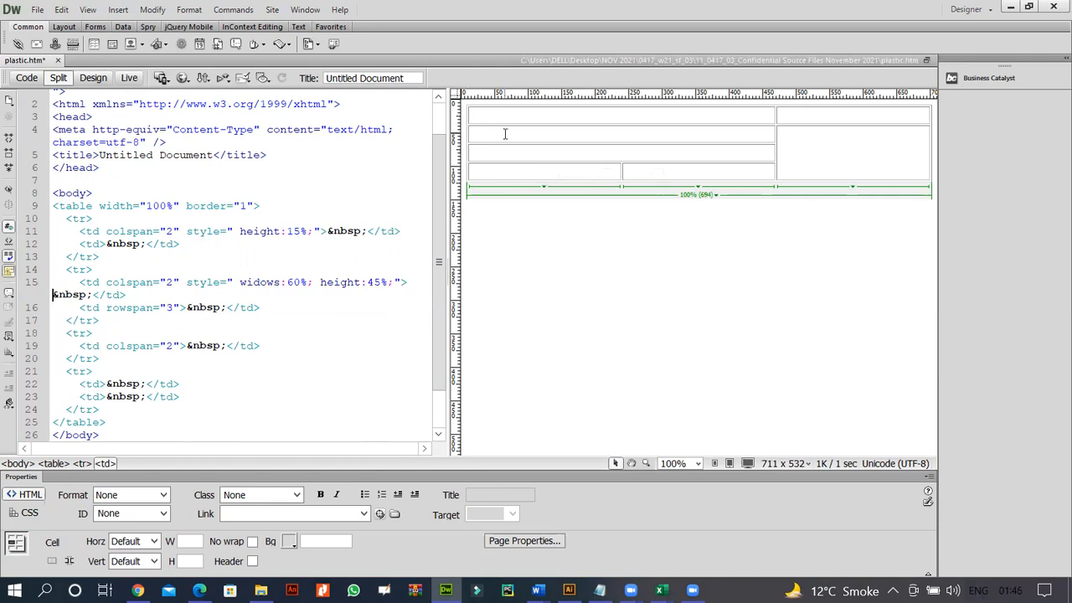
{"action": "left_click", "coordinate": [472, 134]}
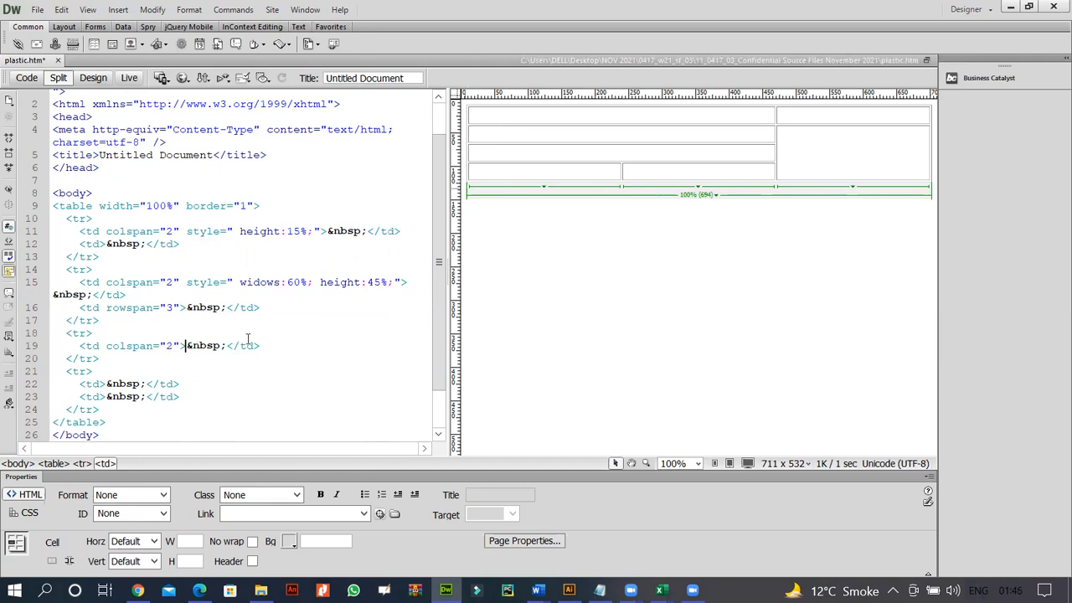
{"action": "mouse_move", "coordinate": [492, 161]}
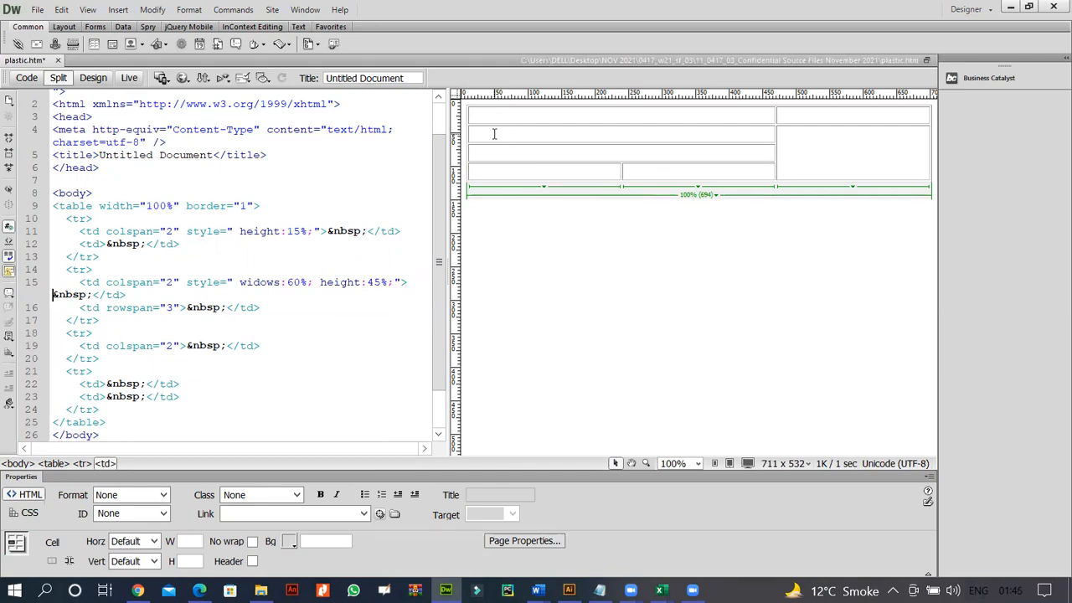
{"action": "left_click", "coordinate": [494, 134]}
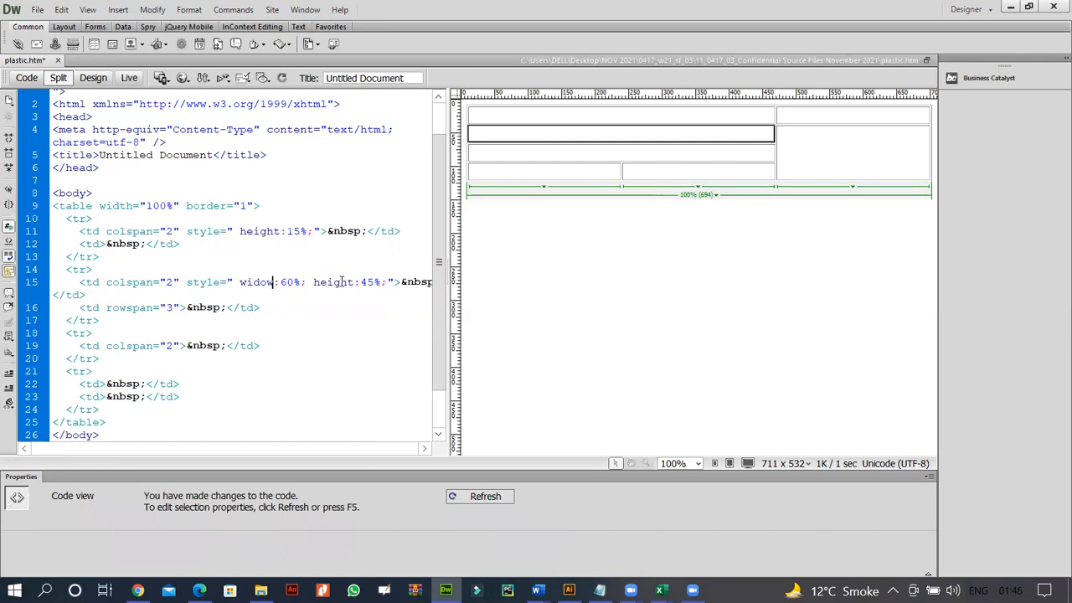
Step: Correct 'widows' to 'width' and set the lower wide cell's height to 20%
{"action": "key", "text": "Backspace"}
{"action": "type", "text": "th"}
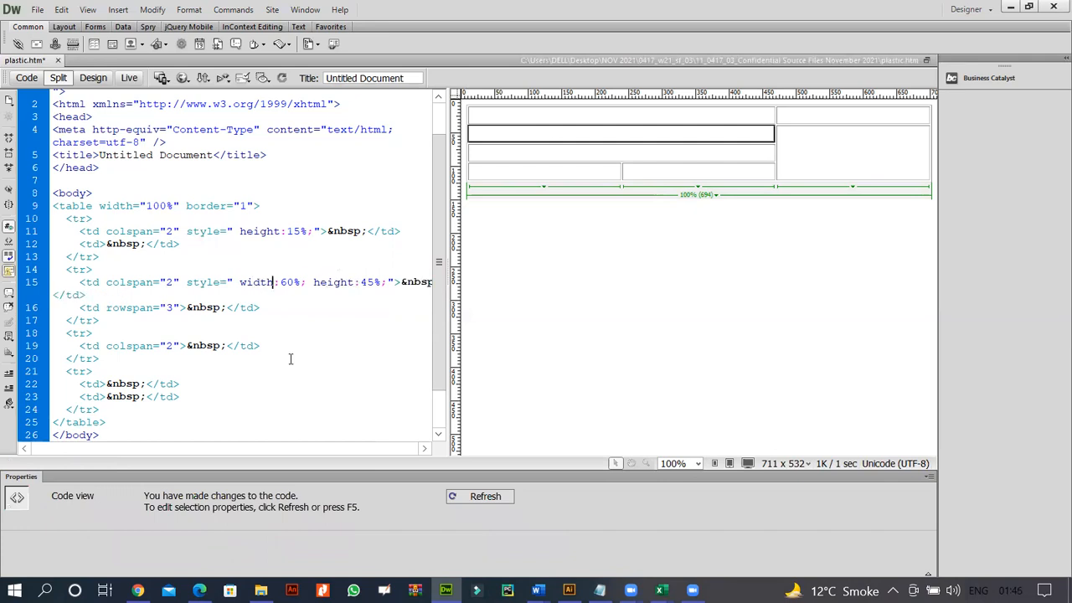
{"action": "mouse_move", "coordinate": [502, 144]}
{"action": "type", "text": " style=\" height:15%;\""}
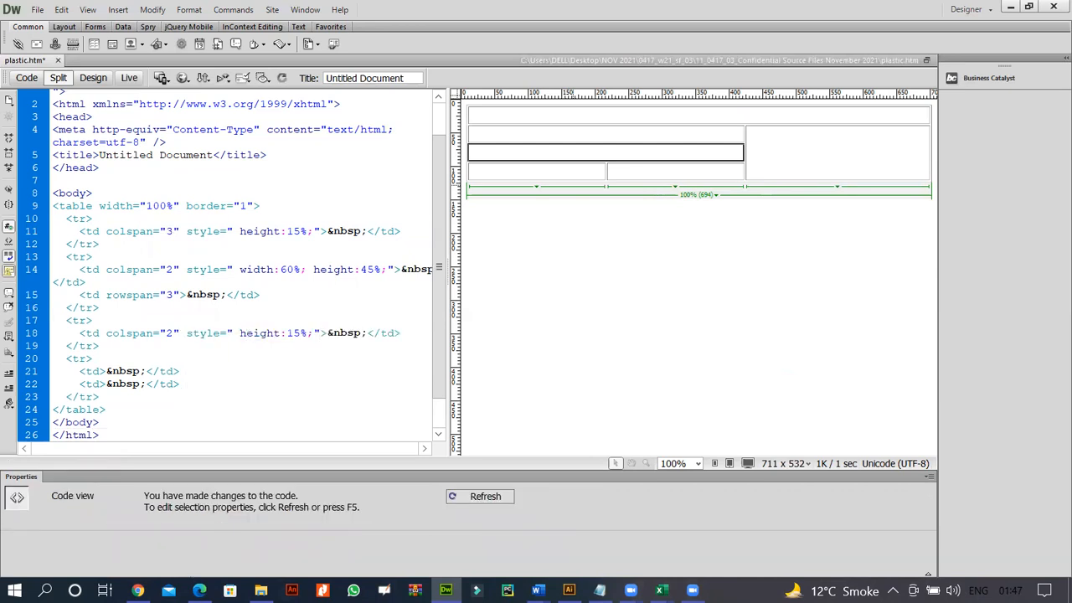
{"action": "left_click", "coordinate": [298, 331]}
{"action": "type", "text": "2"}
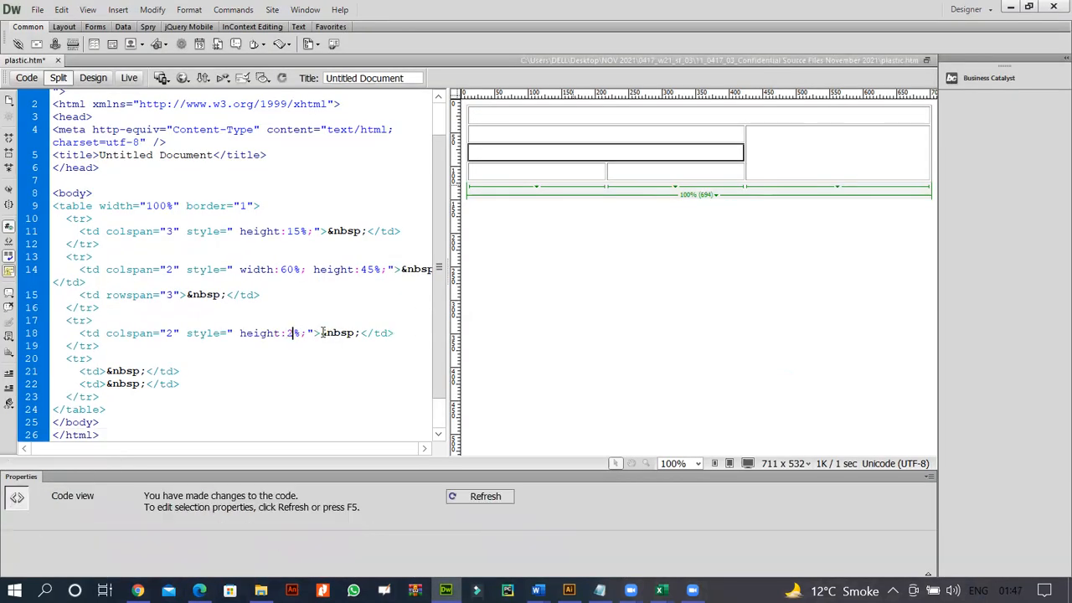
{"action": "type", "text": "0"}
{"action": "left_click", "coordinate": [131, 370]}
{"action": "type", "text": " style=\" width:30%; height:20%;\""}
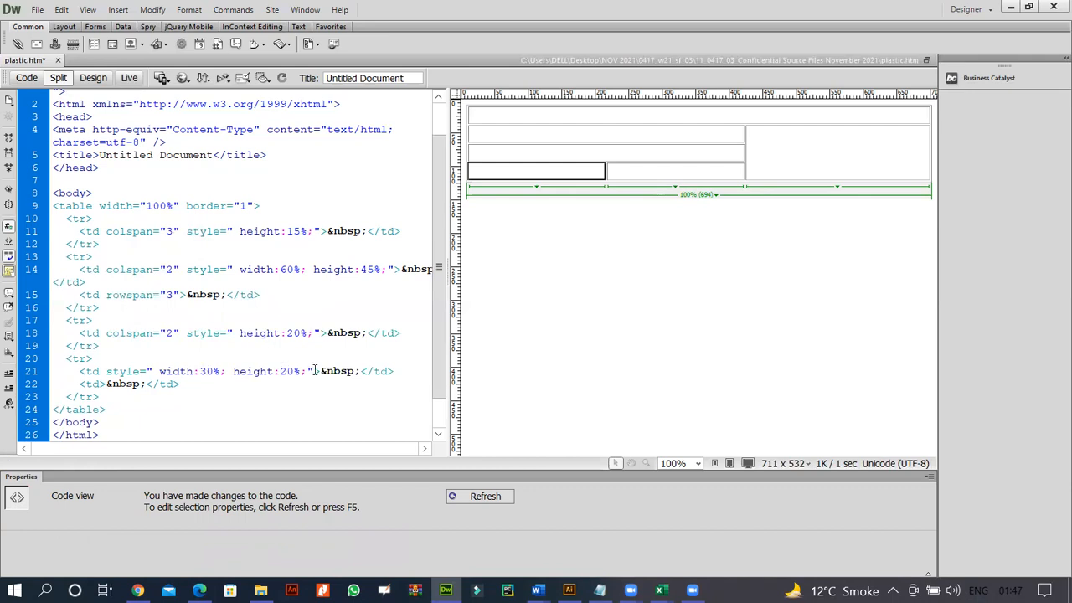
Step: Give the last cell an inline style of width 30% and height 20% and refresh the layout
{"action": "left_click_drag", "start_coordinate": [107, 372], "coordinate": [312, 372]}
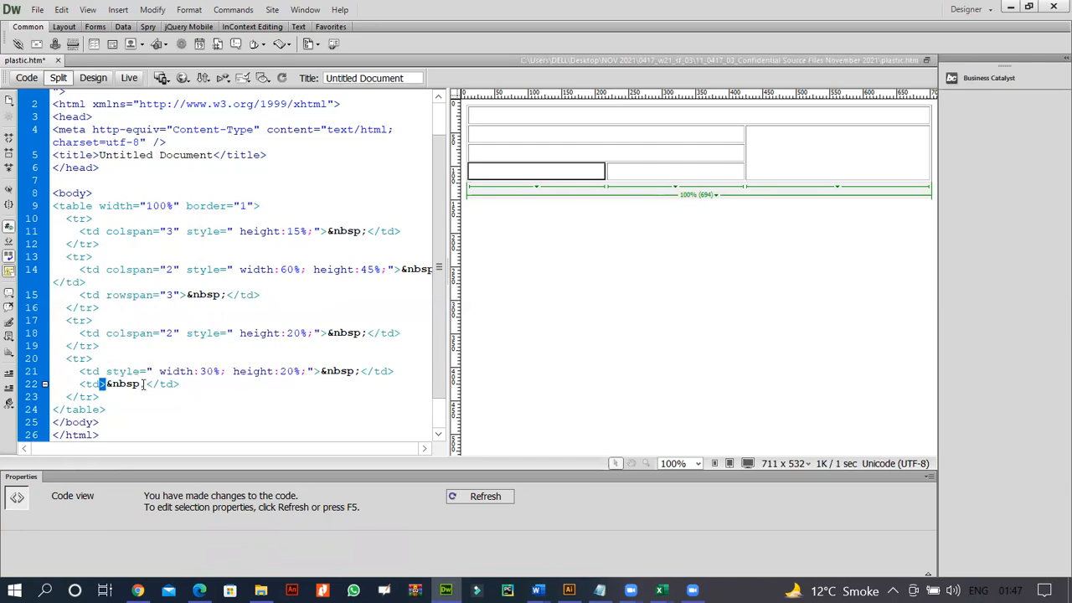
{"action": "type", "text": "style=\" width:30%; height:20%;\""}
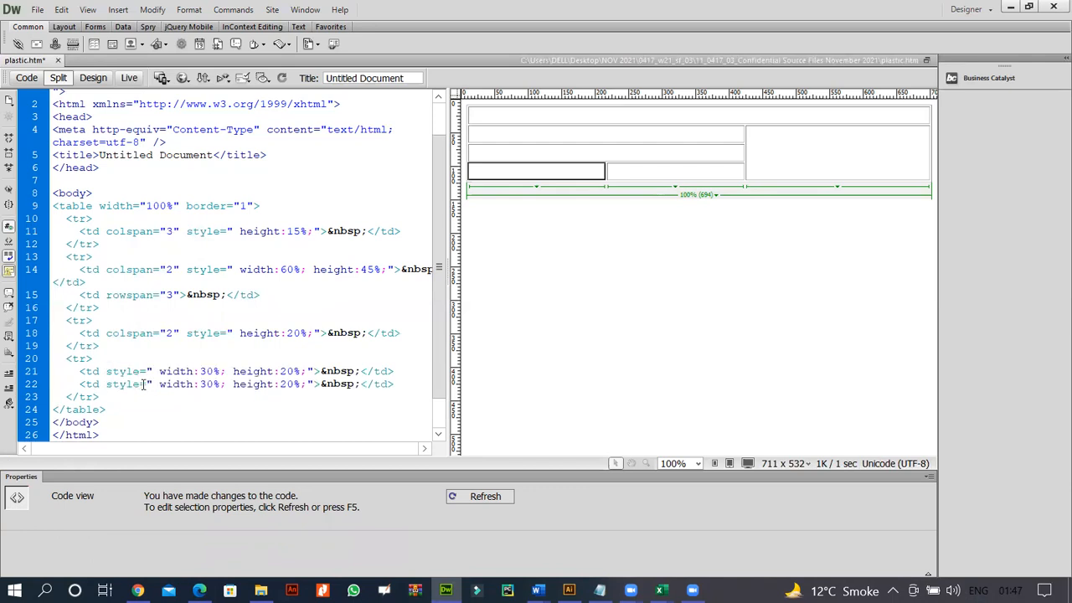
{"action": "left_click", "coordinate": [486, 496]}
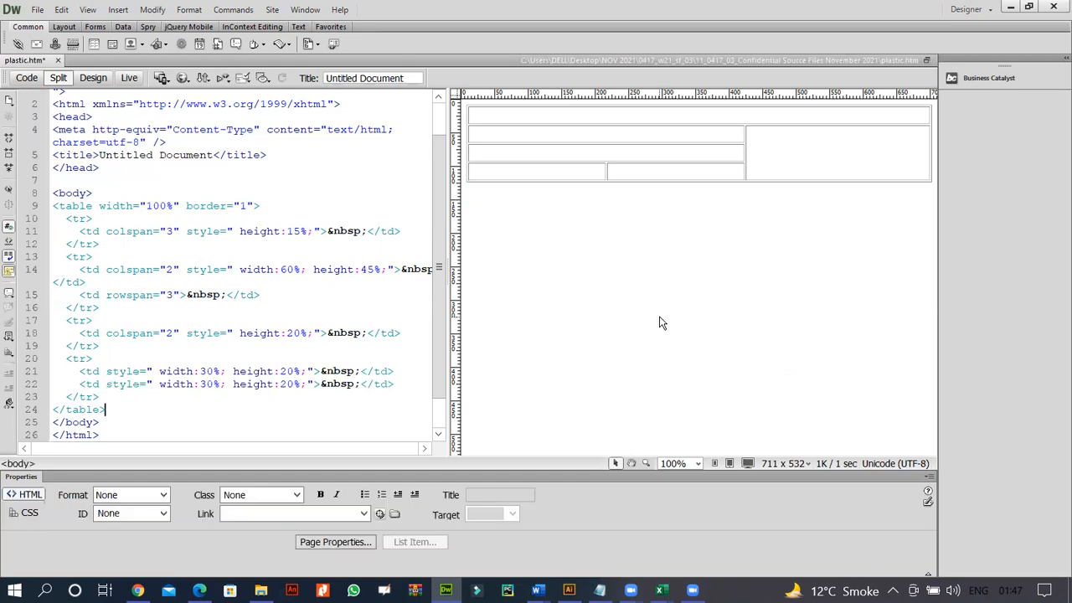
{"action": "mouse_move", "coordinate": [389, 466]}
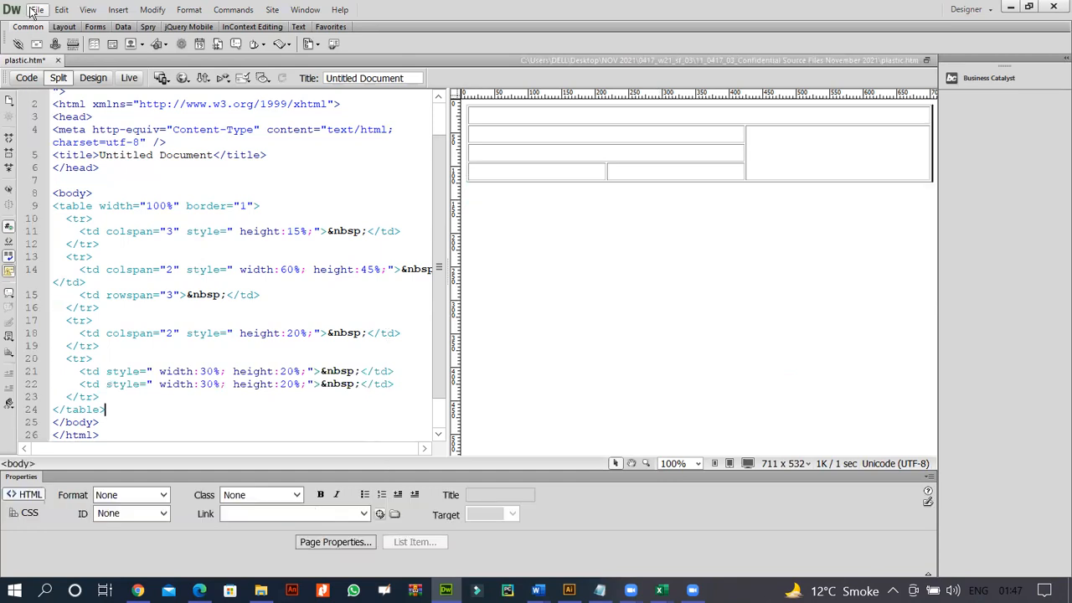
Step: Preview the table page in a web browser from the File menu
{"action": "left_click", "coordinate": [37, 10]}
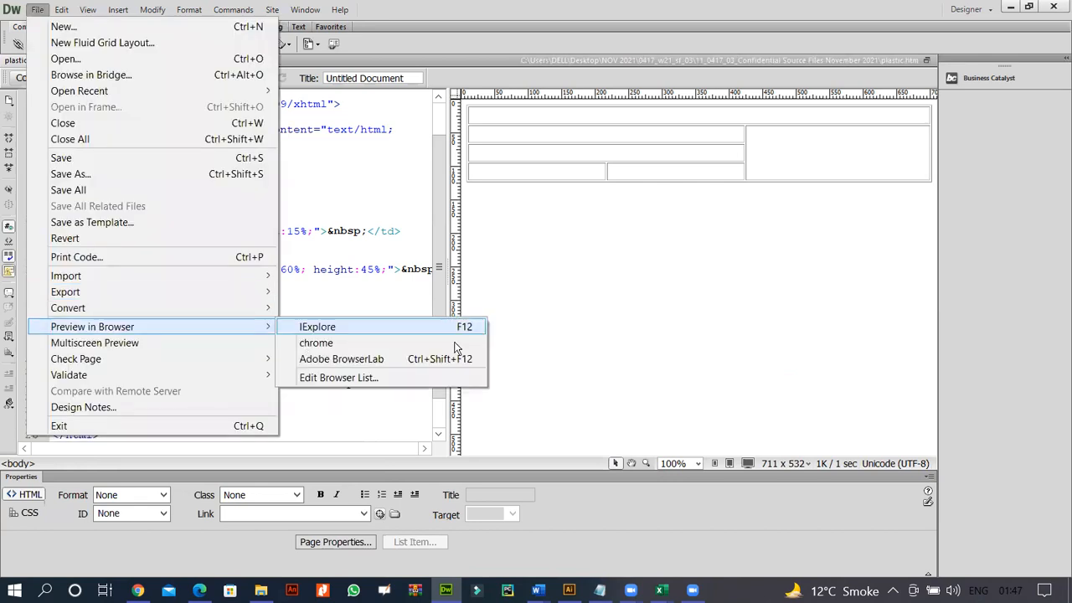
{"action": "left_click", "coordinate": [315, 341]}
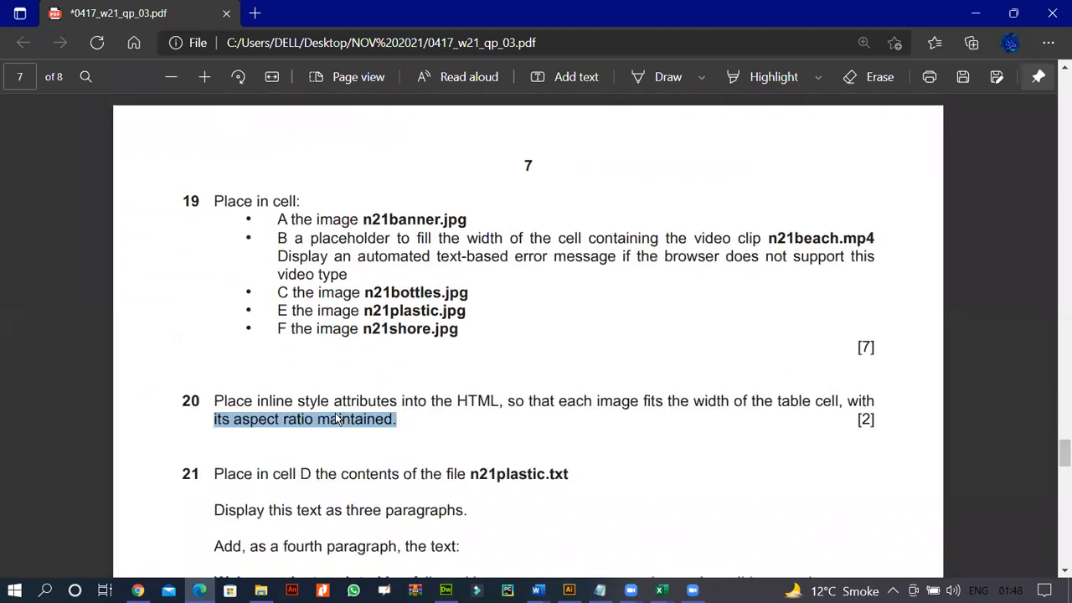
{"action": "mouse_move", "coordinate": [620, 586]}
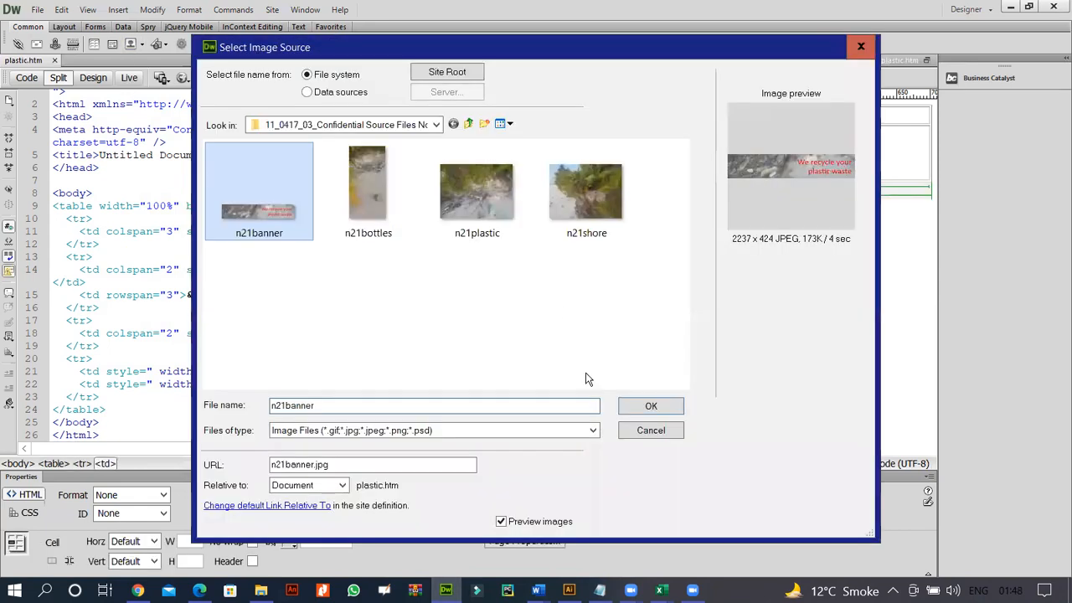
Step: Select n21banner.jpg for the top banner cell and review task 20 in the PDF
{"action": "left_click", "coordinate": [650, 405]}
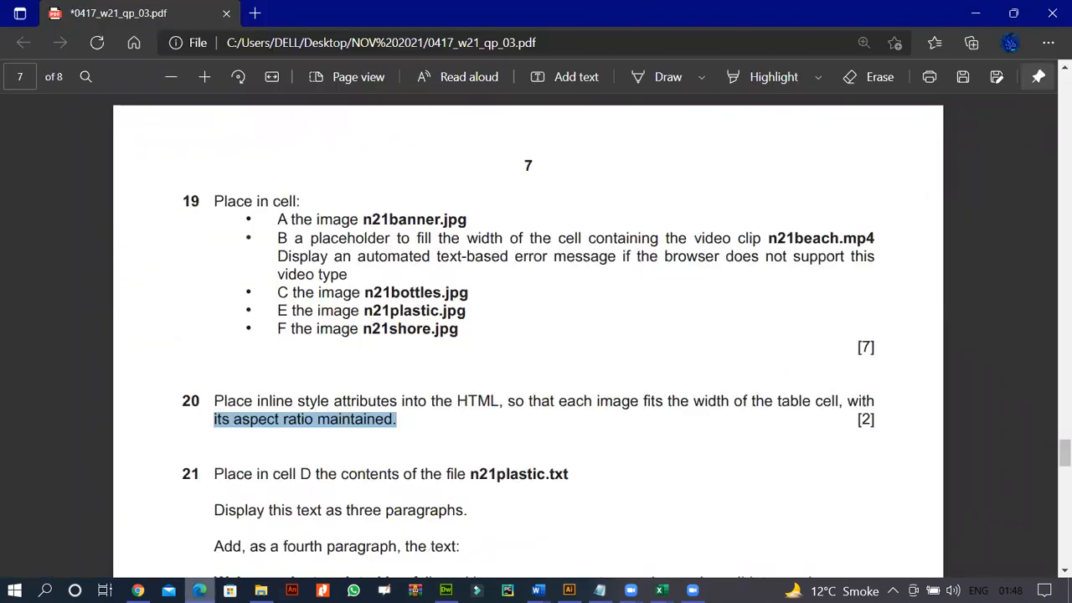
{"action": "scroll", "scroll_direction": "down", "scroll_amount": 3}
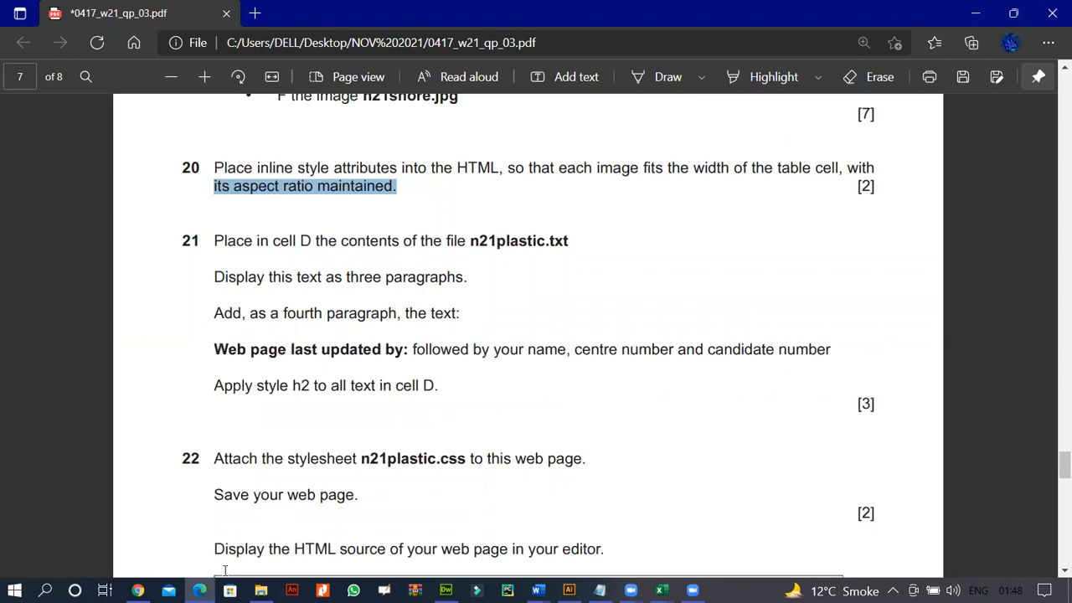
{"action": "scroll", "scroll_direction": "down", "scroll_amount": 3}
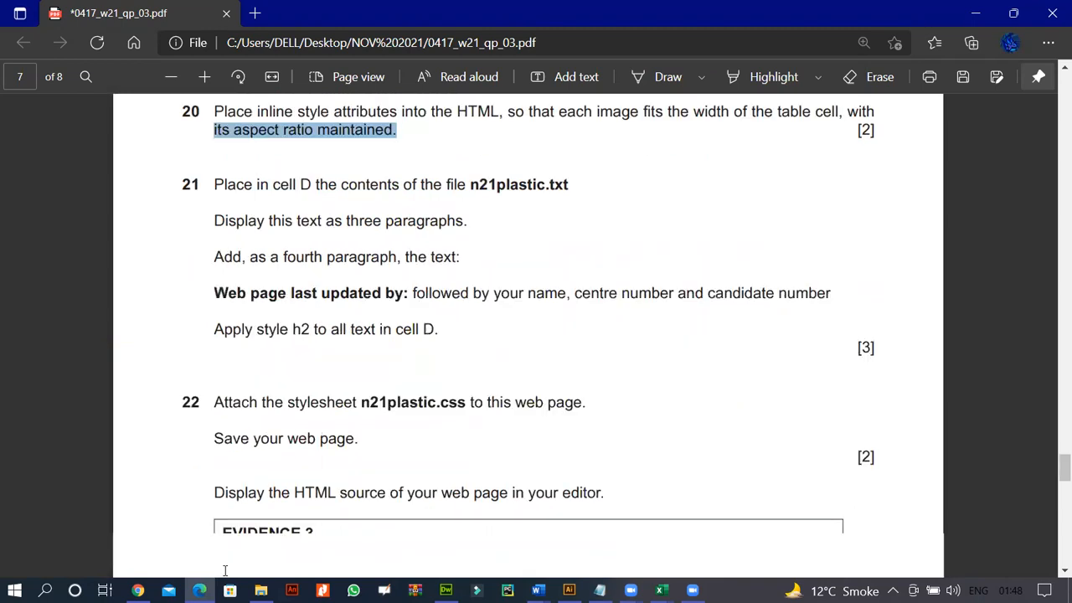
{"action": "scroll", "scroll_direction": "down", "scroll_amount": 3}
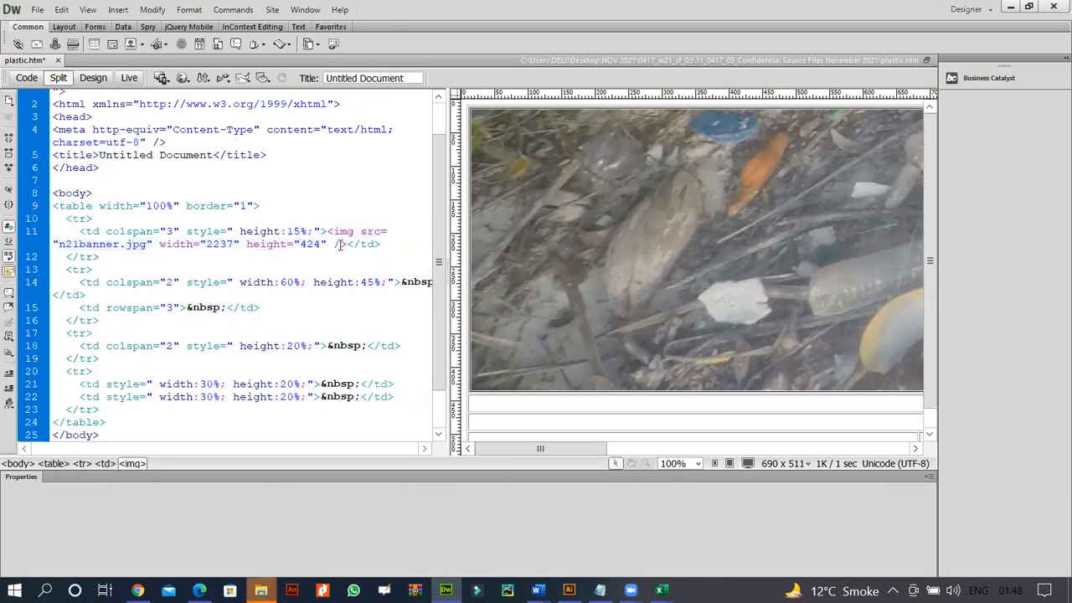
Step: Replace the banner image's fixed width and height with an inline 100% style and preview in Chrome
{"action": "type", "text": "style=\" width:30%; height:20%;\""}
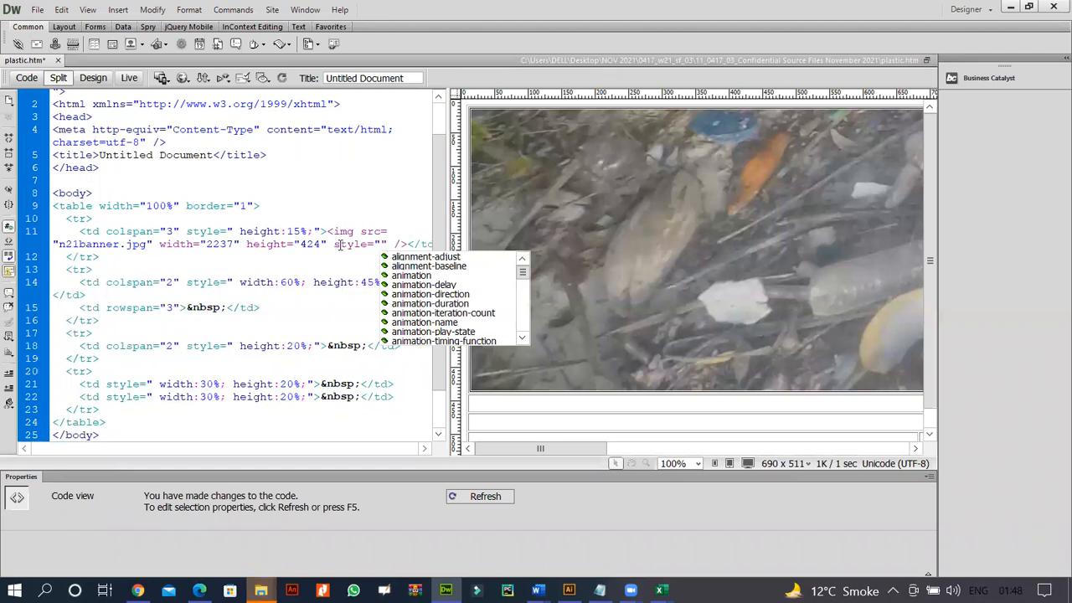
{"action": "type", "text": "100%;"}
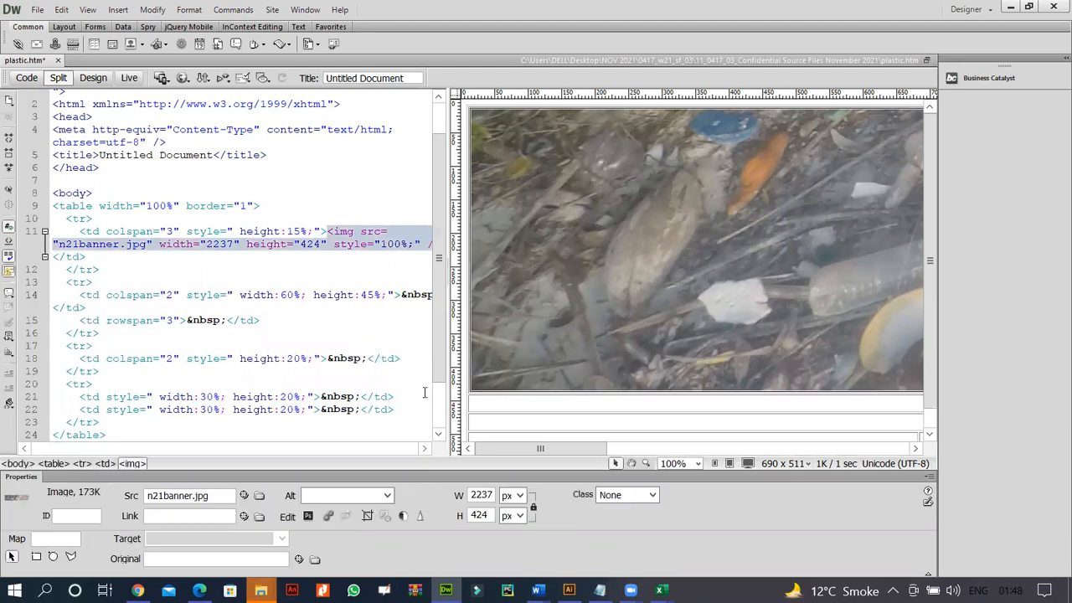
{"action": "left_click", "coordinate": [37, 10]}
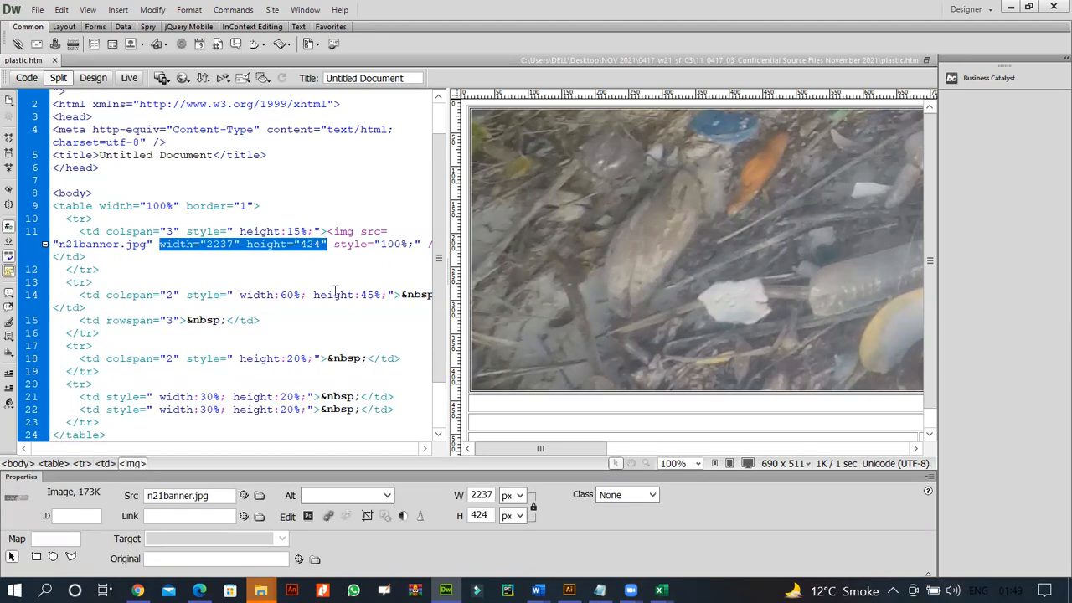
{"action": "key", "text": "Delete"}
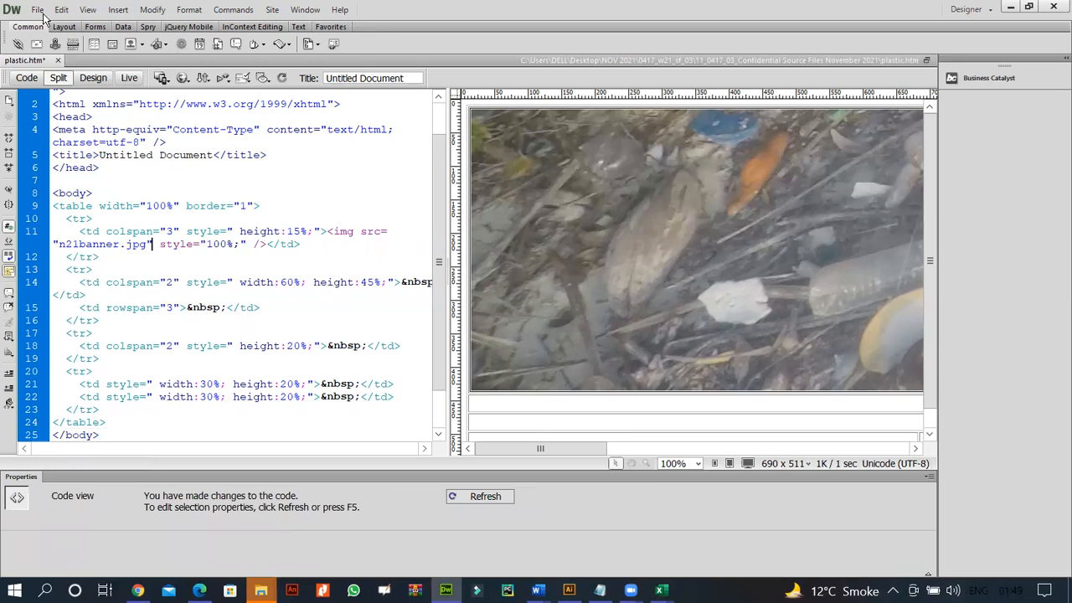
{"action": "left_click", "coordinate": [37, 10]}
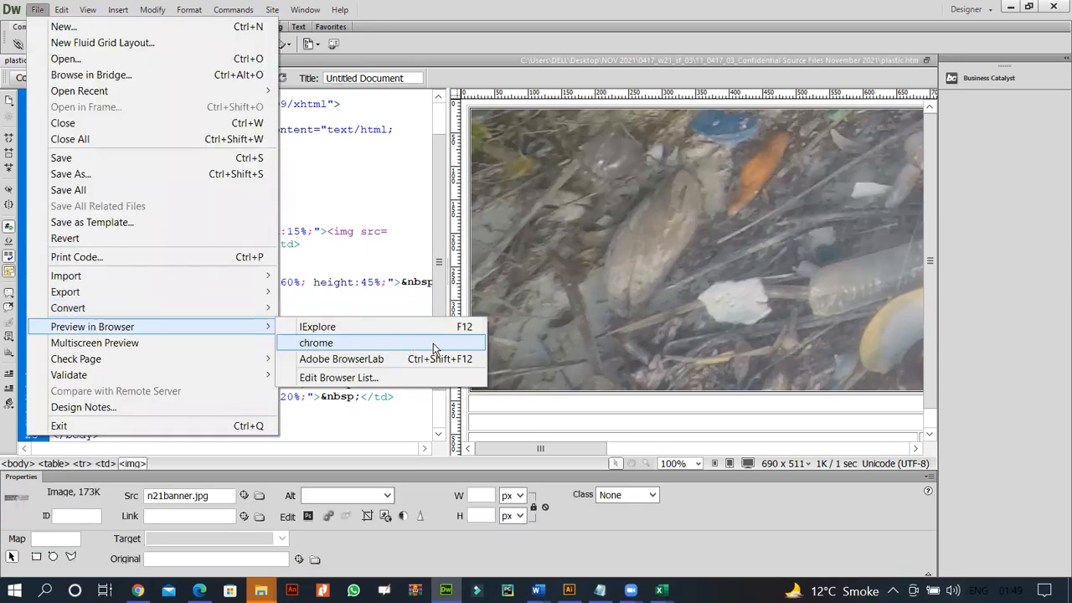
{"action": "left_click", "coordinate": [315, 342]}
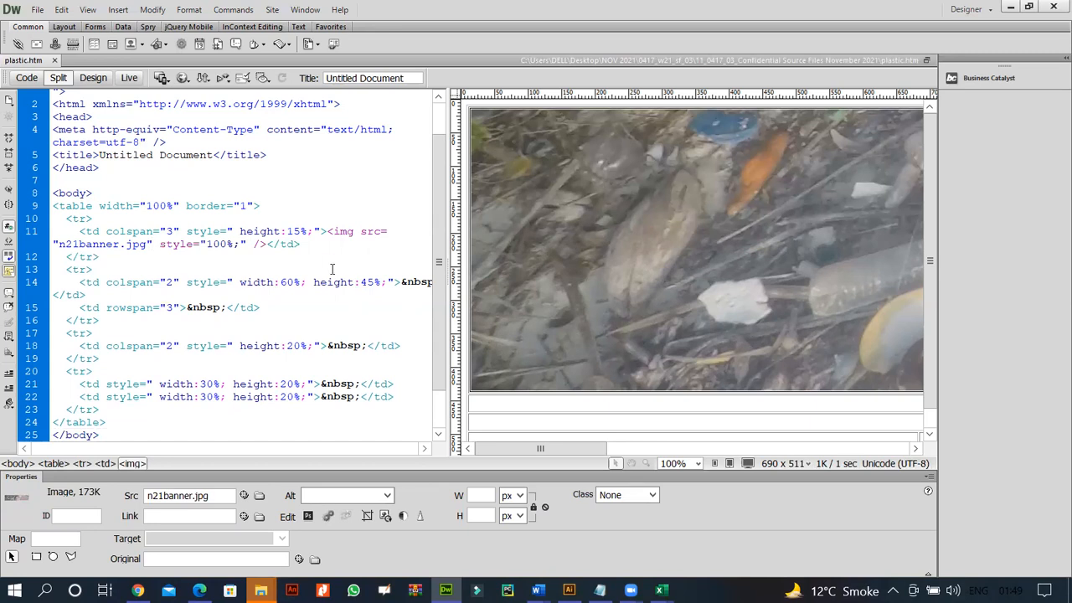
Step: Correct the banner image's inline style to width:100% and refresh the page
{"action": "left_click", "coordinate": [154, 245]}
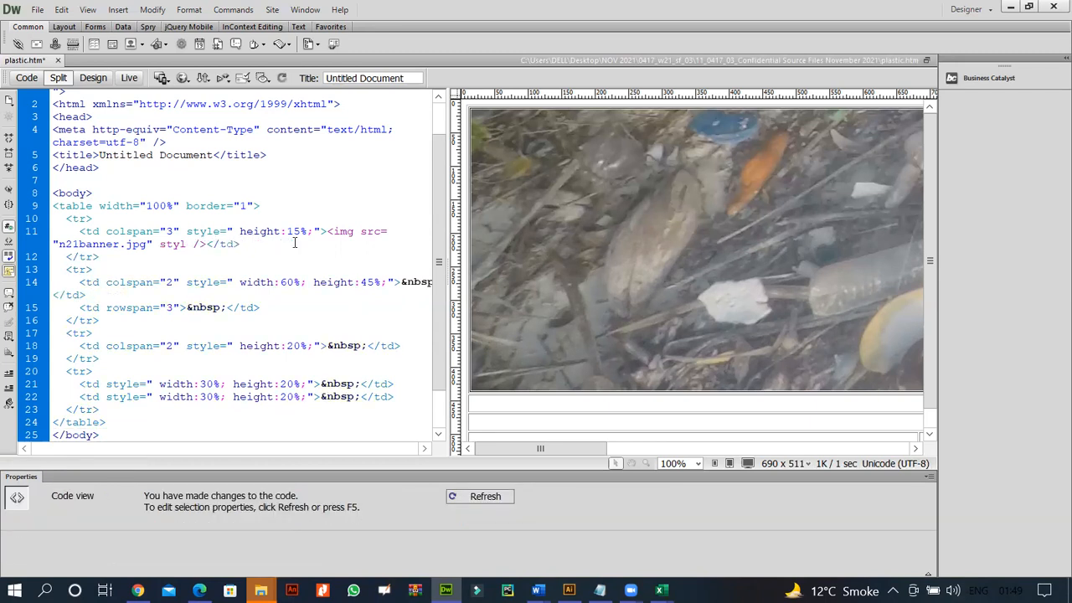
{"action": "type", "text": "e"}
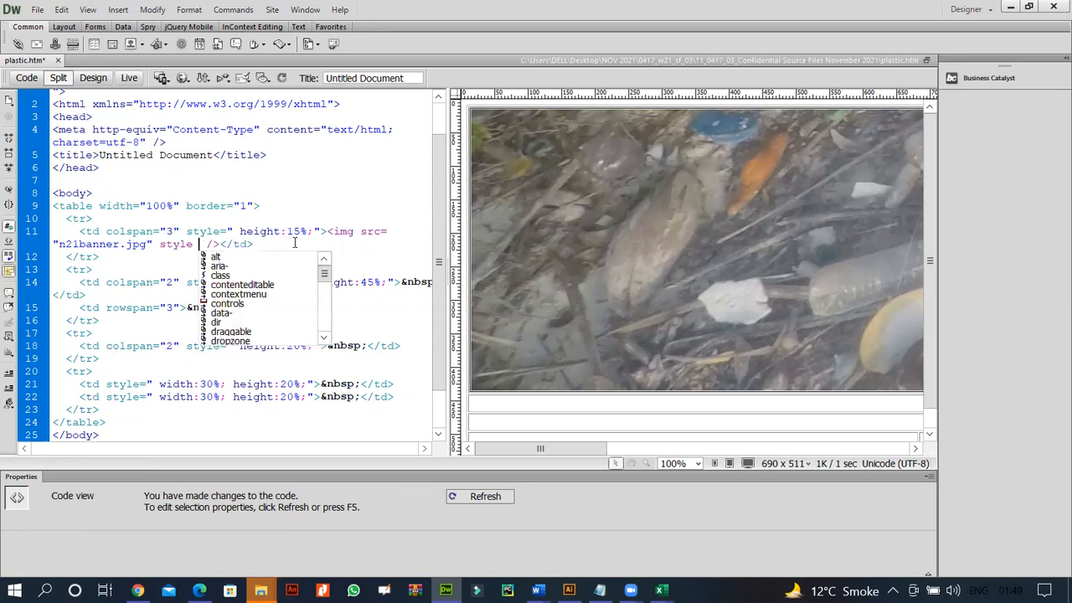
{"action": "type", "text": "v"}
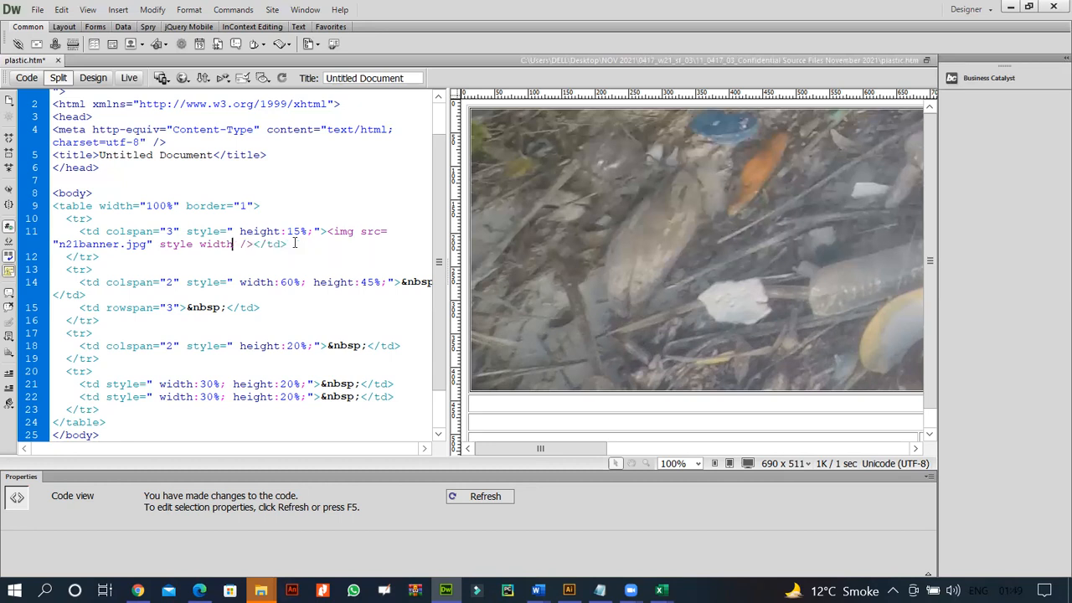
{"action": "key", "text": "BackSpace"}
{"action": "type", "text": "=\""}
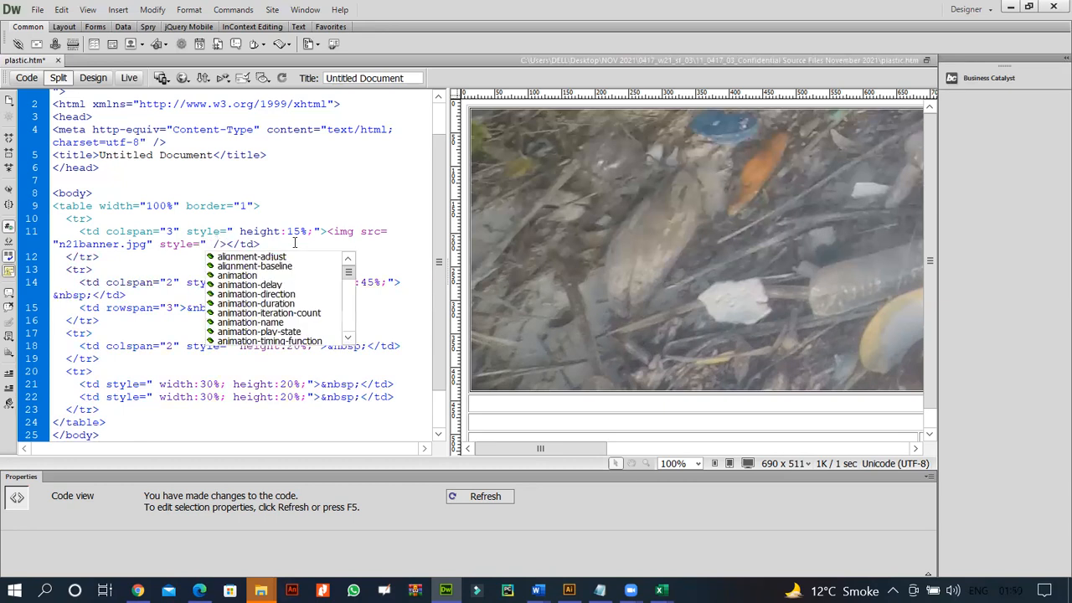
{"action": "type", "text": "width:"}
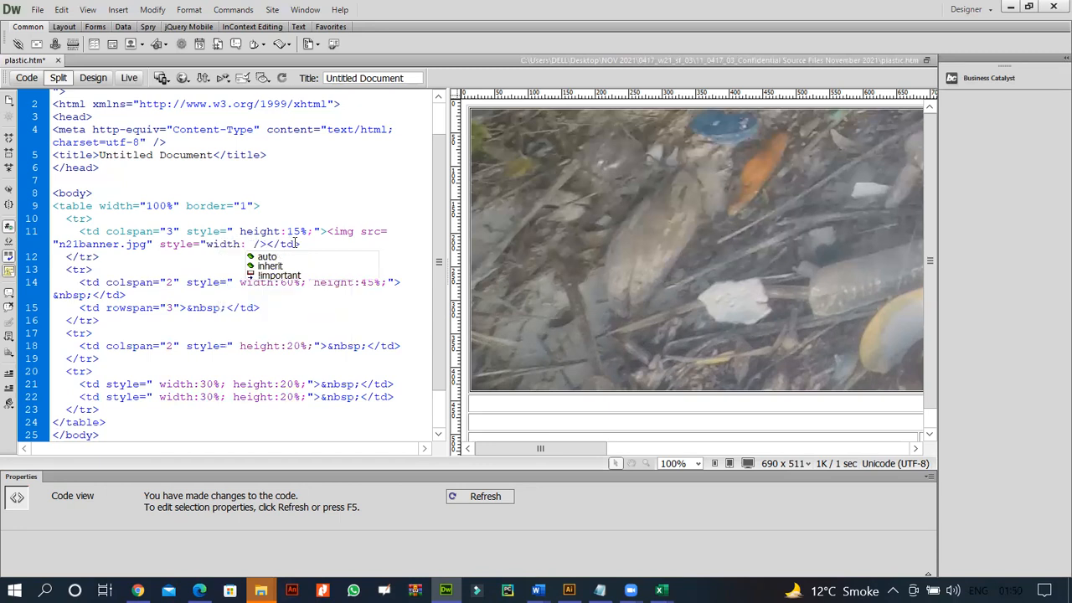
{"action": "type", "text": "100%\""}
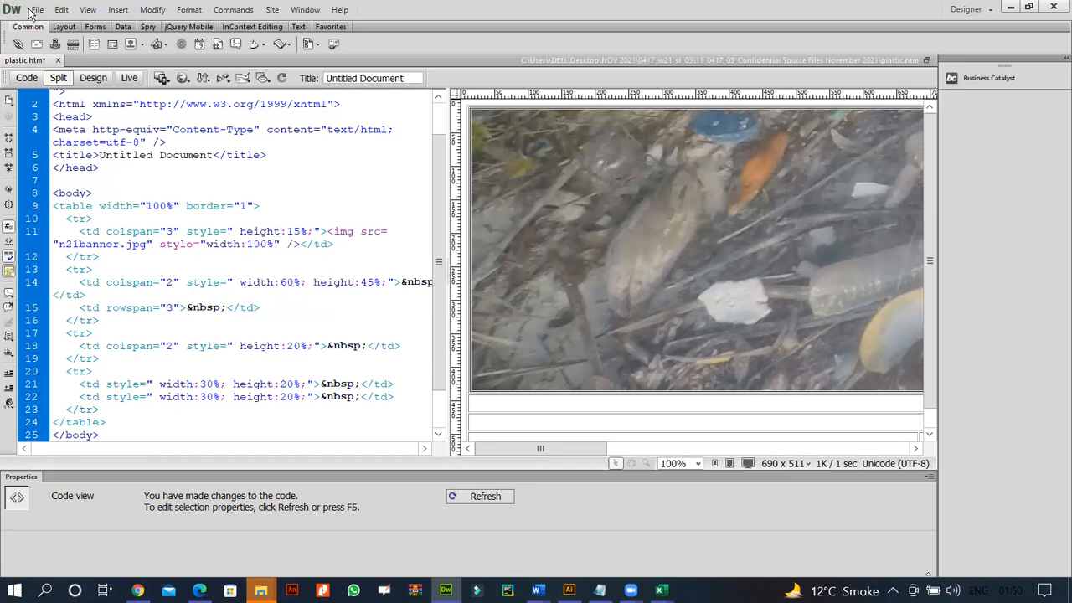
{"action": "left_click", "coordinate": [36, 10]}
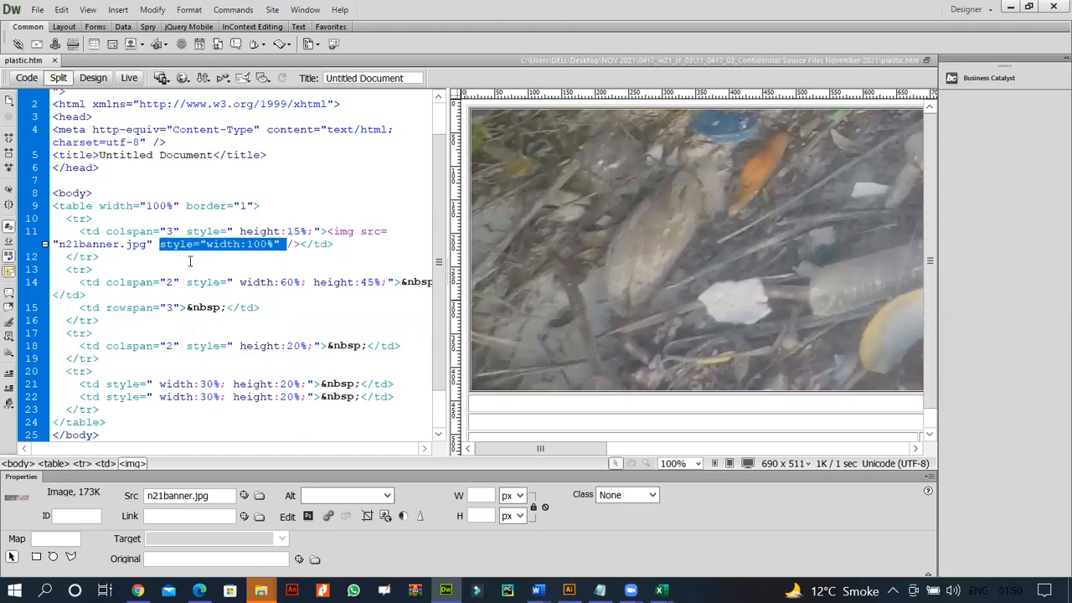
{"action": "left_click", "coordinate": [190, 245]}
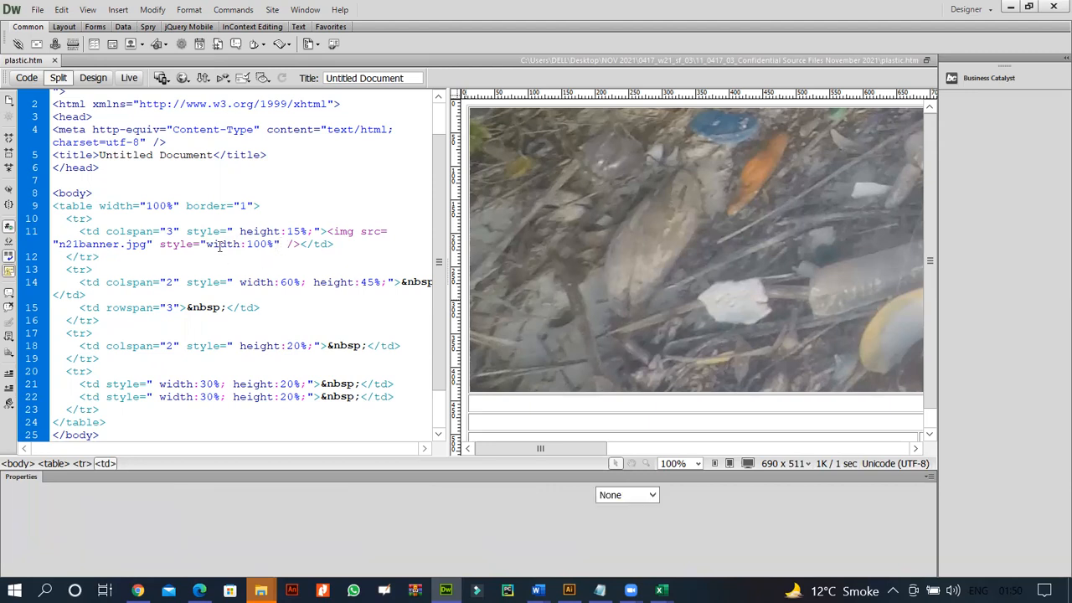
{"action": "left_click", "coordinate": [171, 231]}
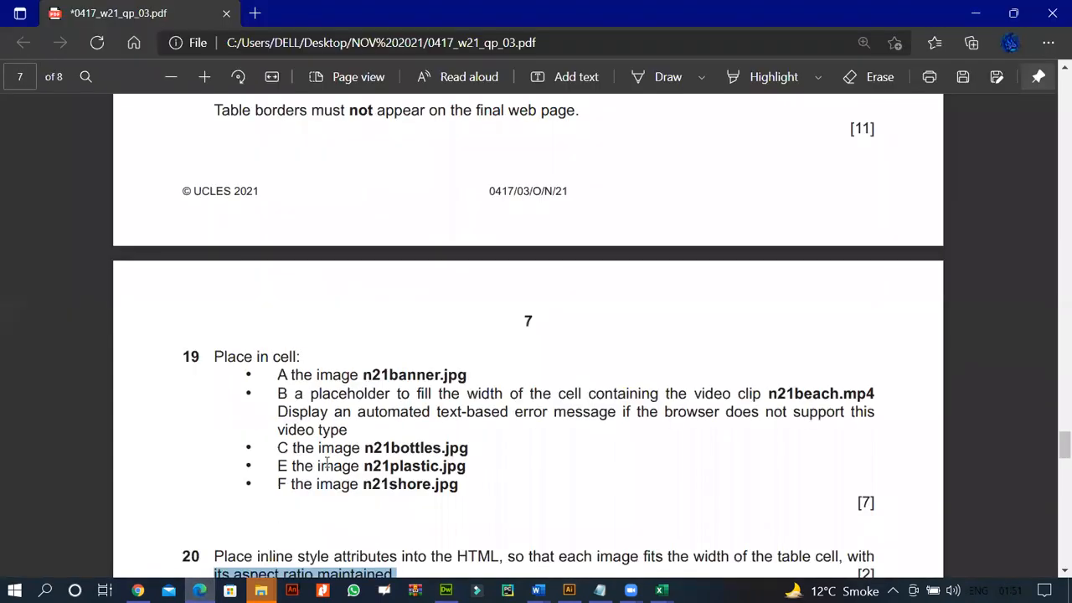
{"action": "mouse_move", "coordinate": [327, 462]}
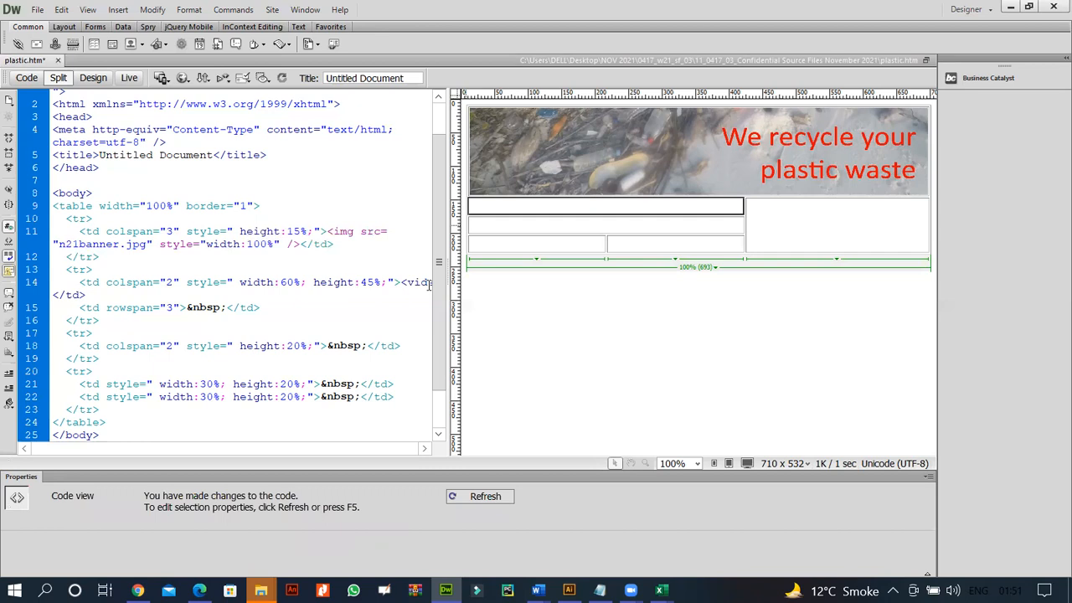
Step: Write a video element in cell B with width 100%, controls and source n21beach.mp4
{"action": "left_click", "coordinate": [54, 295]}
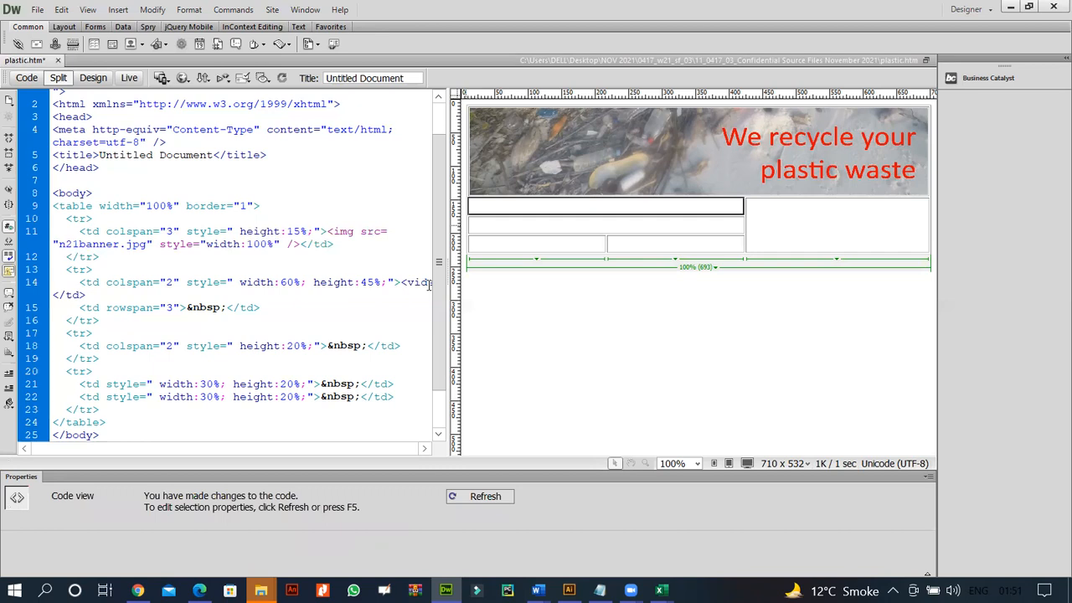
{"action": "type", "text": "width=\"100%\" controls=\"controls"}
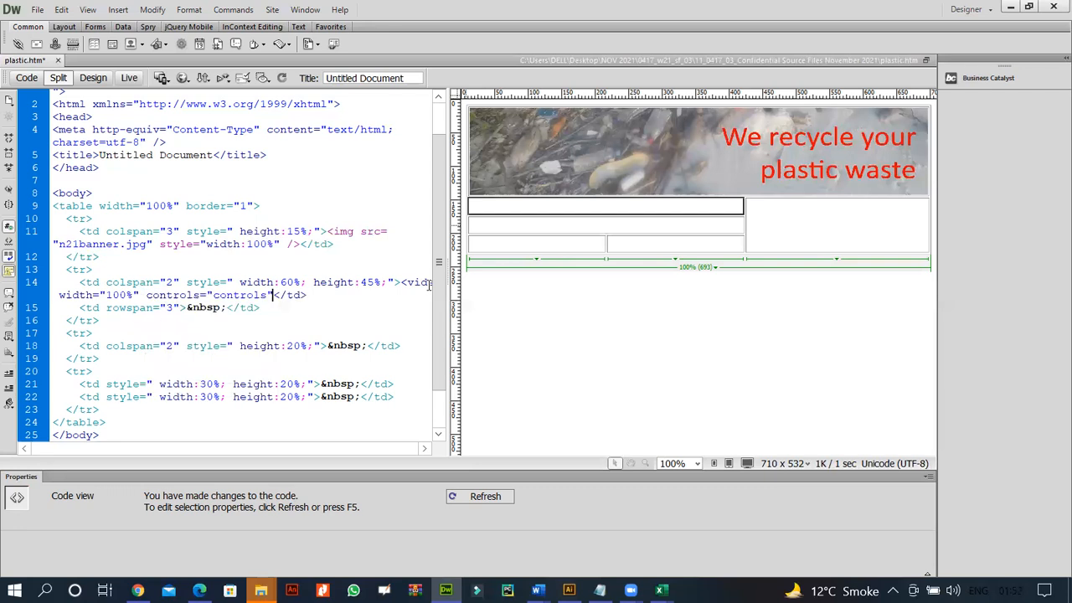
{"action": "type", "text": "><source"}
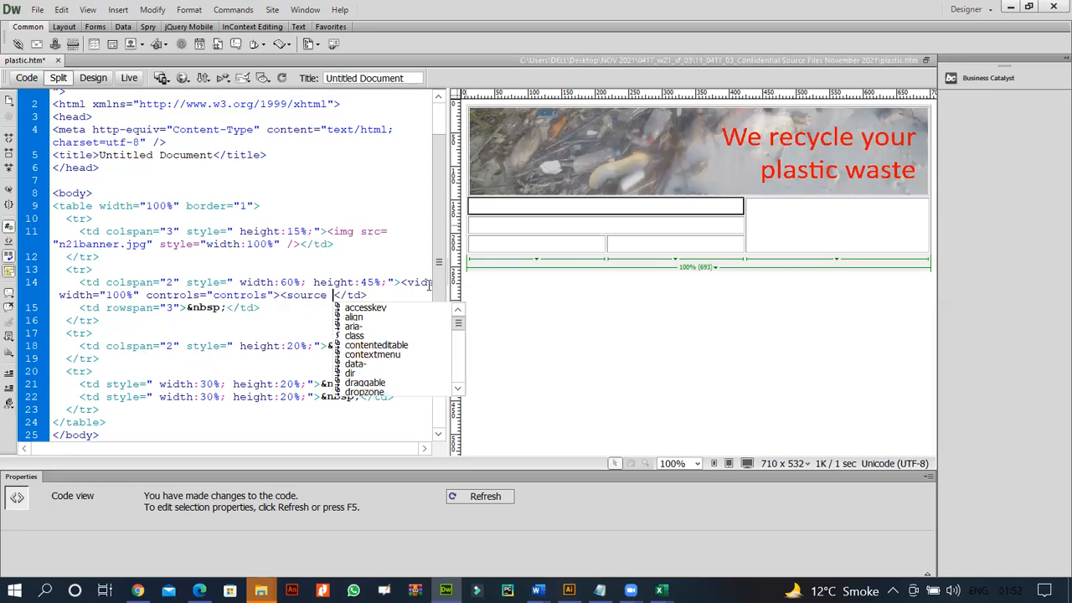
{"action": "type", "text": "src=\"n21beach.mp4\" />"}
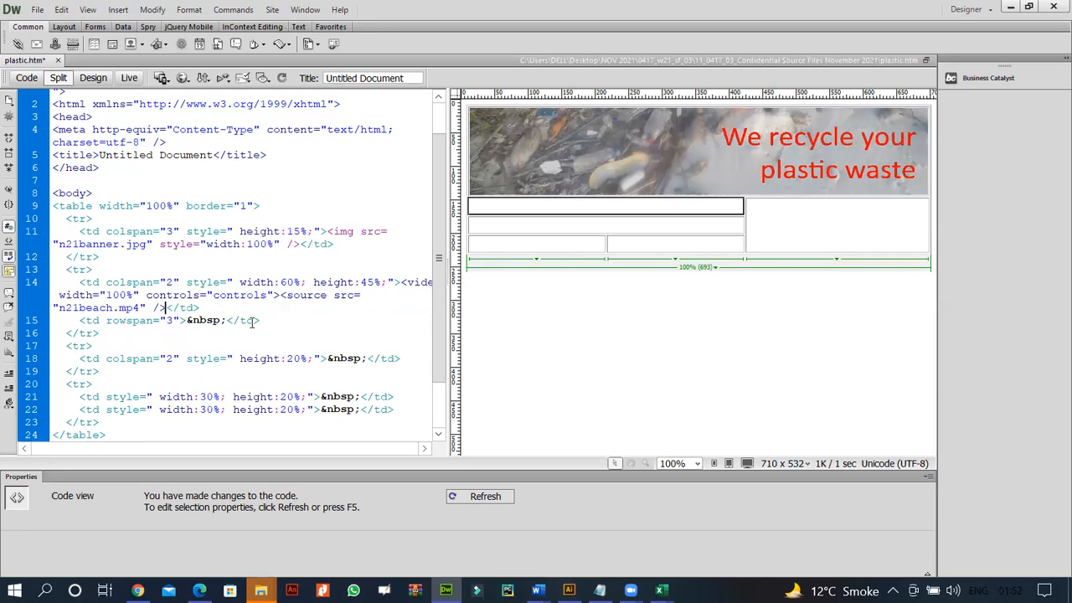
Step: Add the fallback text 'Your browser does not support this video' and close the video tag
{"action": "type", "text": "Your b"}
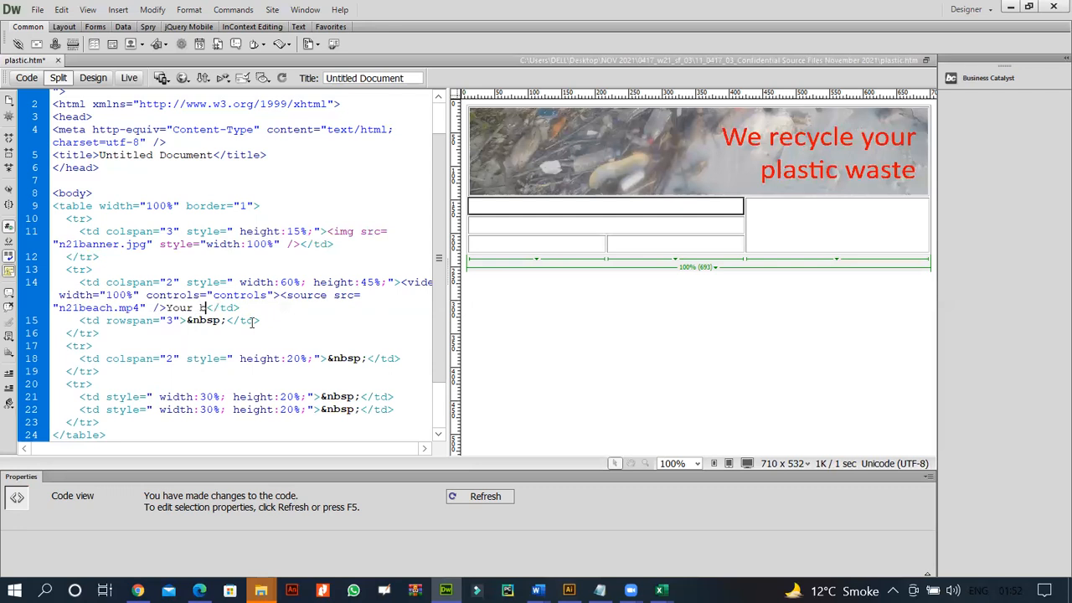
{"action": "type", "text": "rowser"}
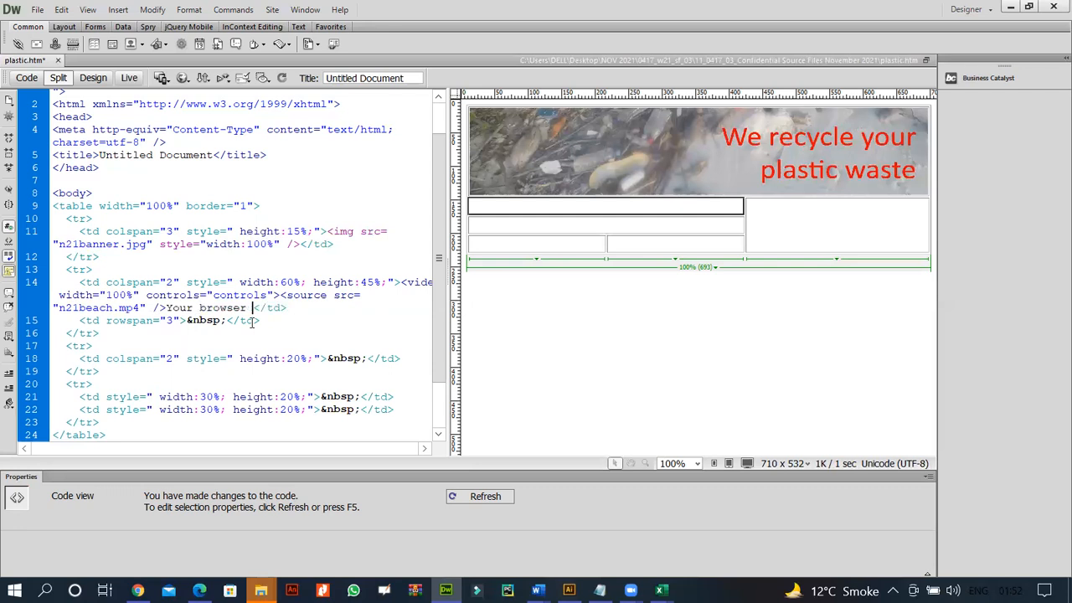
{"action": "type", "text": "does not"}
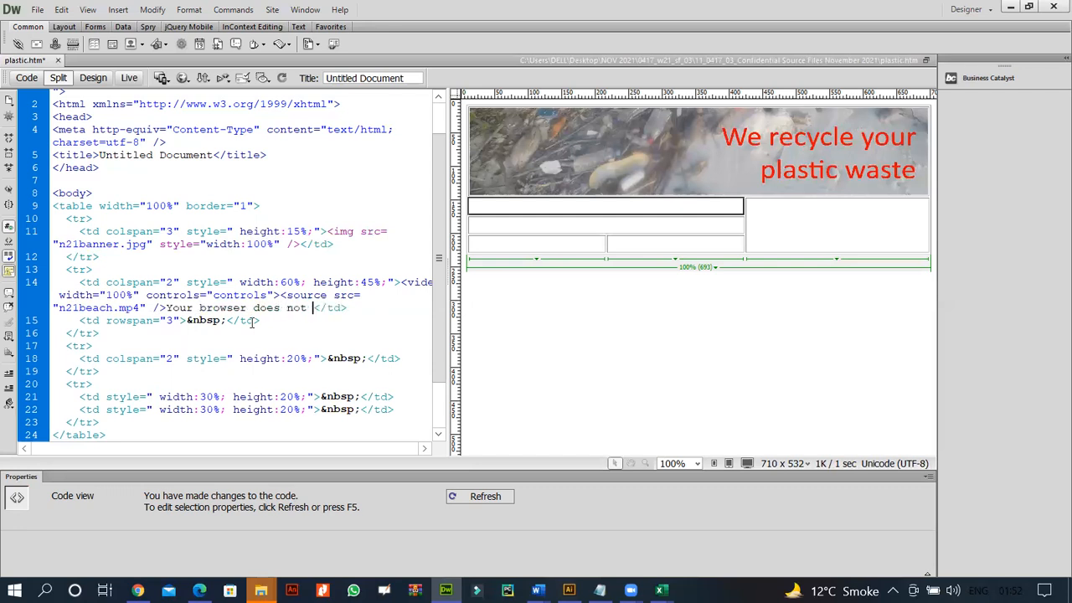
{"action": "type", "text": "support this video"}
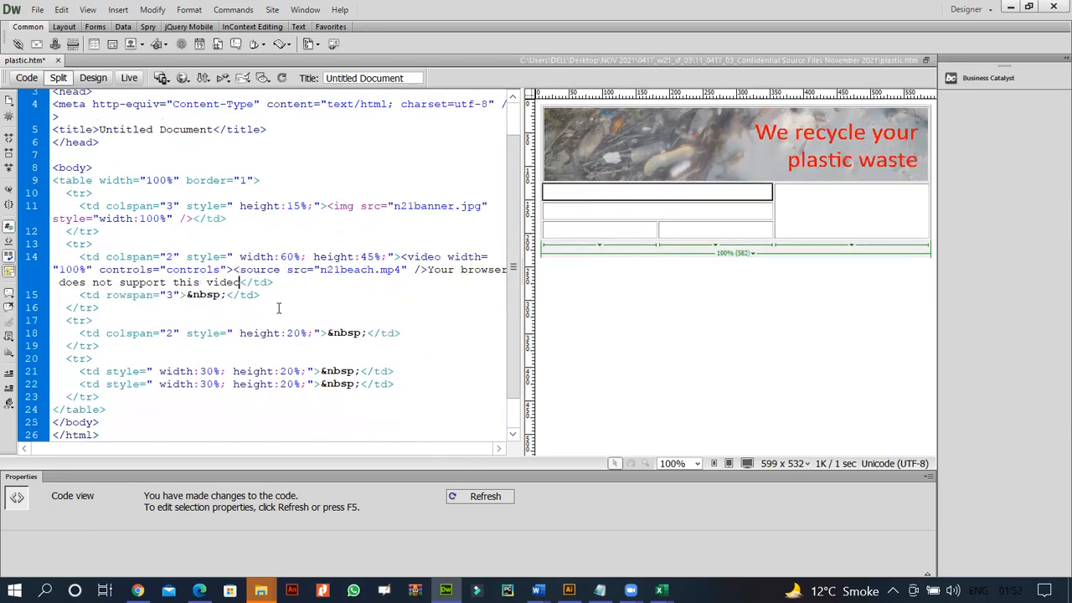
{"action": "type", "text": "</video></"}
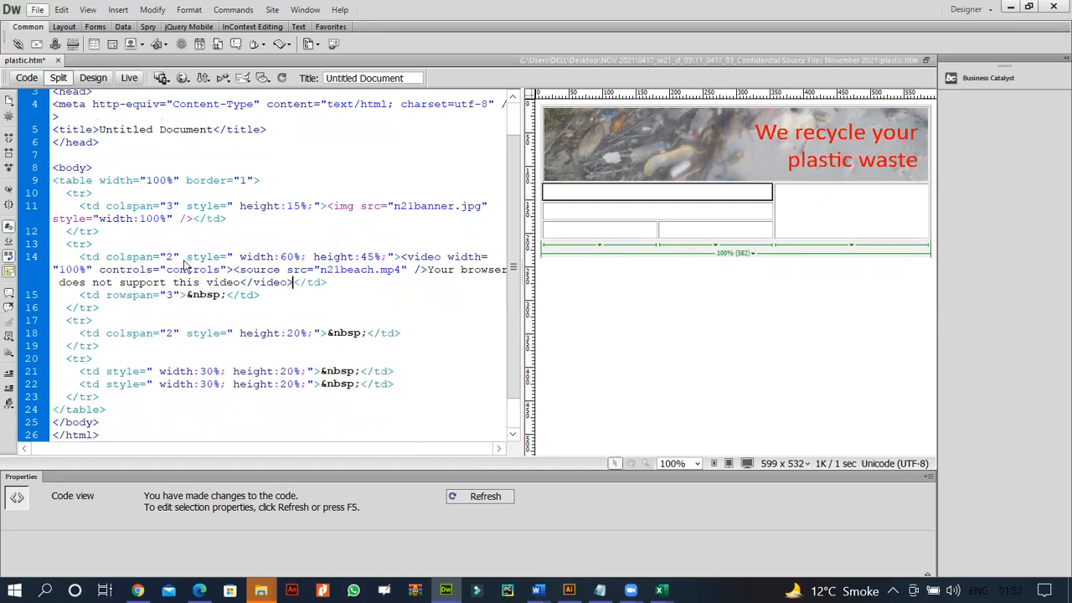
Step: Preview the page in Chrome, then return to the exam PDF's table layout diagram
{"action": "left_click", "coordinate": [37, 10]}
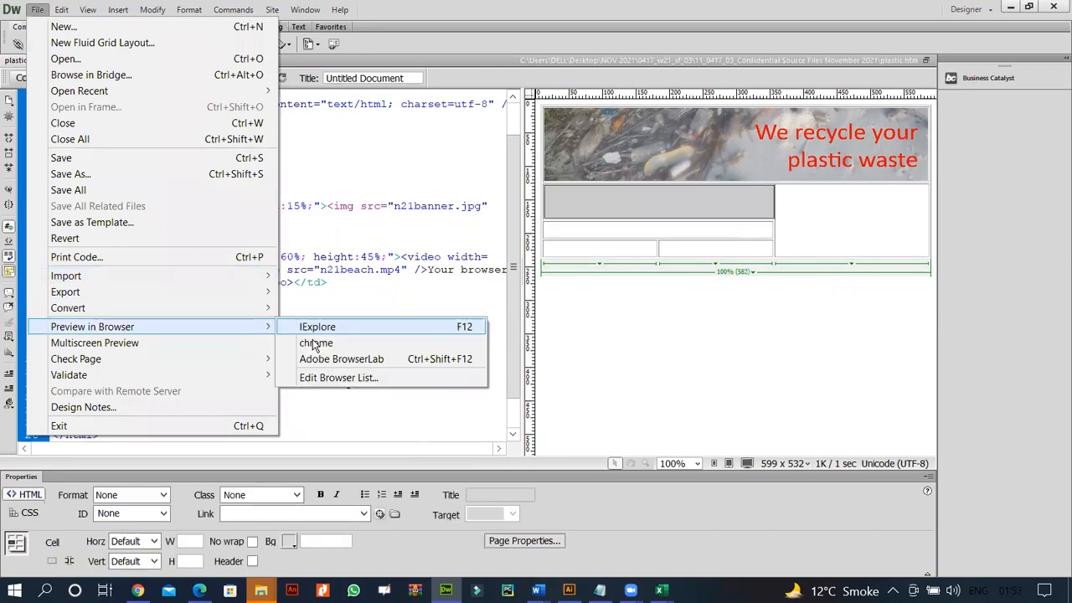
{"action": "left_click", "coordinate": [316, 341]}
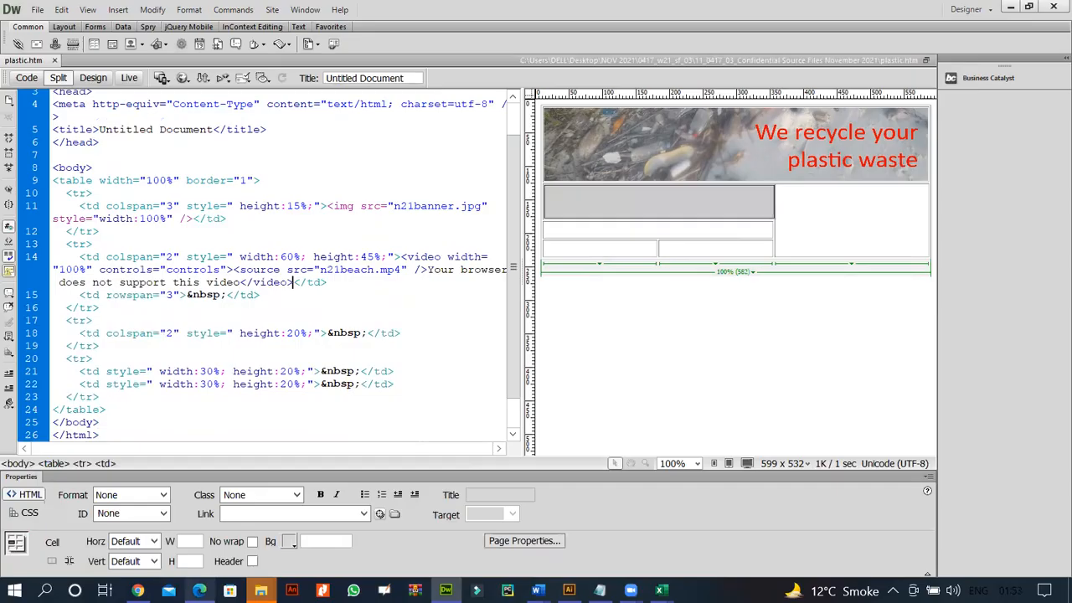
{"action": "left_click", "coordinate": [200, 589]}
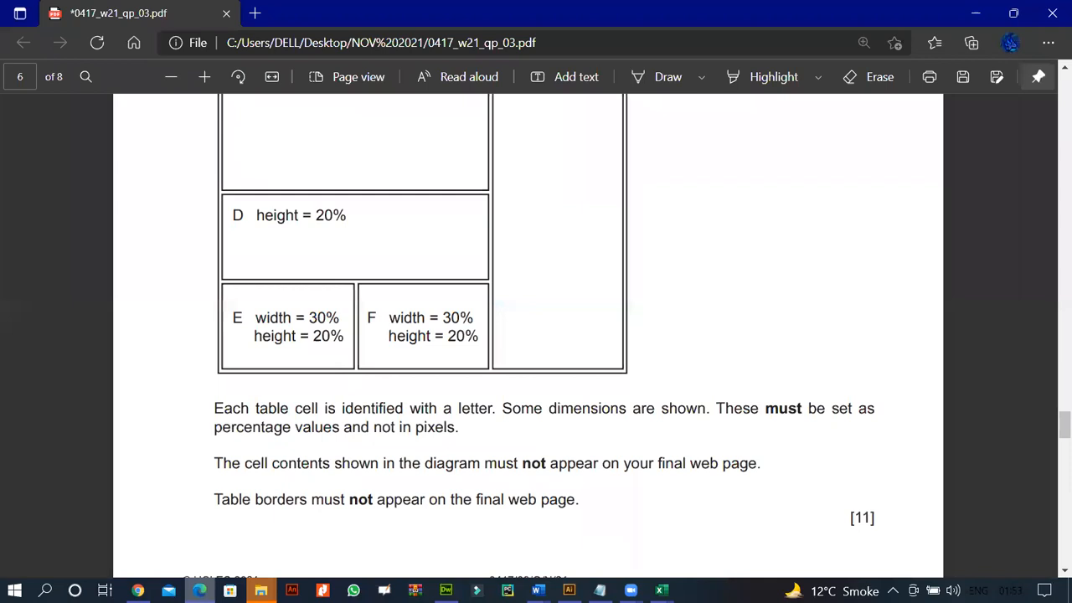
{"action": "scroll", "scroll_direction": "up", "scroll_amount": 3}
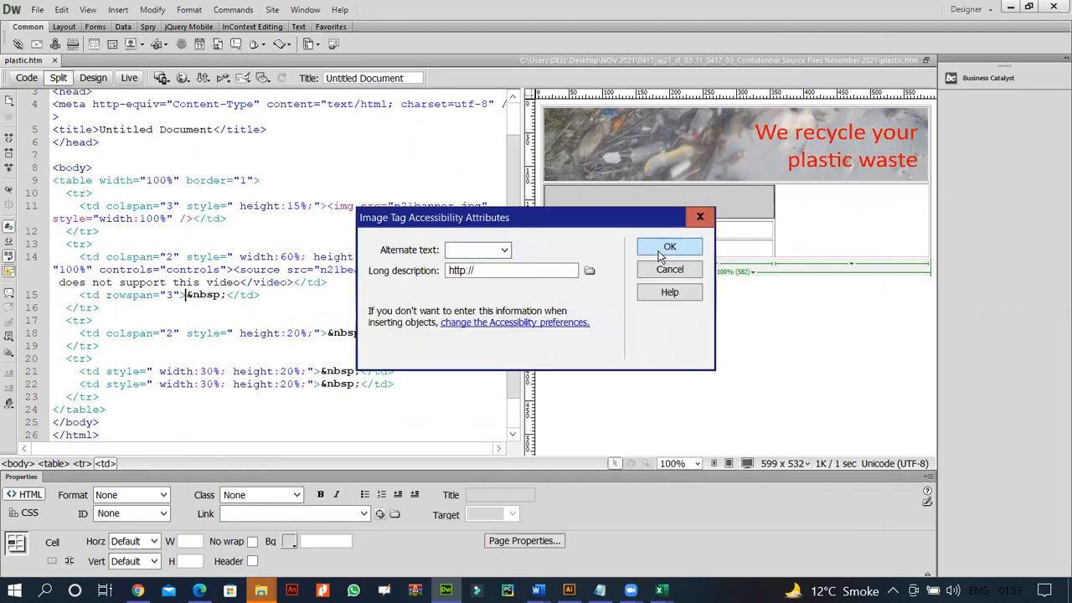
Step: Insert n21bottles.jpg into the three-row cell with no alternate text and width:100% style
{"action": "left_click", "coordinate": [670, 246]}
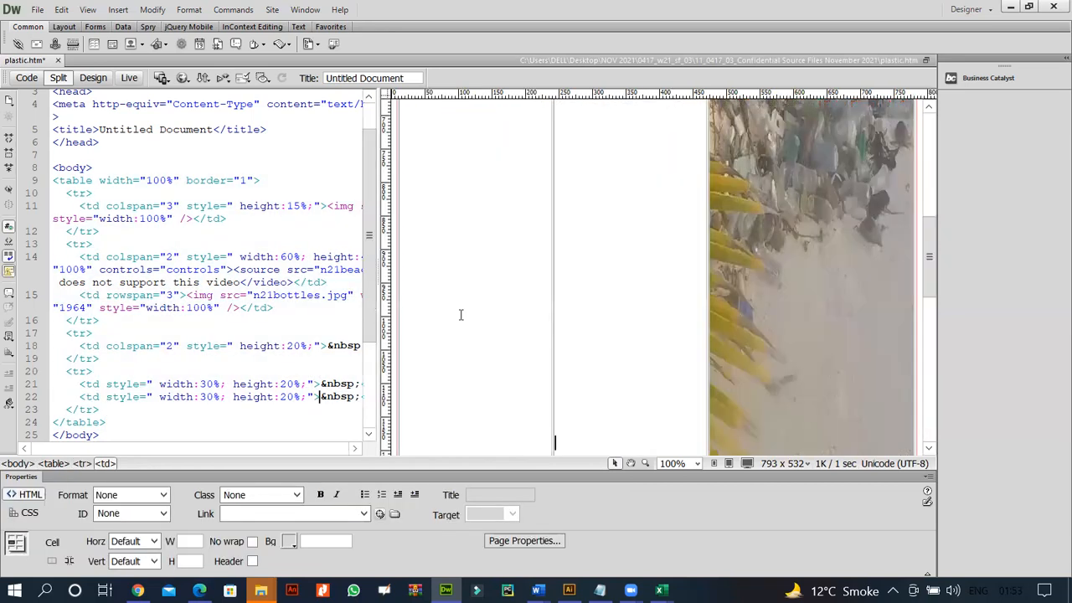
{"action": "scroll", "scroll_direction": "down", "scroll_amount": 3}
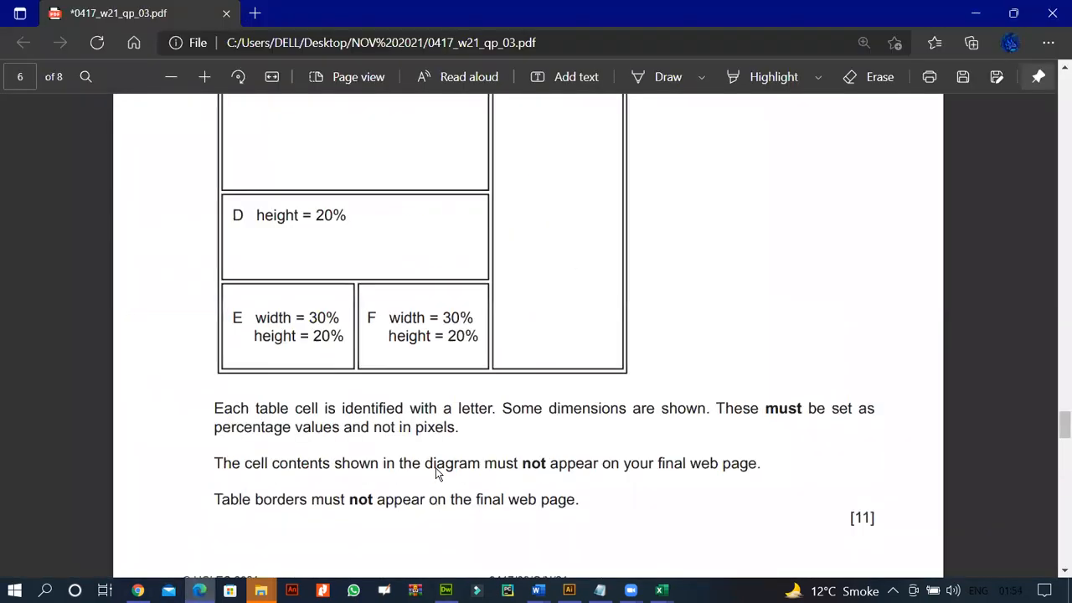
{"action": "scroll", "scroll_direction": "down", "scroll_amount": 3}
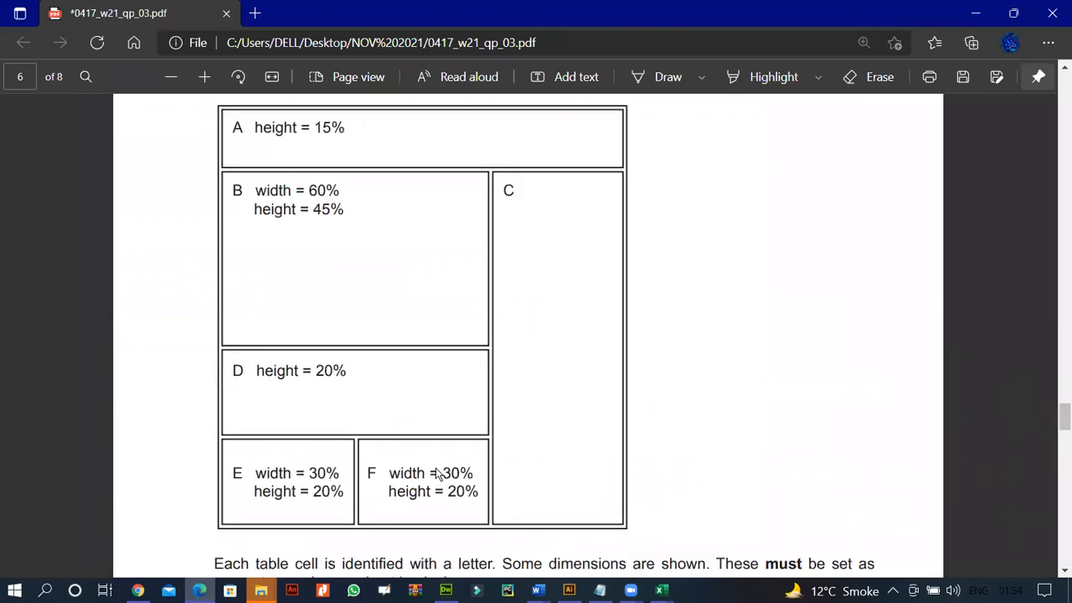
{"action": "scroll", "scroll_direction": "down", "scroll_amount": 3}
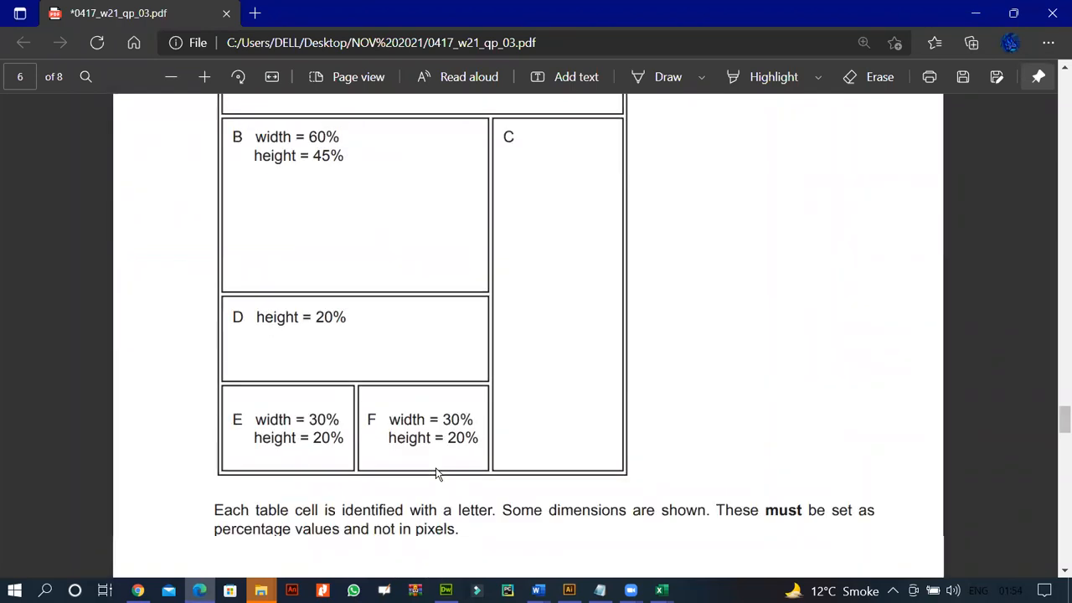
{"action": "scroll", "scroll_direction": "down", "scroll_amount": 3}
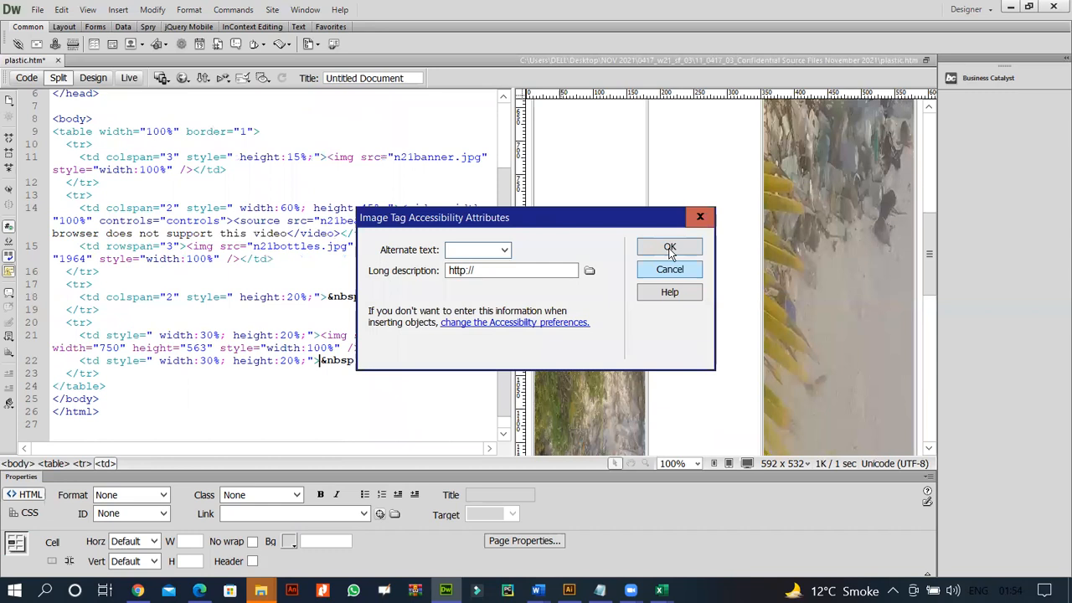
Step: Insert n21shore.jpg into cell F, confirming the accessibility dialog
{"action": "left_click", "coordinate": [670, 246]}
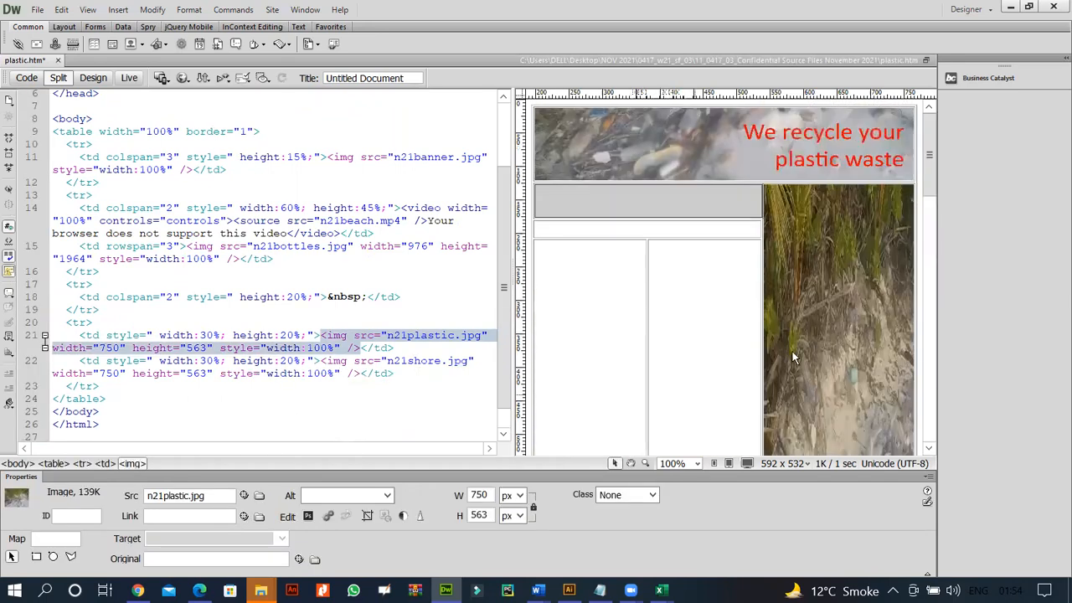
Step: Delete the width and height attributes from the n21bottles.jpg and n21shore.jpg img tags
{"action": "left_click", "coordinate": [251, 244]}
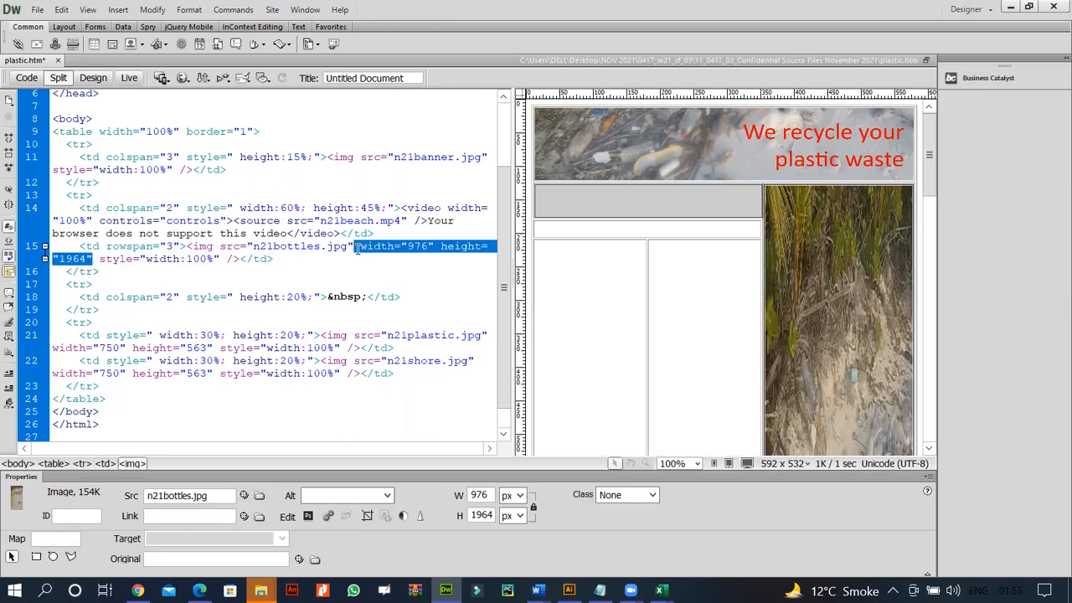
{"action": "mouse_move", "coordinate": [439, 285]}
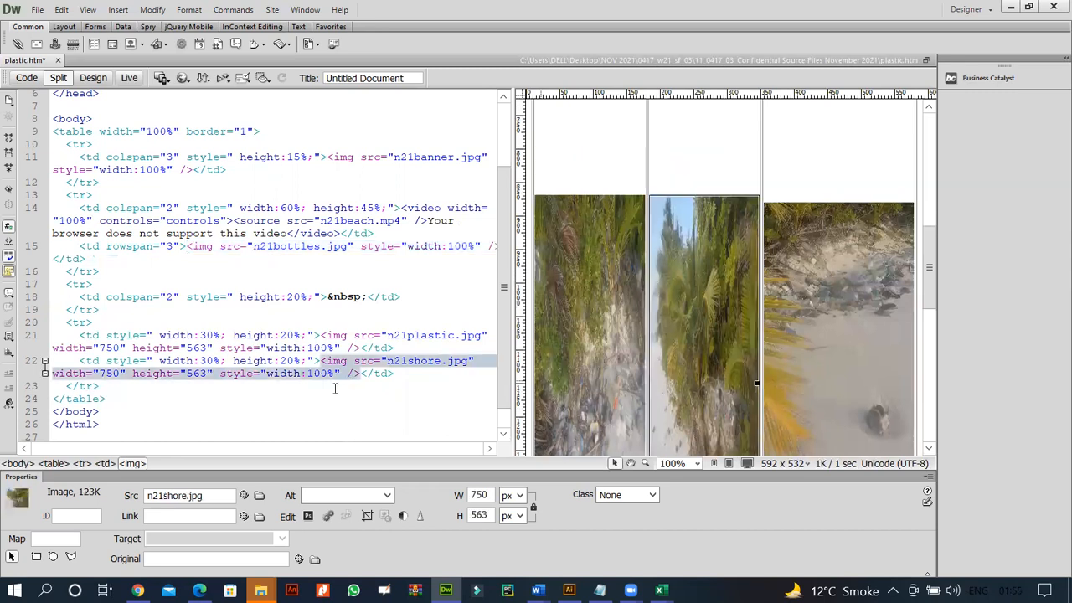
{"action": "left_click", "coordinate": [114, 373]}
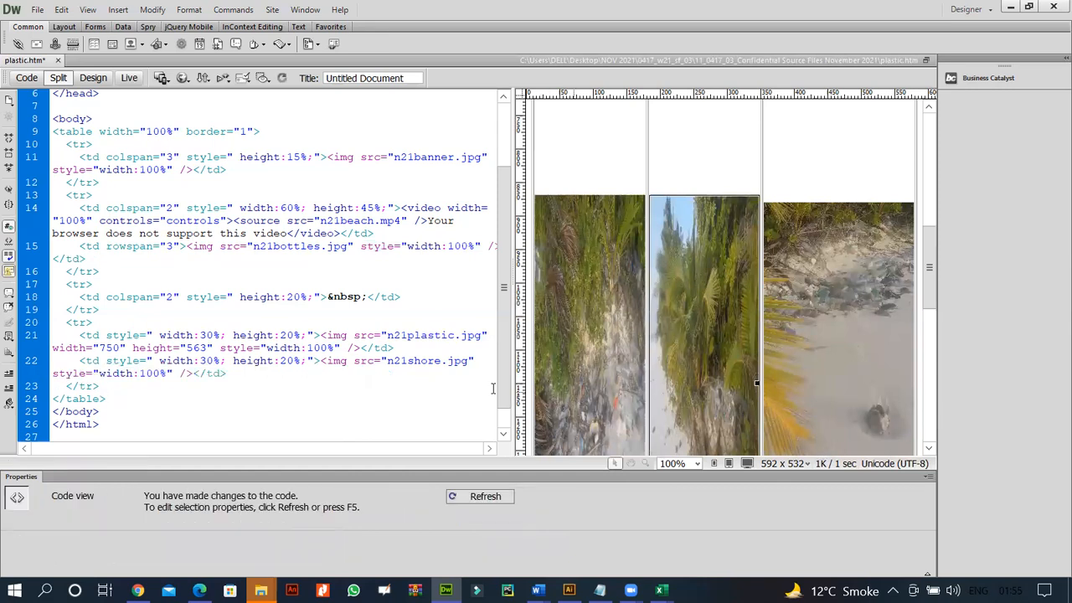
Step: Delete the fixed 750×563 width and height from the n21plastic.jpg img tag
{"action": "left_click", "coordinate": [479, 361]}
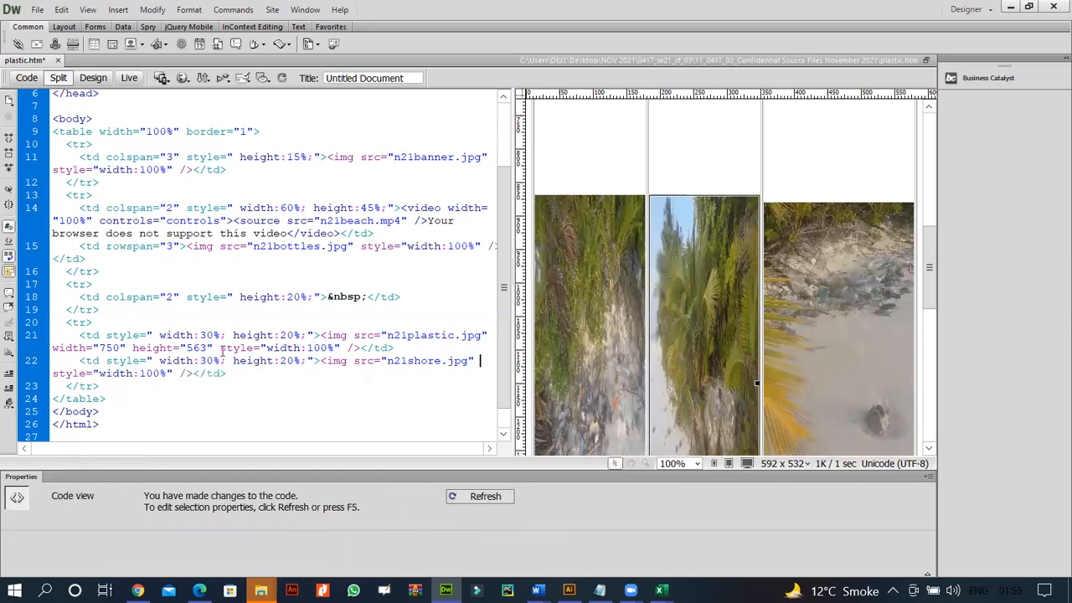
{"action": "double_click", "coordinate": [131, 347]}
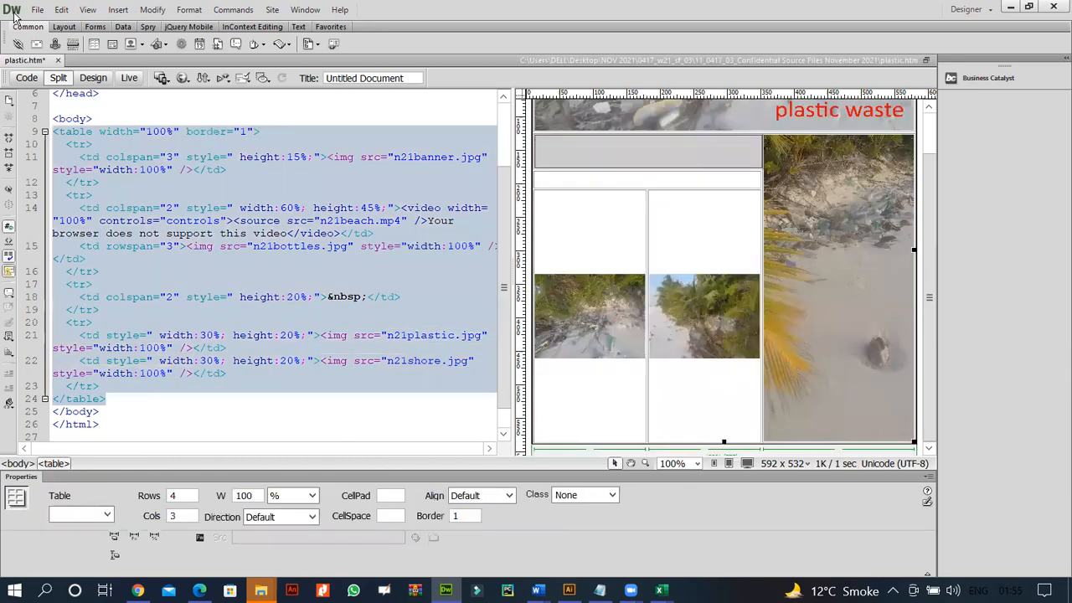
Step: Preview the page in a browser and scroll through the result
{"action": "left_click", "coordinate": [37, 10]}
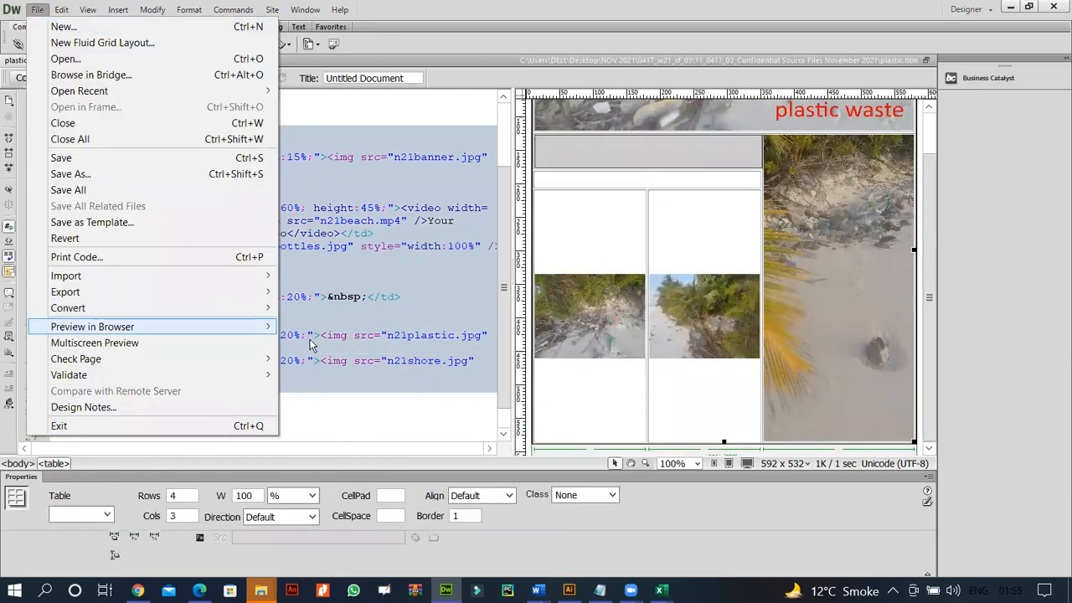
{"action": "left_click", "coordinate": [92, 326]}
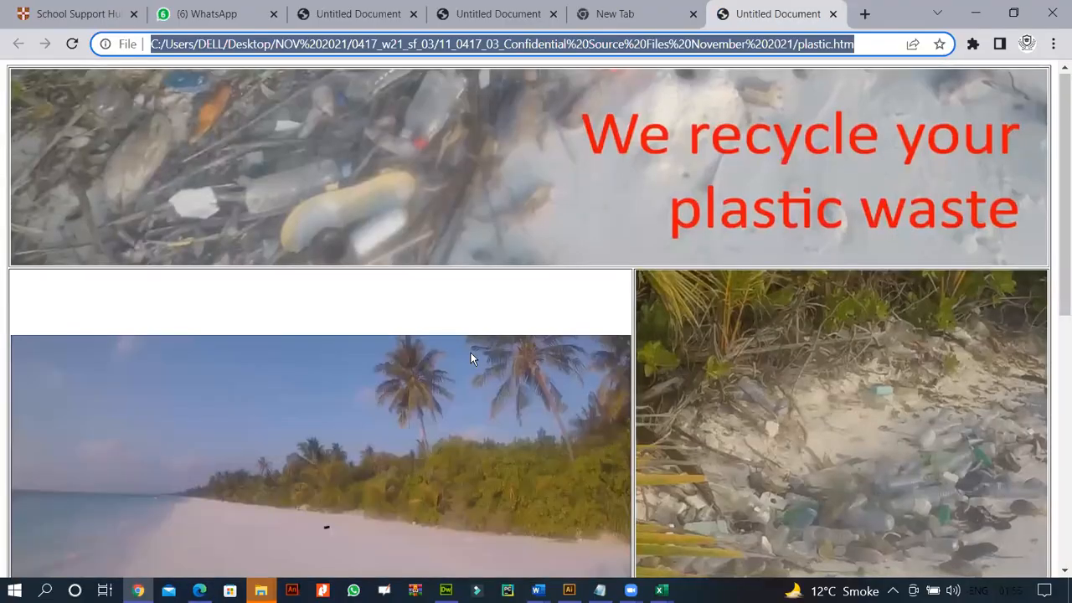
{"action": "scroll", "scroll_direction": "down", "scroll_amount": 3}
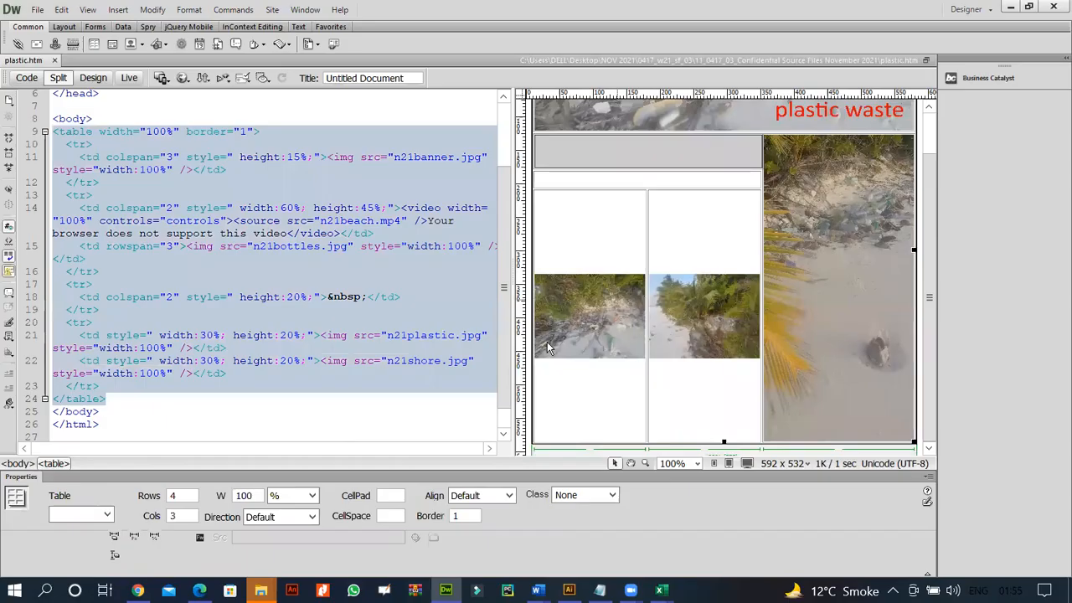
{"action": "left_click", "coordinate": [590, 317]}
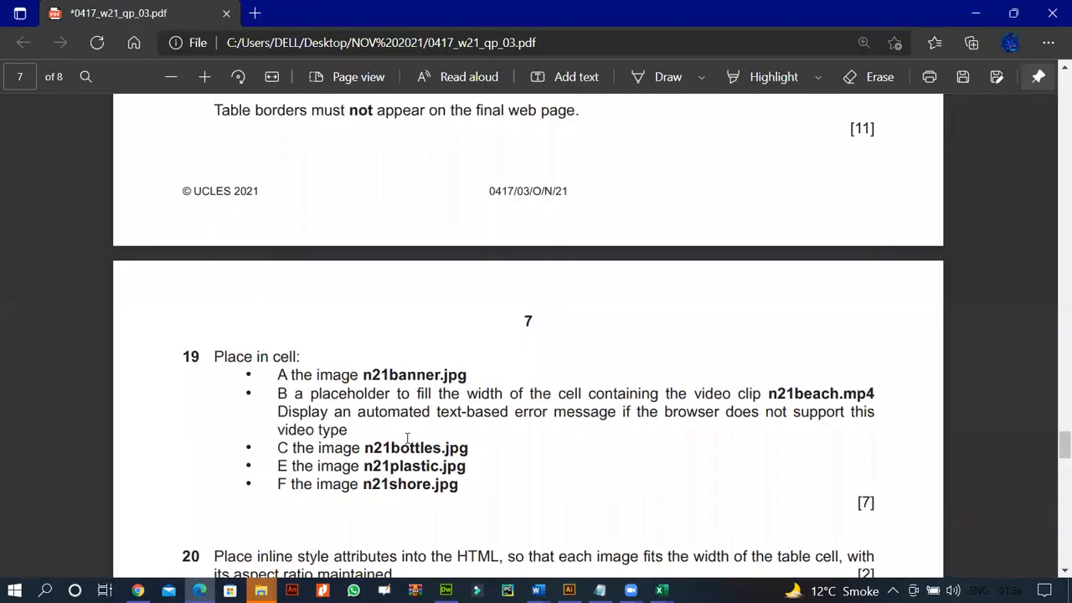
{"action": "scroll", "scroll_direction": "down", "scroll_amount": 3}
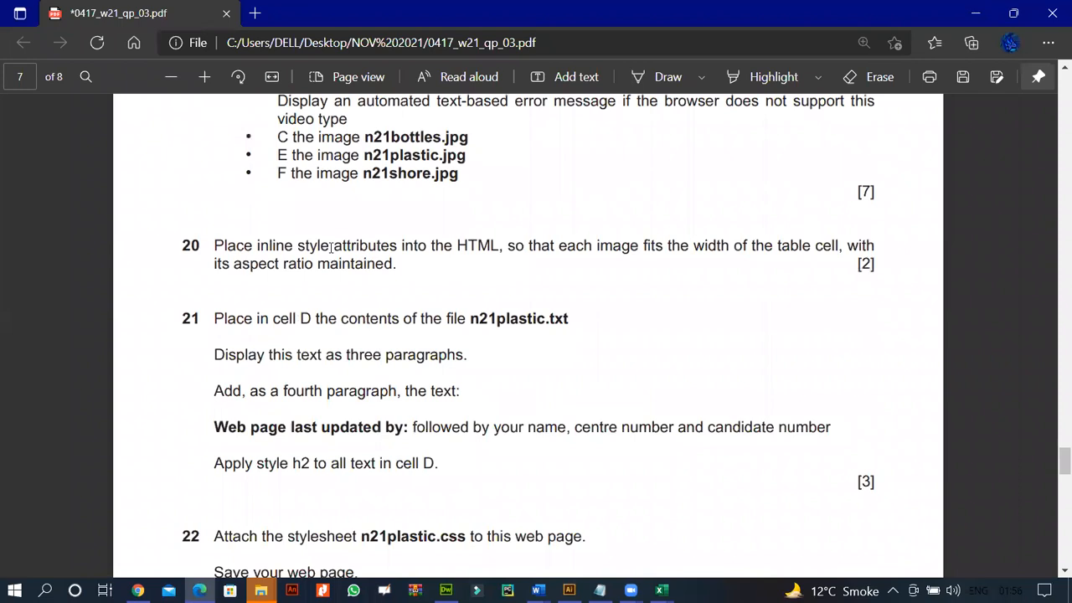
{"action": "mouse_move", "coordinate": [547, 254]}
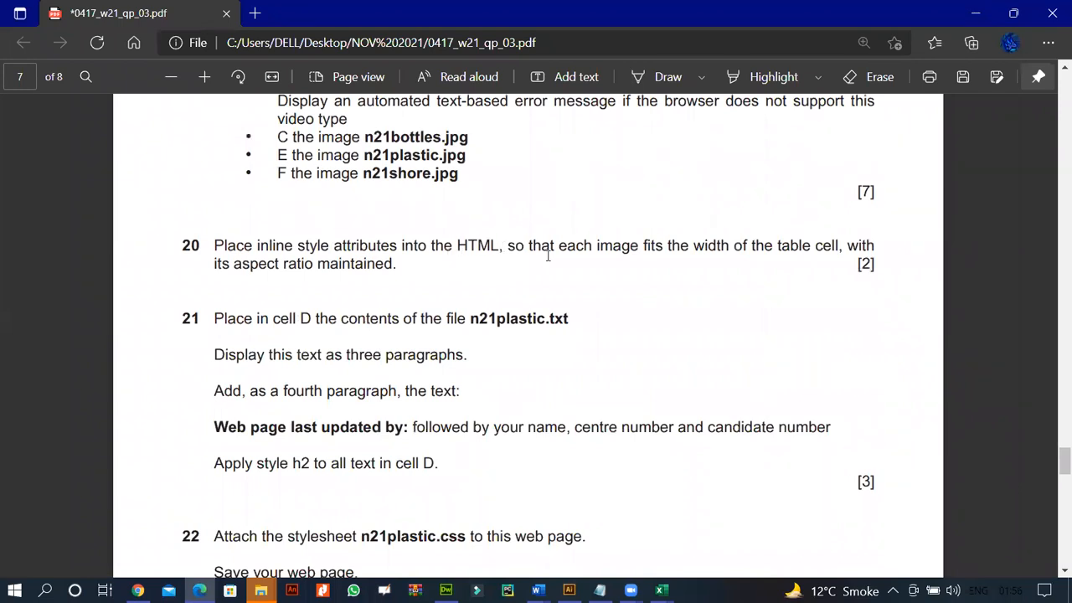
{"action": "mouse_move", "coordinate": [697, 248]}
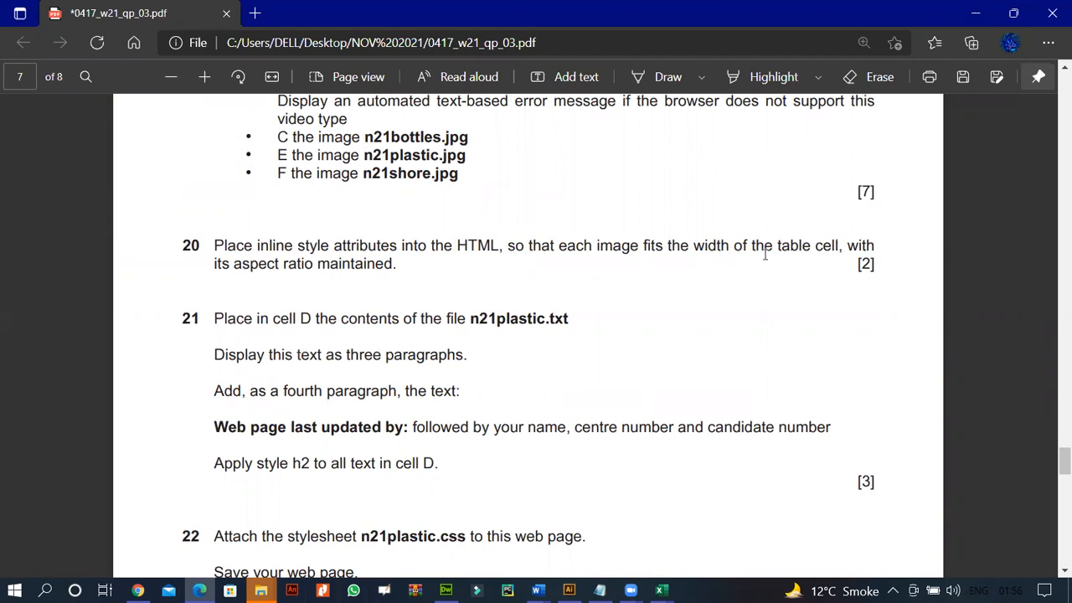
{"action": "mouse_move", "coordinate": [459, 516]}
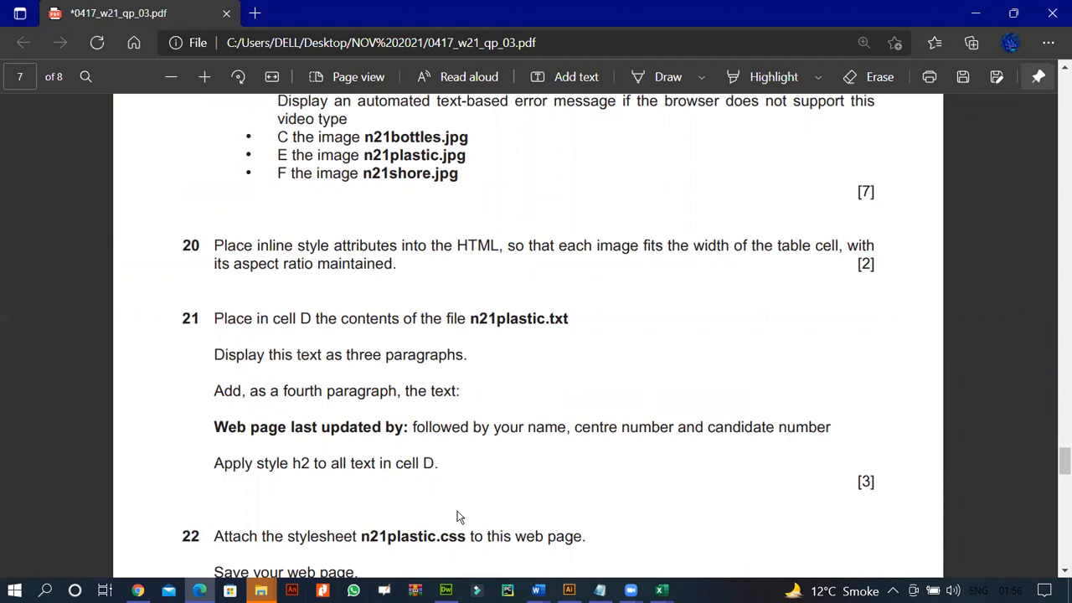
{"action": "mouse_move", "coordinate": [396, 566]}
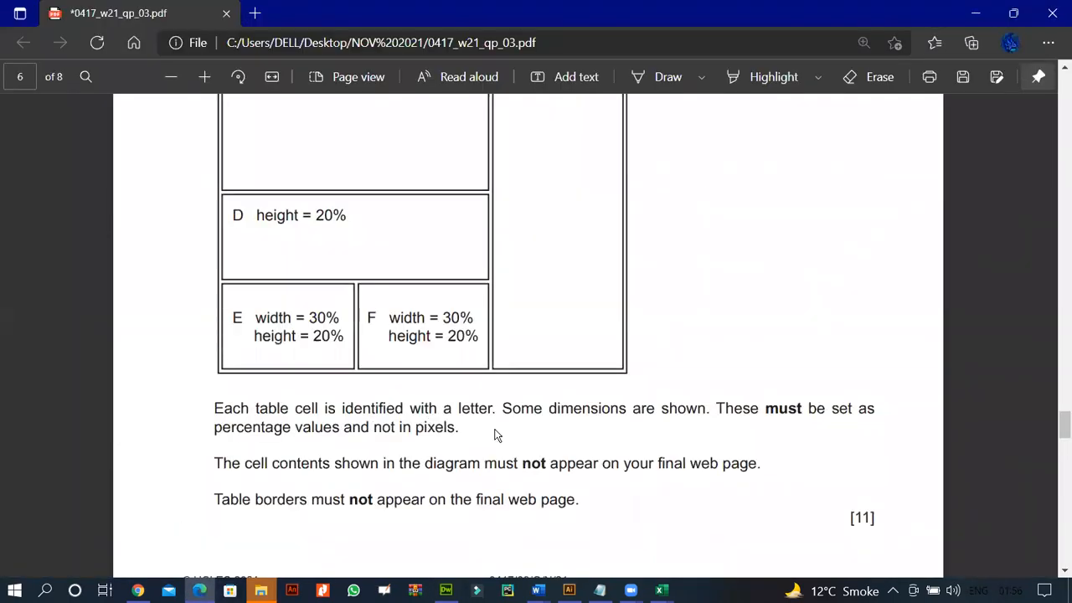
{"action": "scroll", "scroll_direction": "down", "scroll_amount": 3}
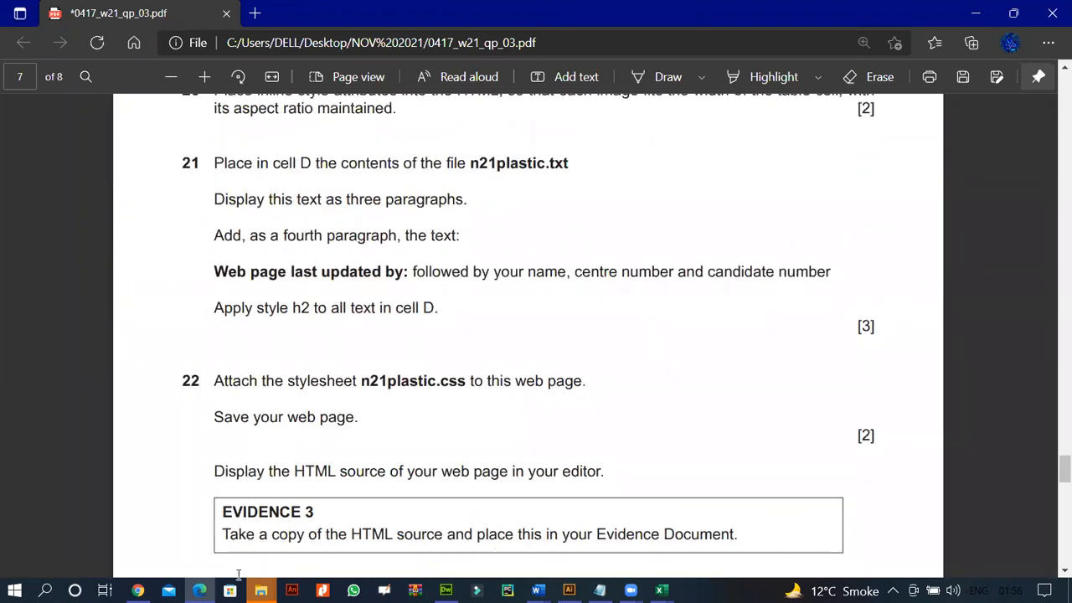
{"action": "mouse_move", "coordinate": [683, 395]}
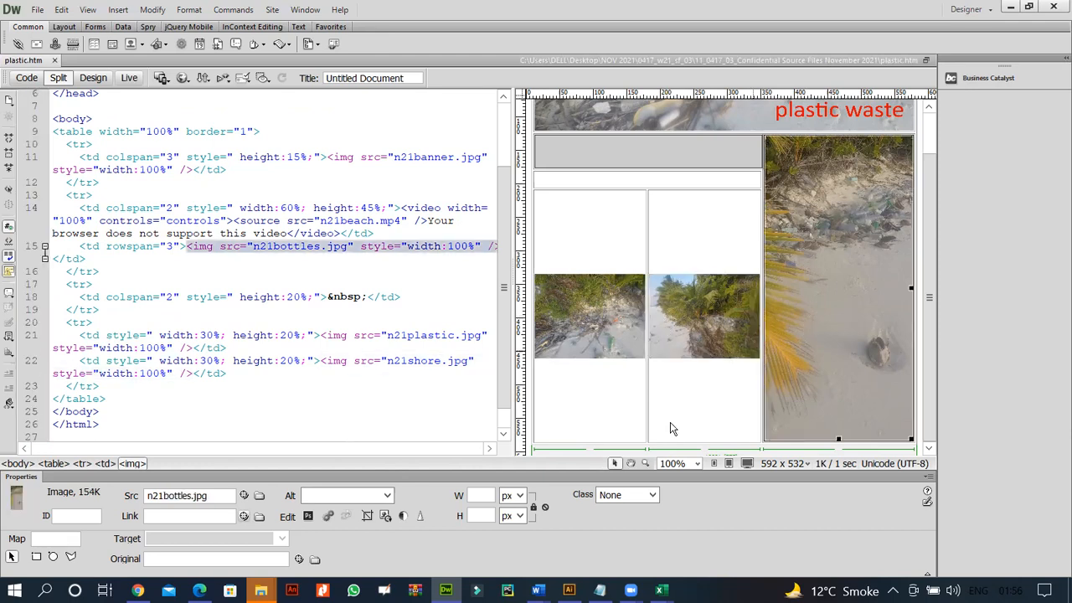
{"action": "mouse_move", "coordinate": [589, 415]}
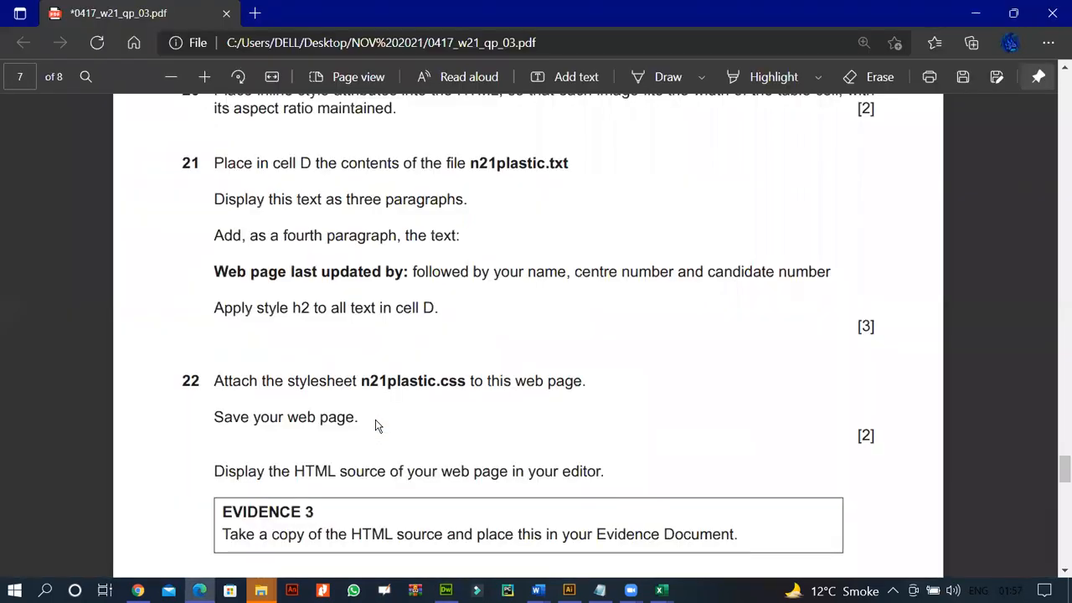
Step: Scroll the exam PDF up to reread the cell D task at question 21
{"action": "scroll", "scroll_direction": "up", "scroll_amount": 3}
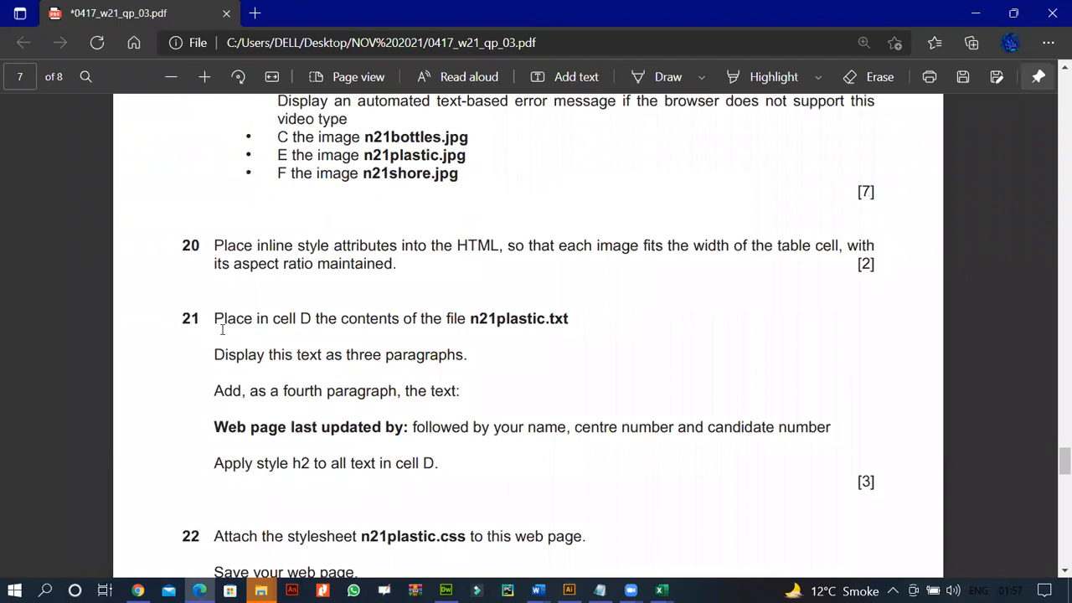
{"action": "mouse_move", "coordinate": [365, 455]}
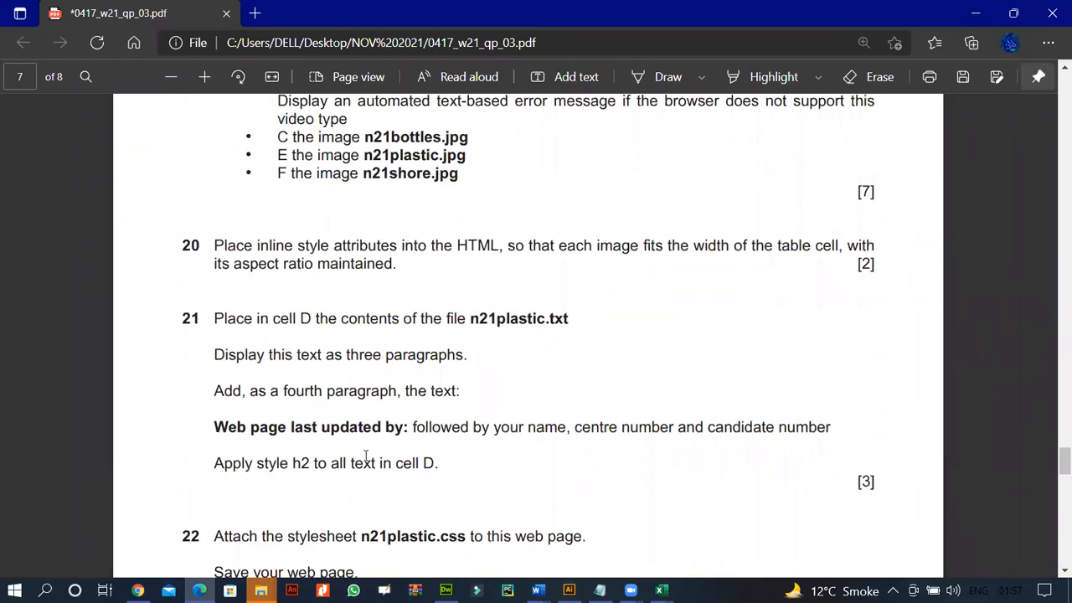
{"action": "mouse_move", "coordinate": [191, 587]}
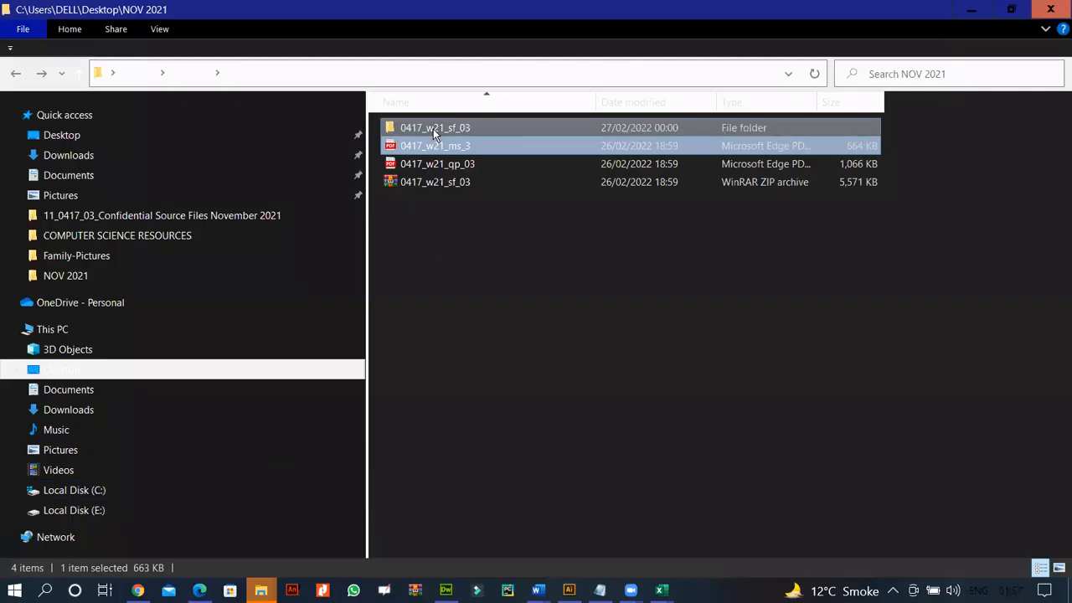
Step: Open the 0417_w21_sf_03 folder and its Confidential Source Files subfolder
{"action": "double_click", "coordinate": [435, 127]}
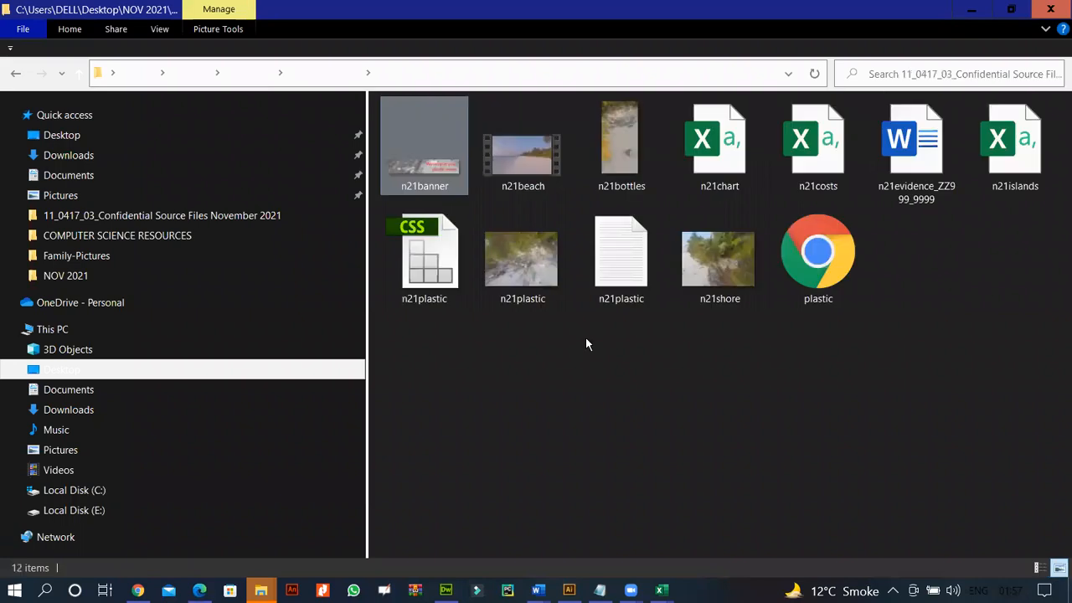
{"action": "double_click", "coordinate": [619, 252]}
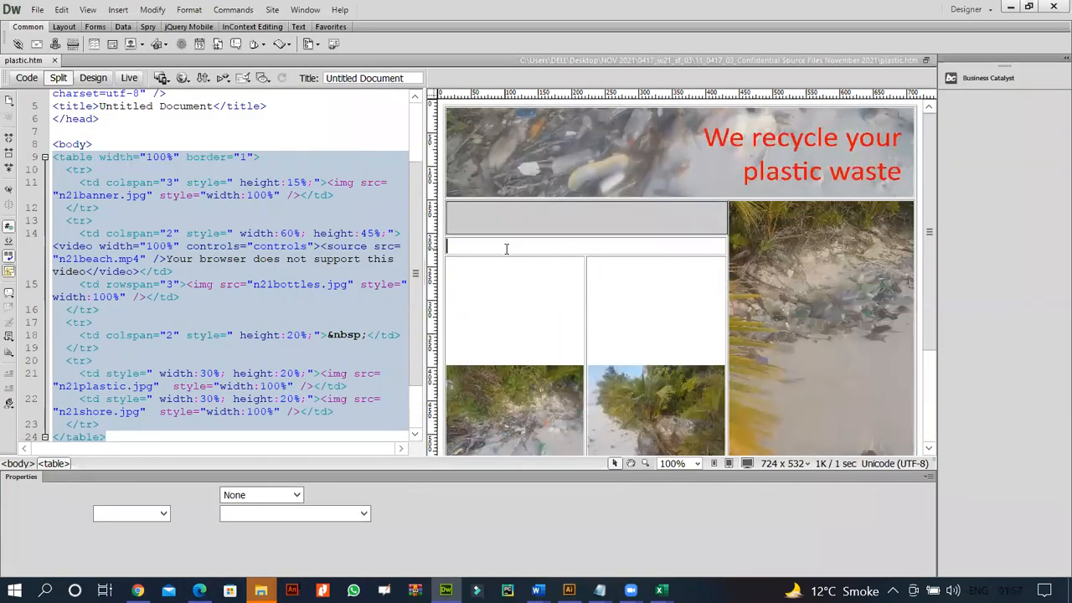
Step: Paste the n21plastic.txt text into cell D and add the name, centre and candidate number line
{"action": "left_click", "coordinate": [506, 244]}
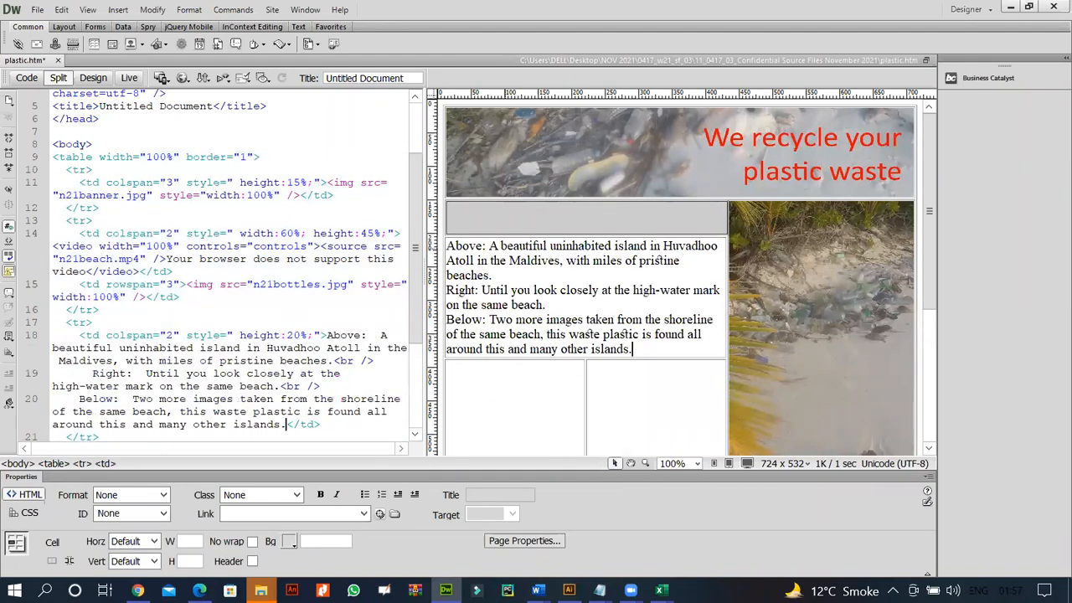
{"action": "type", "text": "nae center n"}
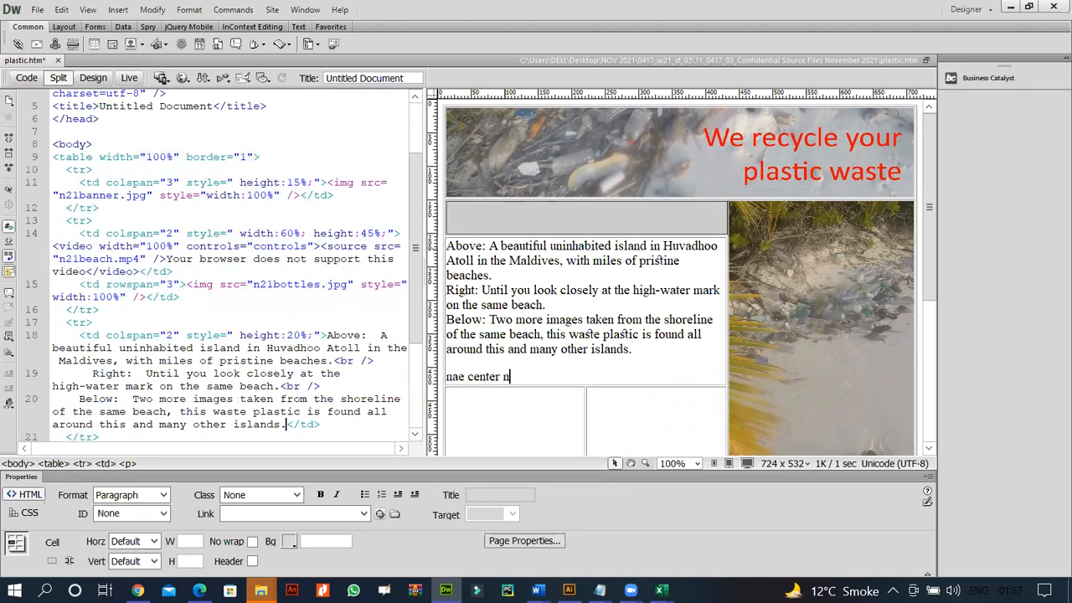
{"action": "type", "text": "o candida"}
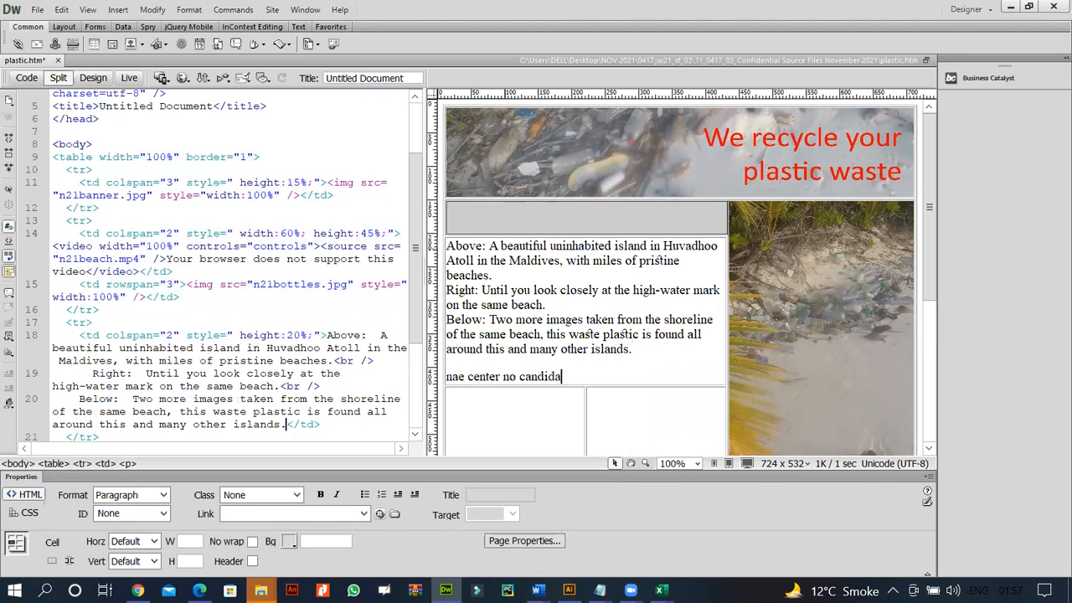
{"action": "type", "text": "te no"}
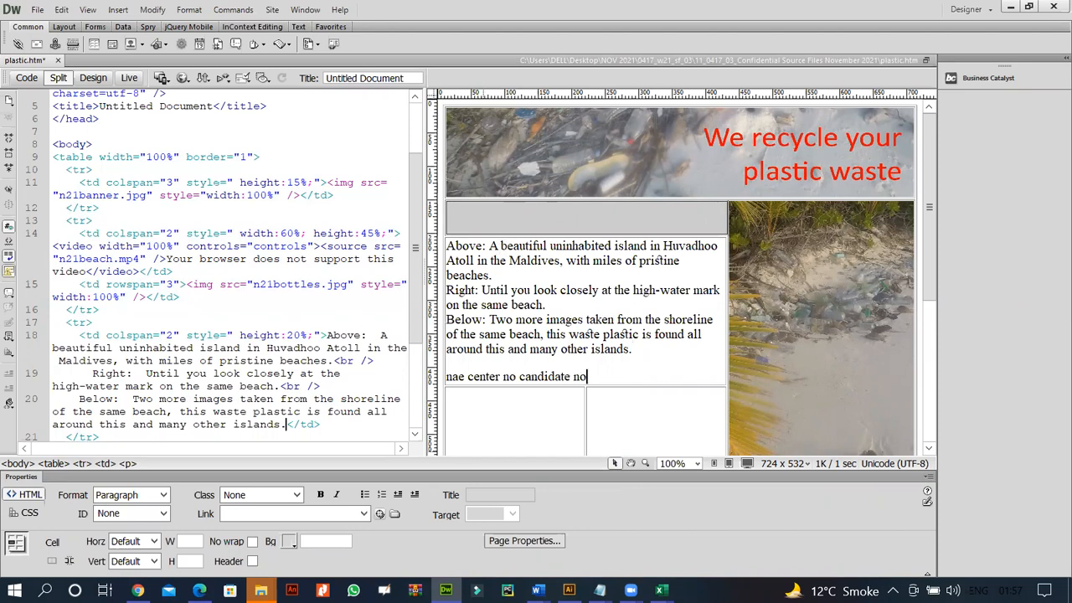
Step: Apply Heading 2 to all text in cell D, then check the exam PDF
{"action": "left_click", "coordinate": [229, 589]}
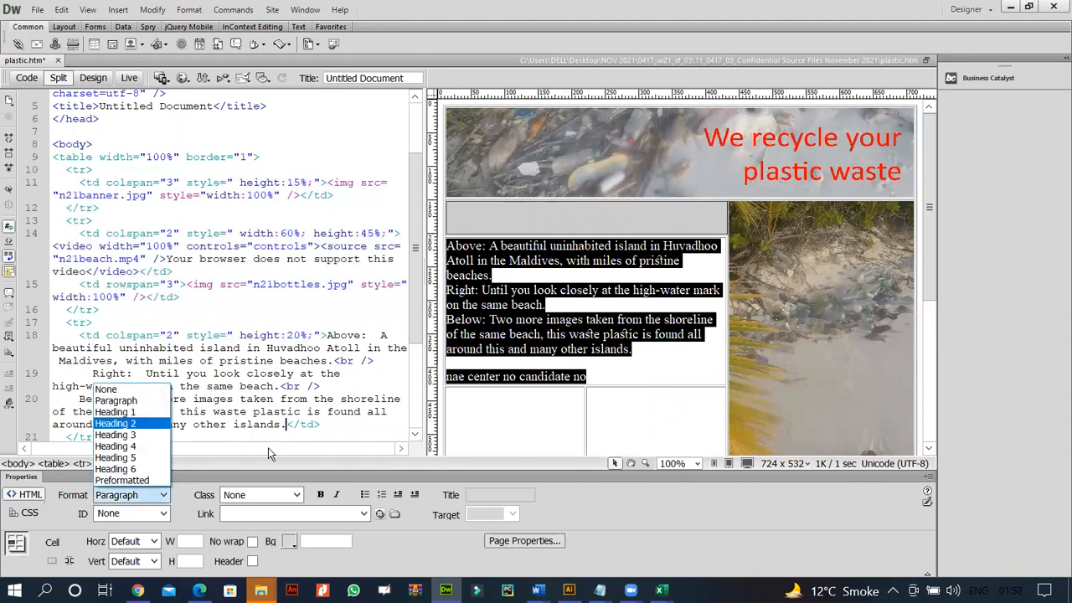
{"action": "left_click", "coordinate": [114, 422]}
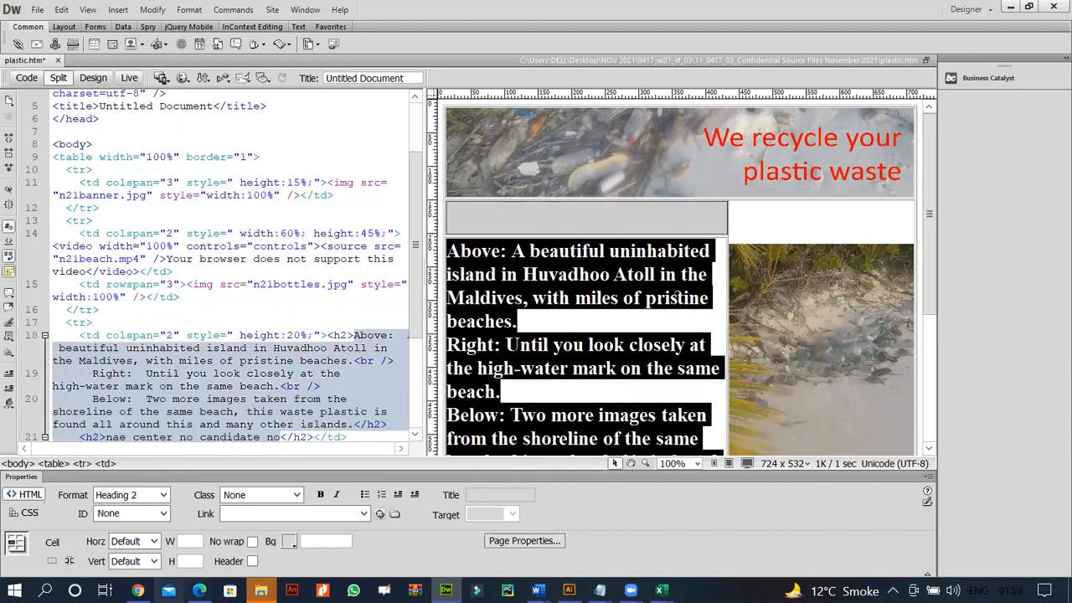
{"action": "left_click", "coordinate": [197, 589]}
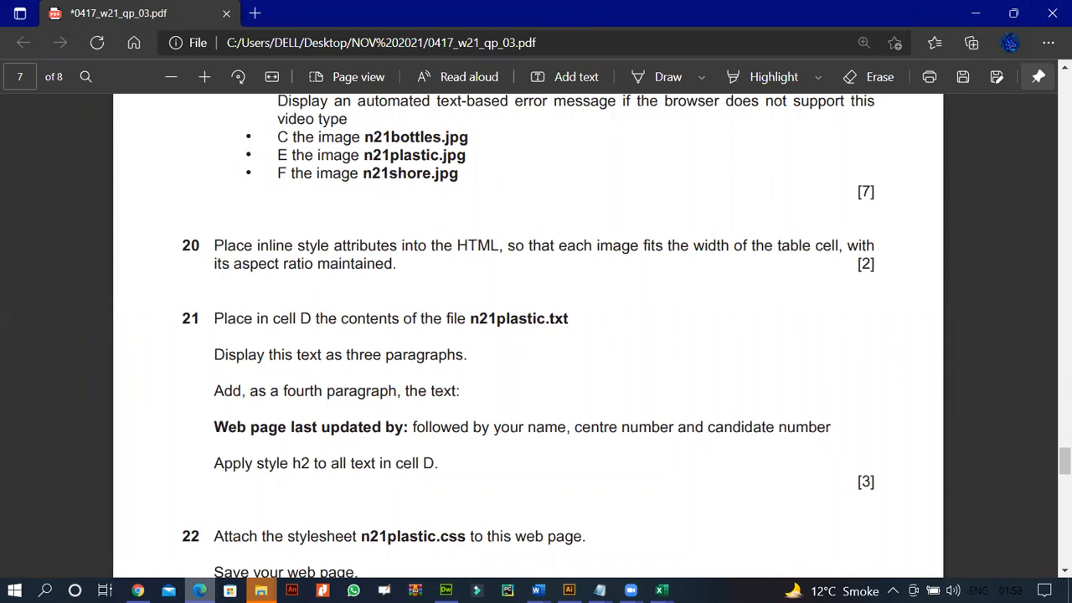
Step: Attach the n21plastic.css stylesheet to plastic.htm via the CSS Styles panel
{"action": "scroll", "scroll_direction": "down", "scroll_amount": 3}
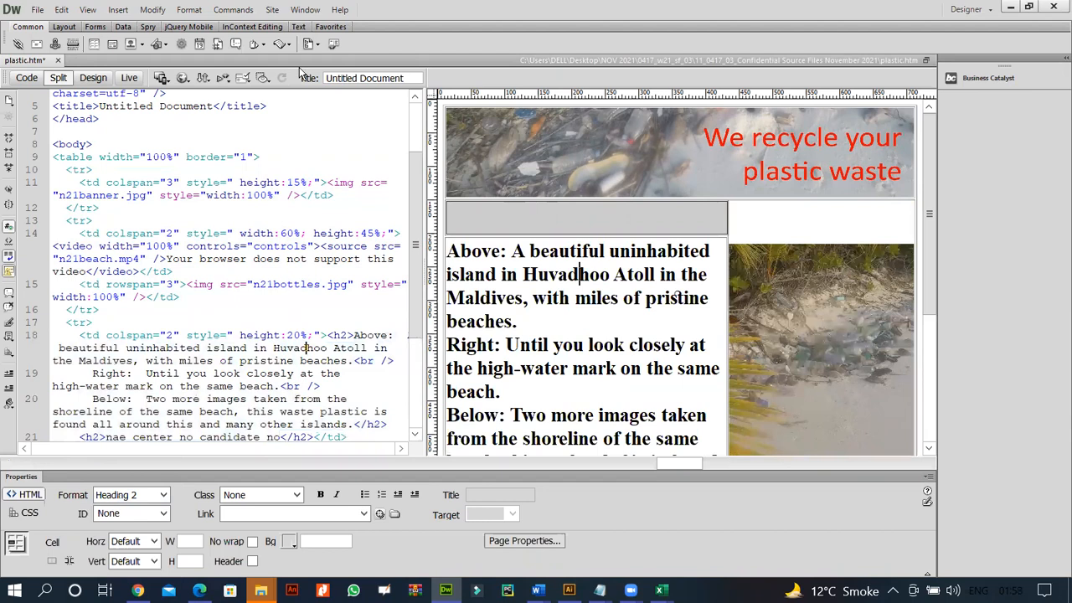
{"action": "left_click", "coordinate": [304, 10]}
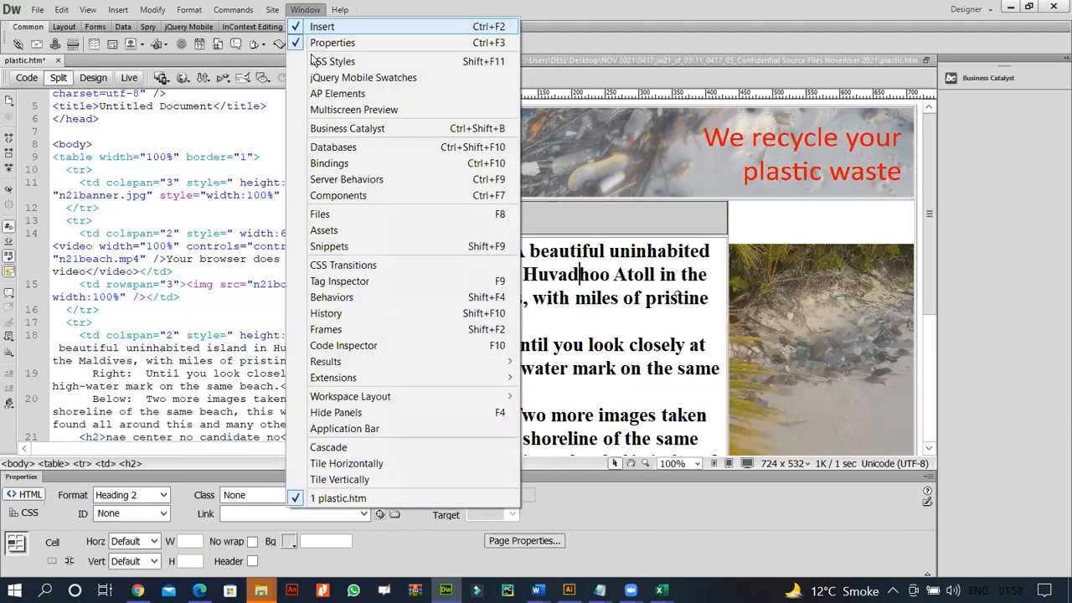
{"action": "left_click", "coordinate": [332, 60]}
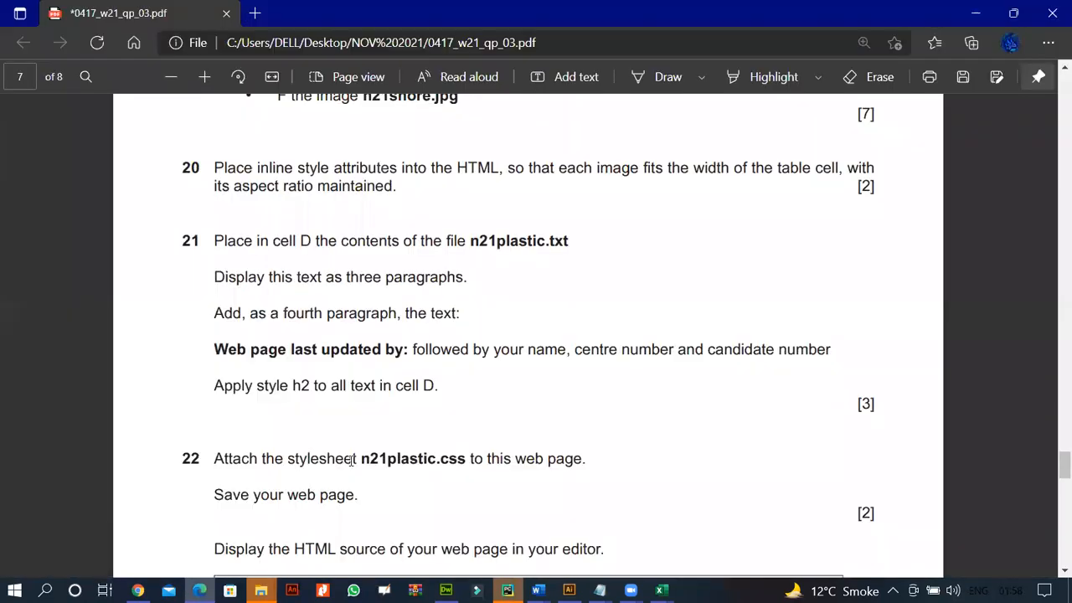
{"action": "scroll", "scroll_direction": "down", "scroll_amount": 3}
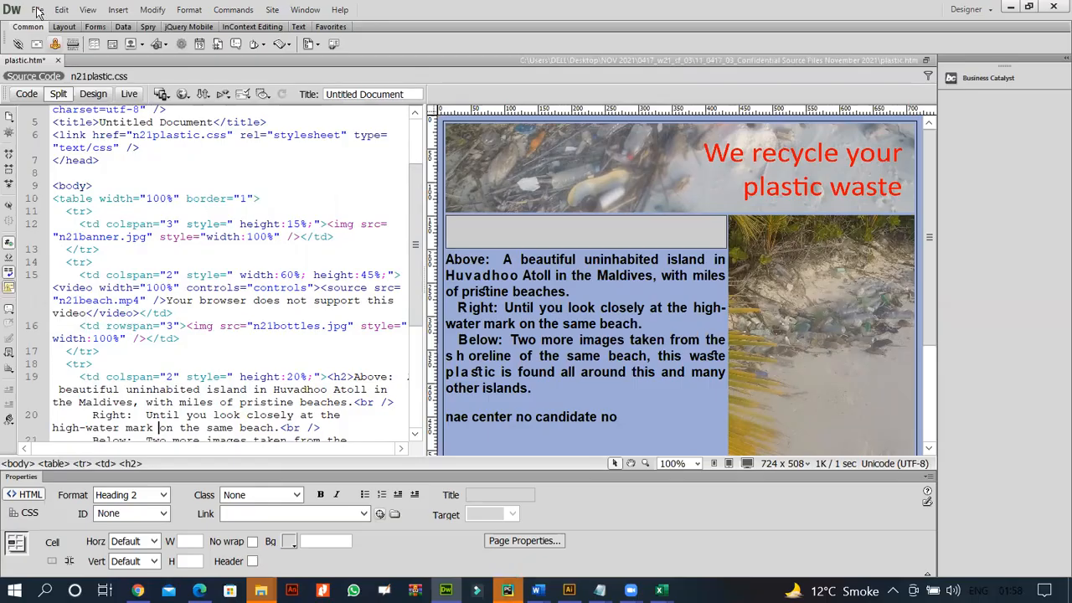
Step: Save plastic.htm and preview it in Chrome, scrolling through banner, video, images and styled text
{"action": "left_click", "coordinate": [37, 10]}
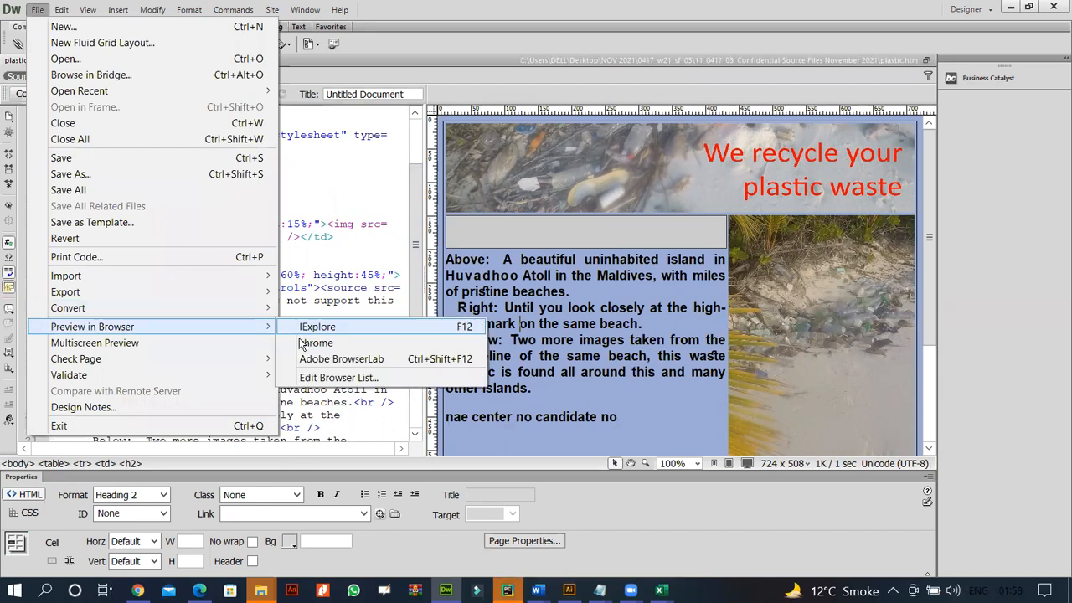
{"action": "left_click", "coordinate": [318, 327]}
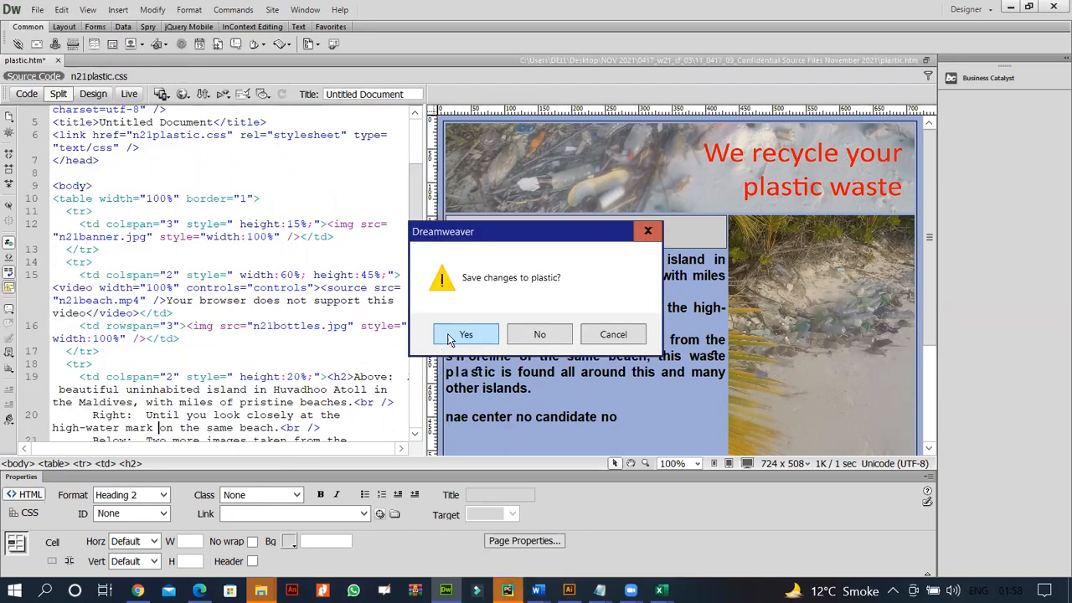
{"action": "left_click", "coordinate": [466, 335]}
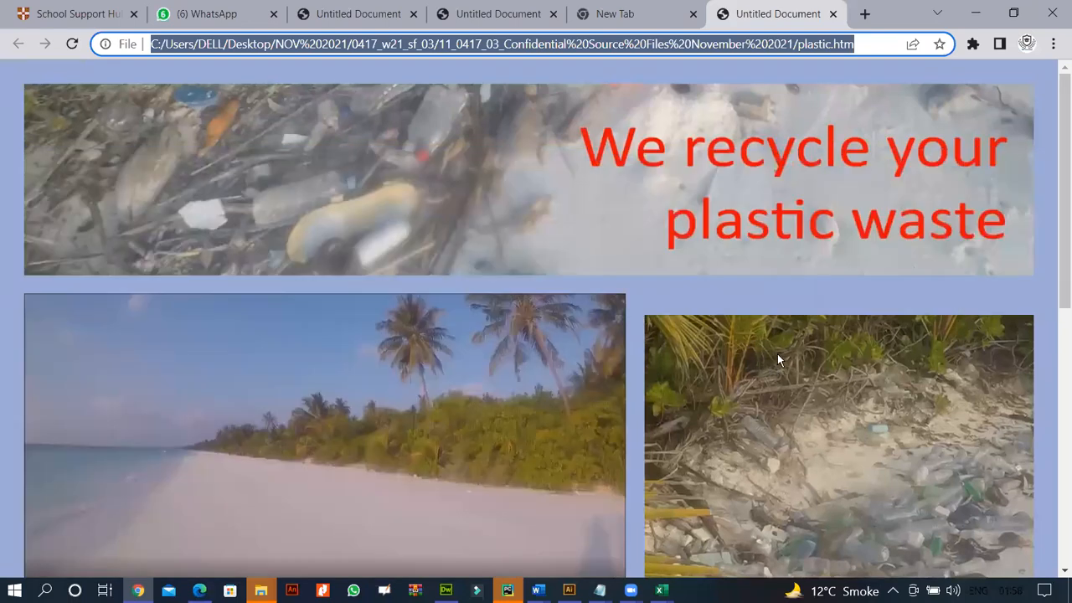
{"action": "scroll", "scroll_direction": "down", "scroll_amount": 3}
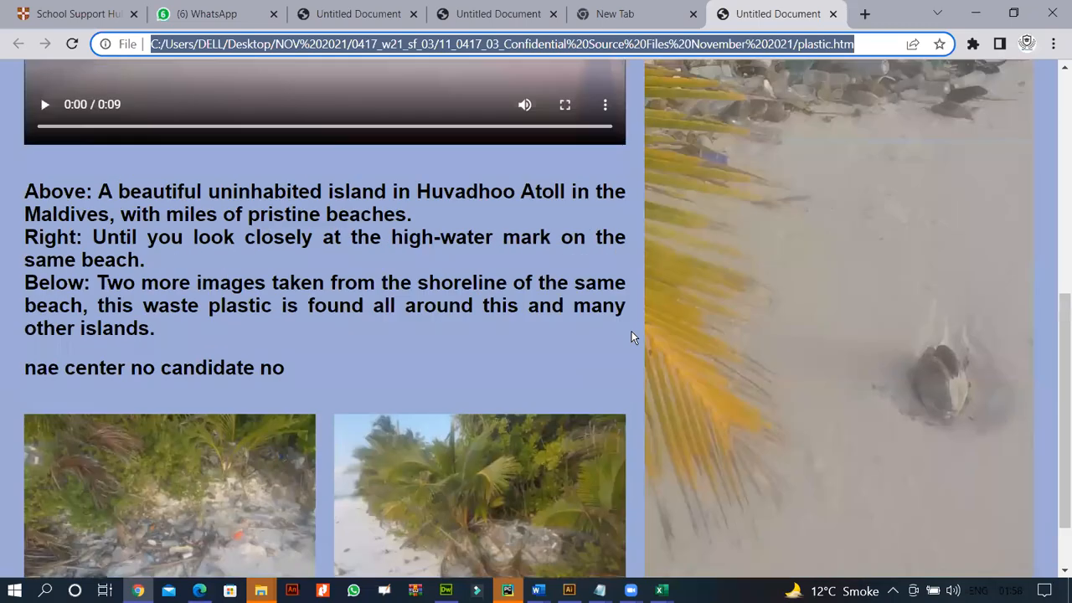
{"action": "scroll", "scroll_direction": "down", "scroll_amount": 3}
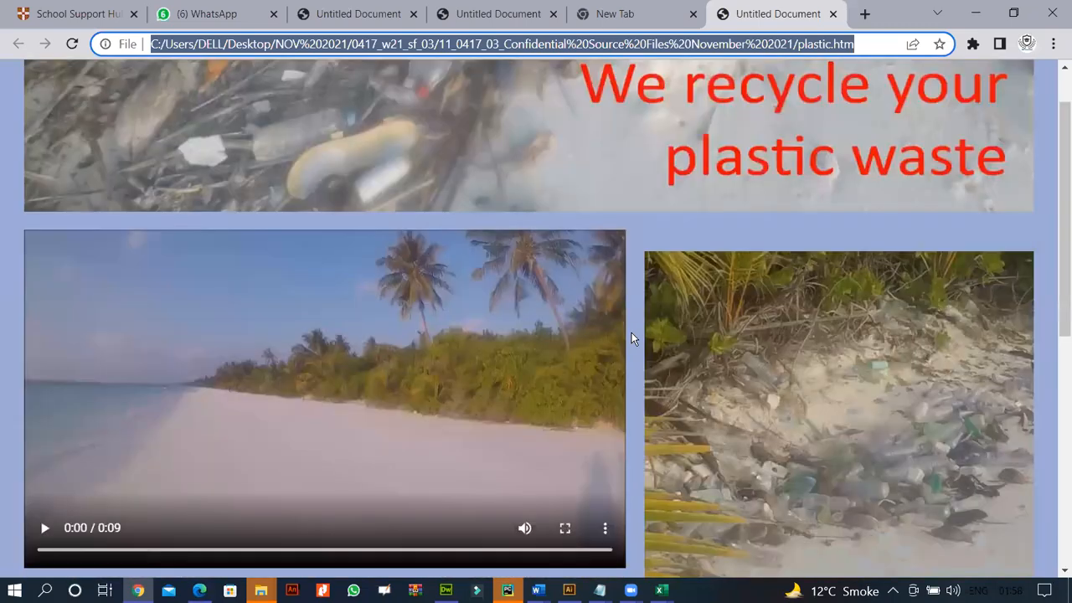
{"action": "scroll", "scroll_direction": "up", "scroll_amount": 3}
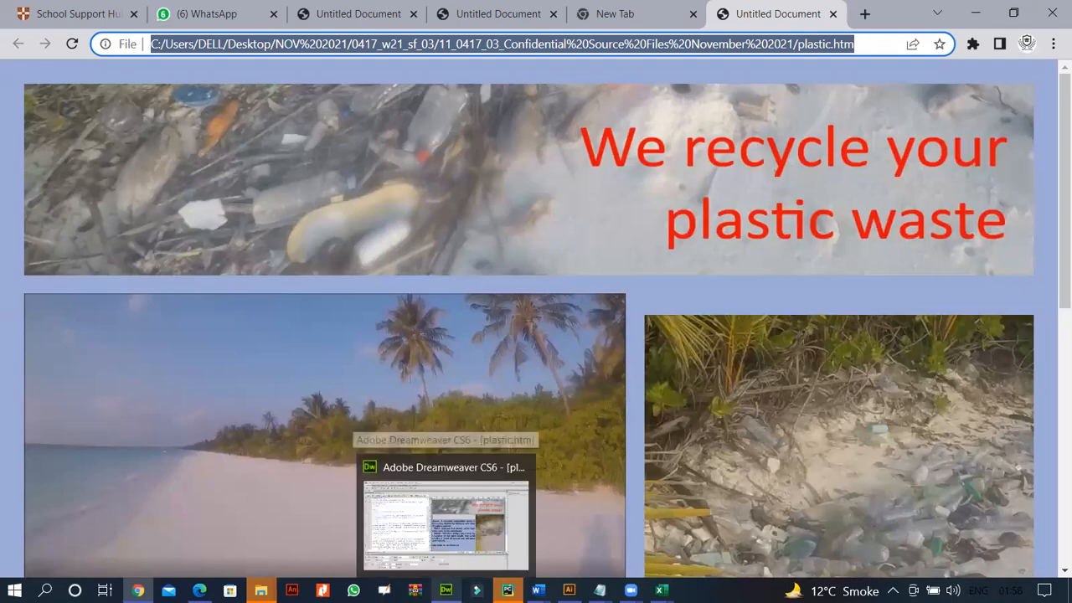
Step: Review plastic.htm source: the video's controls attribute and the plastic and shore images' width:100% styles
{"action": "left_click", "coordinate": [446, 466]}
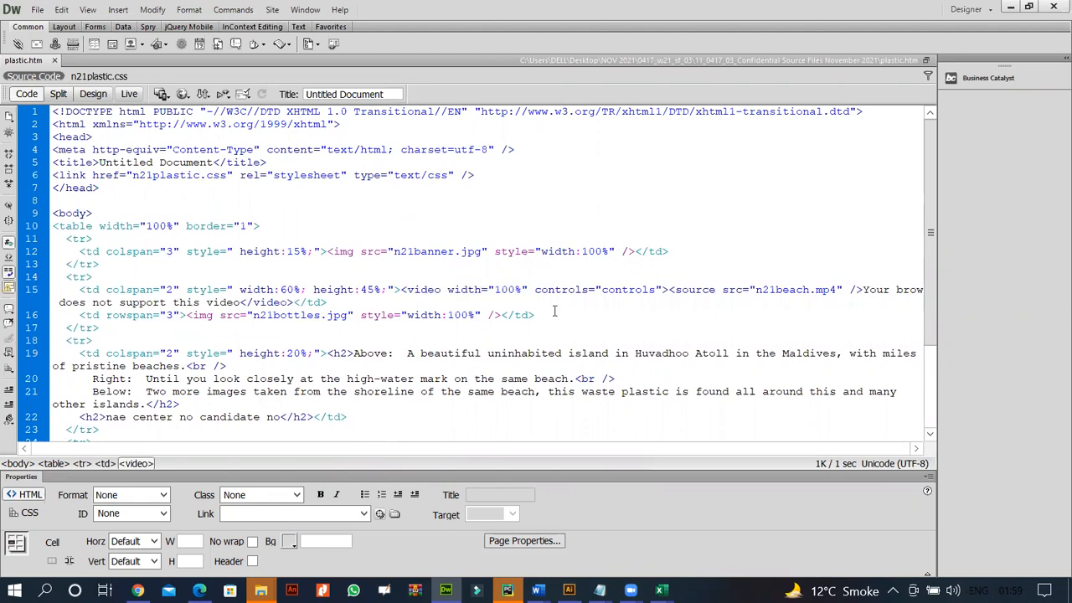
{"action": "double_click", "coordinate": [489, 288]}
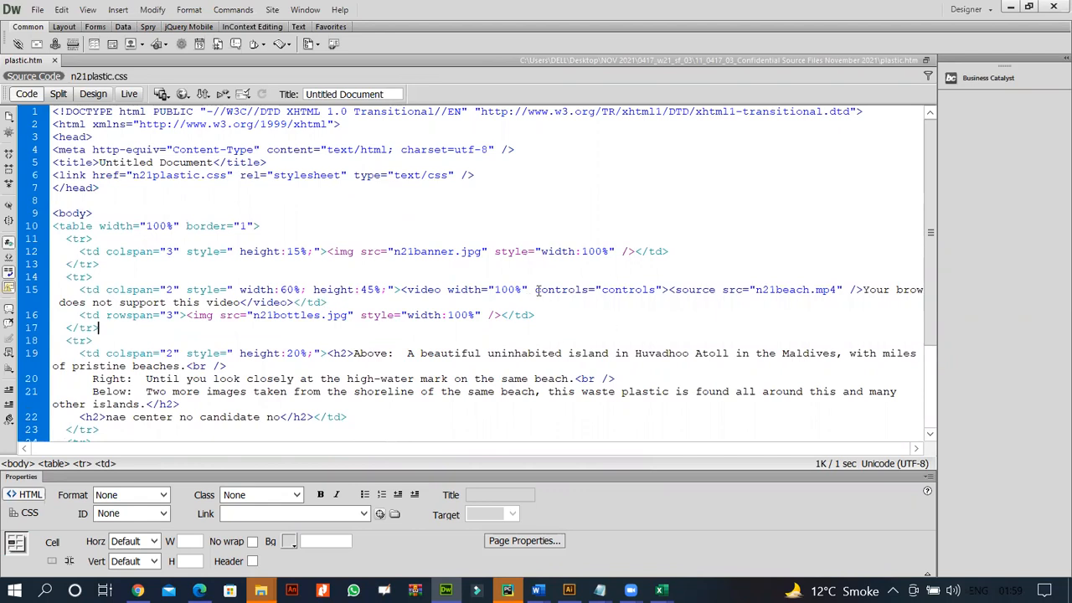
{"action": "double_click", "coordinate": [599, 288]}
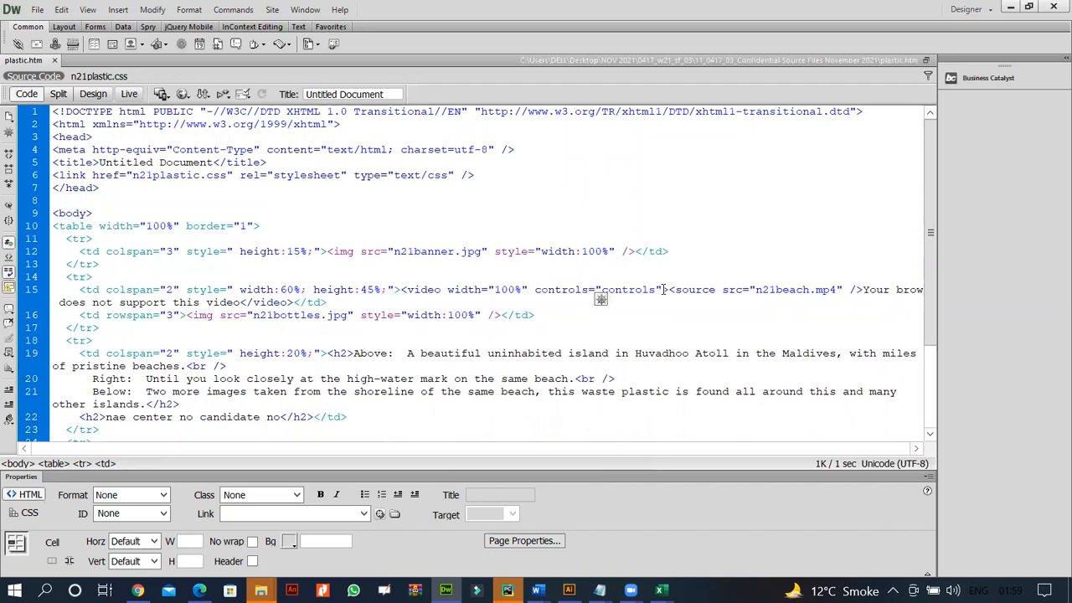
{"action": "double_click", "coordinate": [596, 288]}
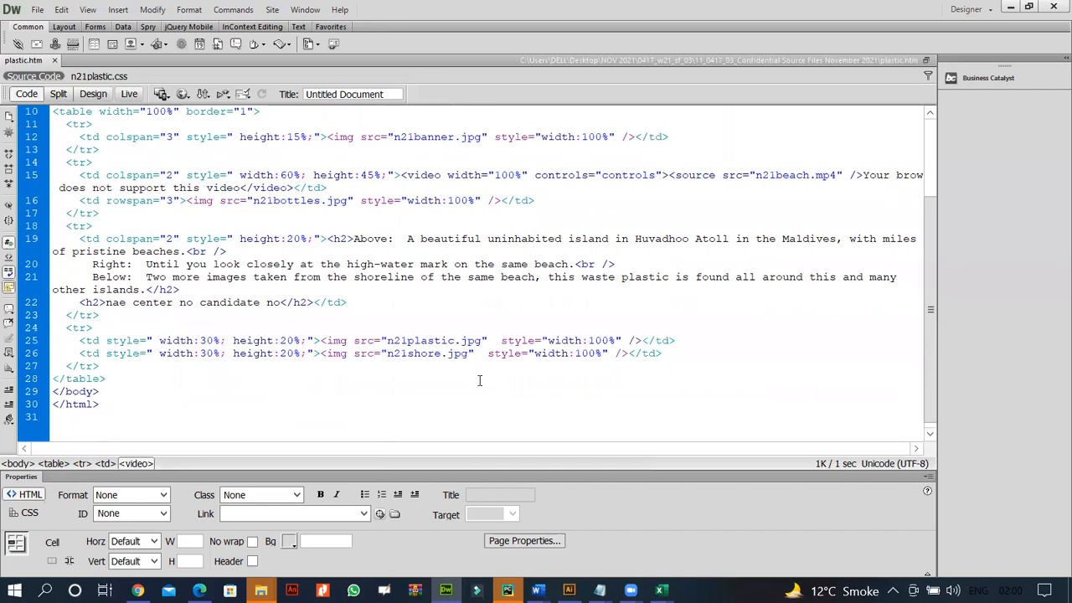
{"action": "mouse_move", "coordinate": [592, 350]}
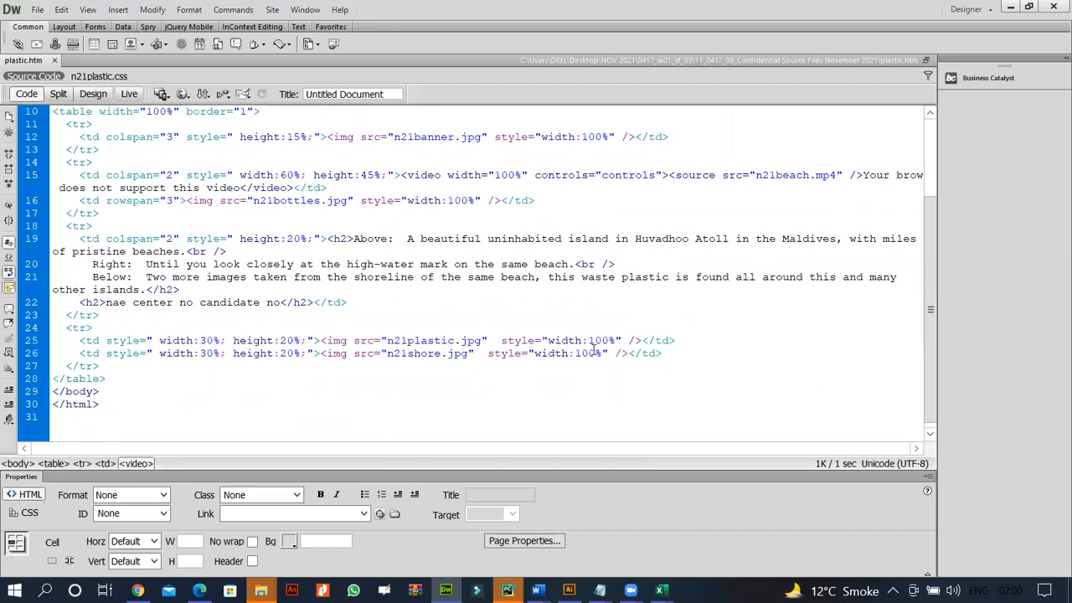
{"action": "double_click", "coordinate": [517, 340]}
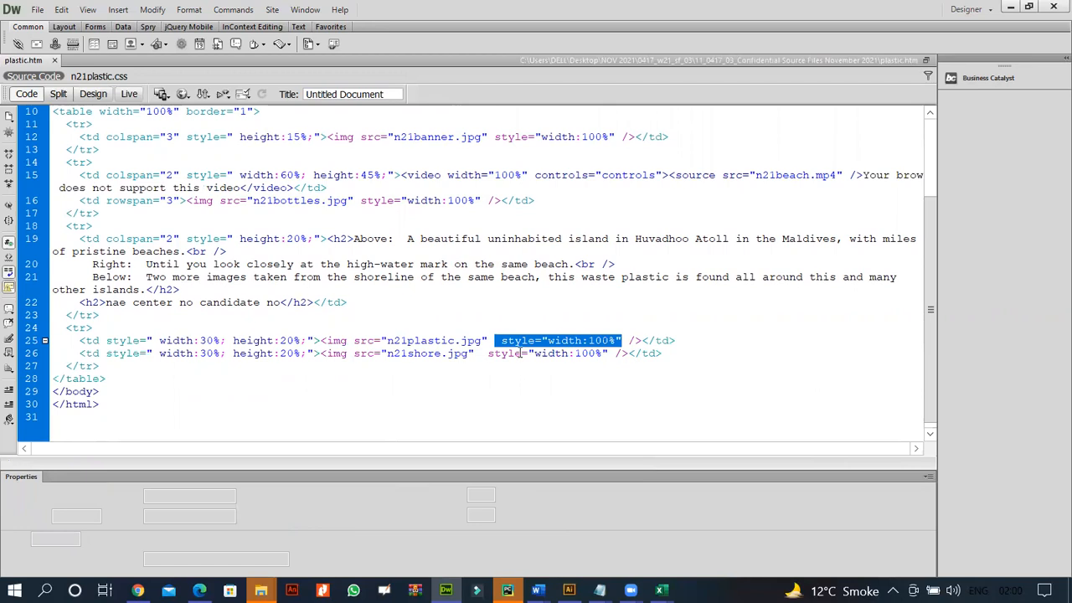
{"action": "left_click", "coordinate": [520, 351]}
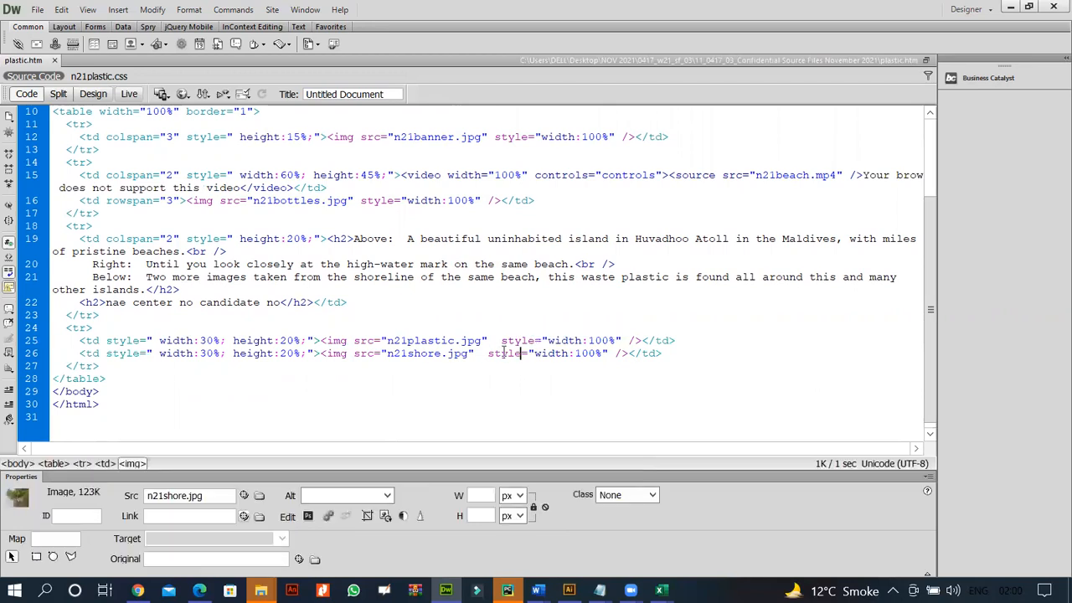